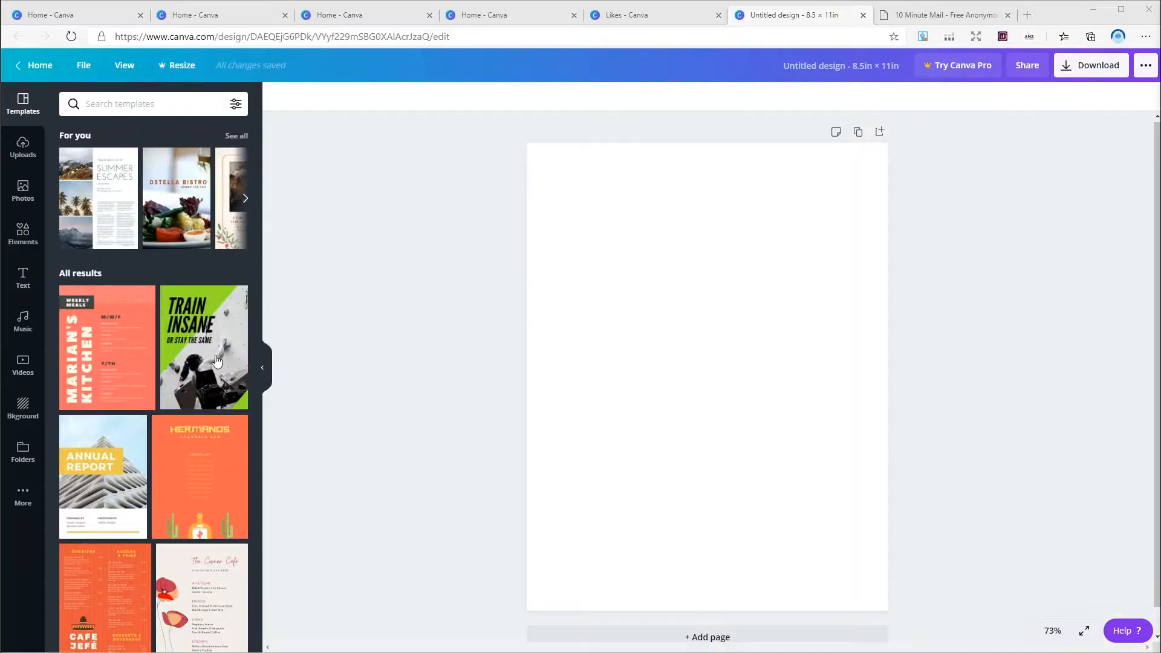
Step: Build the page: bokeh background, grey corner shape, White Christmas title and a sticker in the top-left corner
{"action": "left_click", "coordinate": [21, 407]}
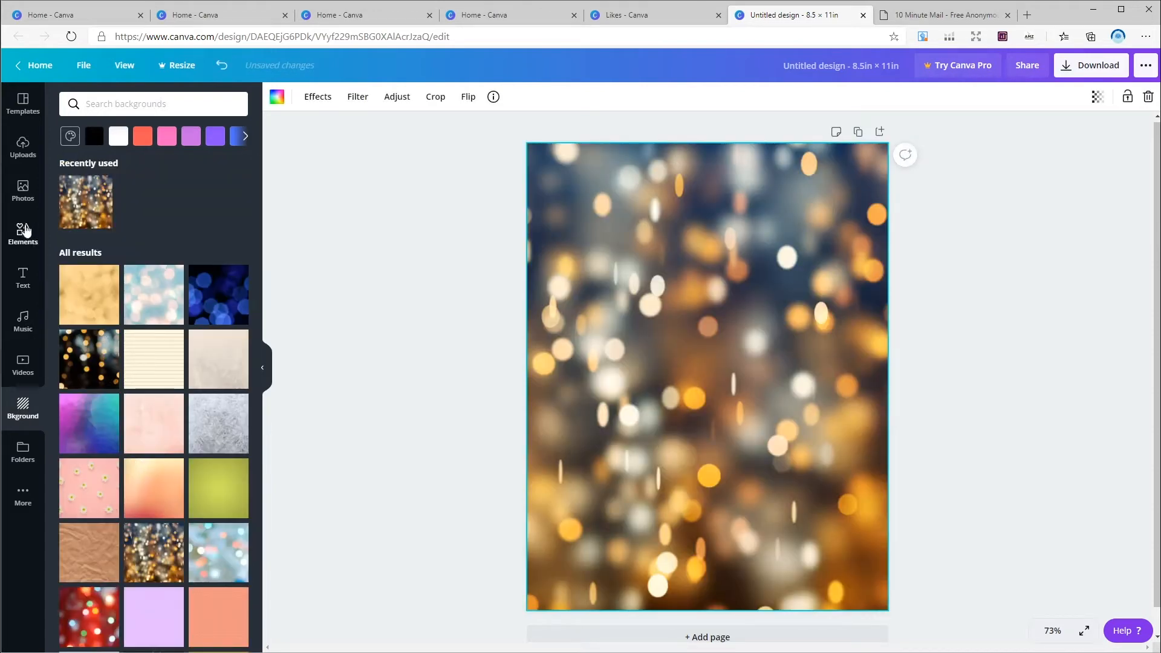
{"action": "left_click", "coordinate": [23, 233]}
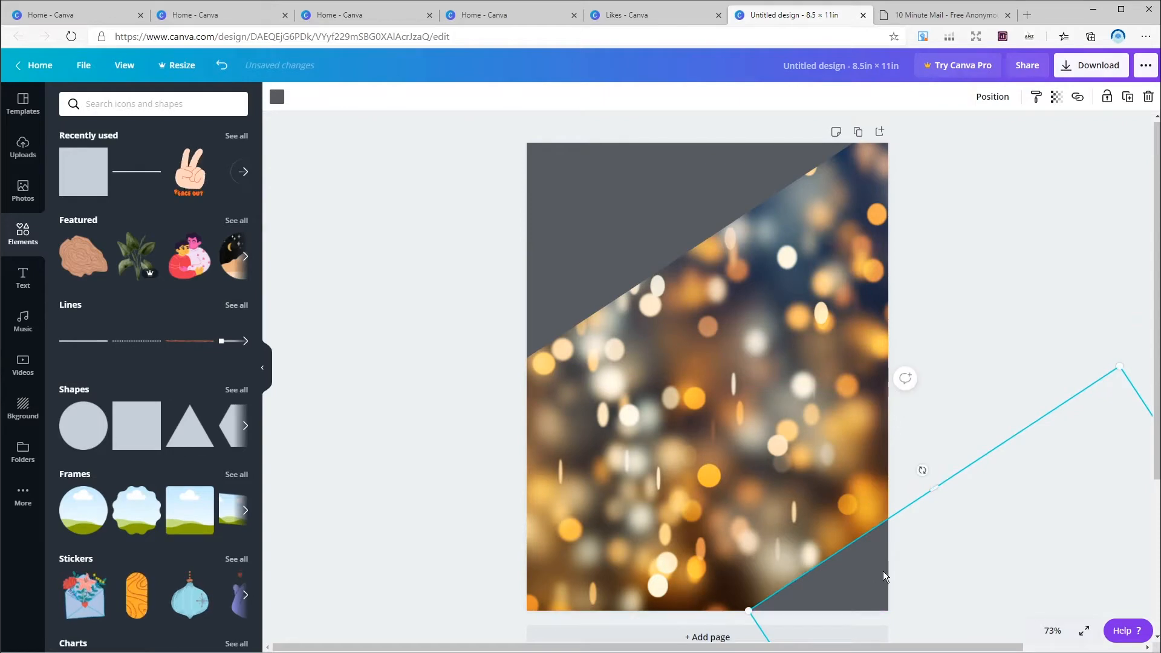
{"action": "left_click", "coordinate": [21, 278]}
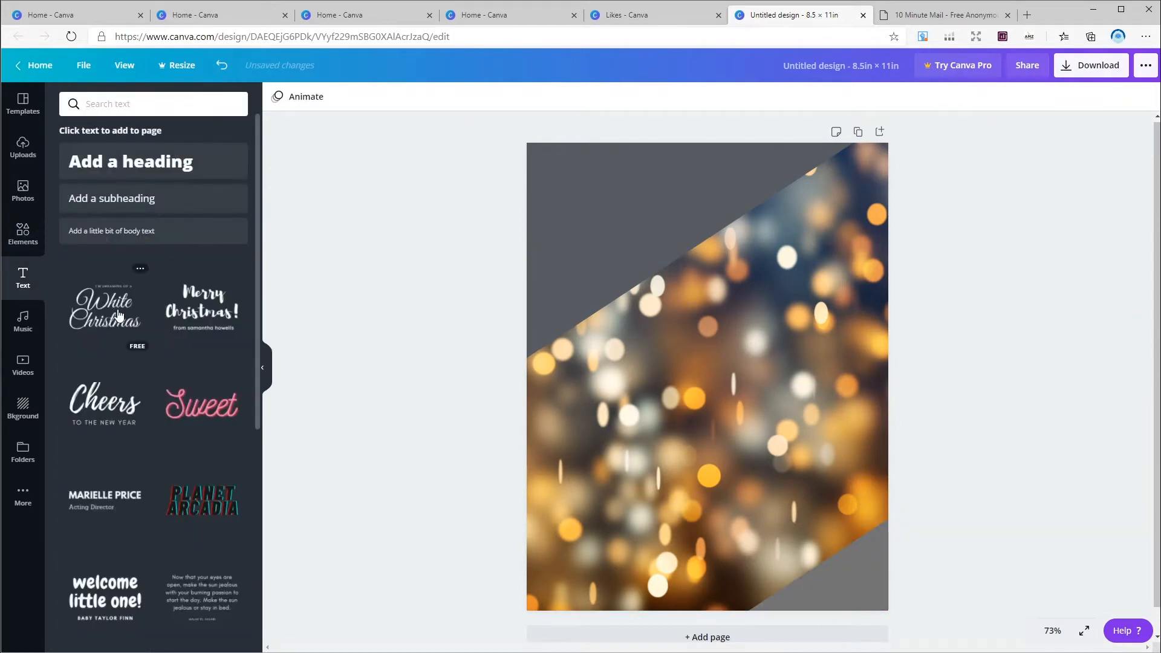
{"action": "left_click", "coordinate": [104, 306]}
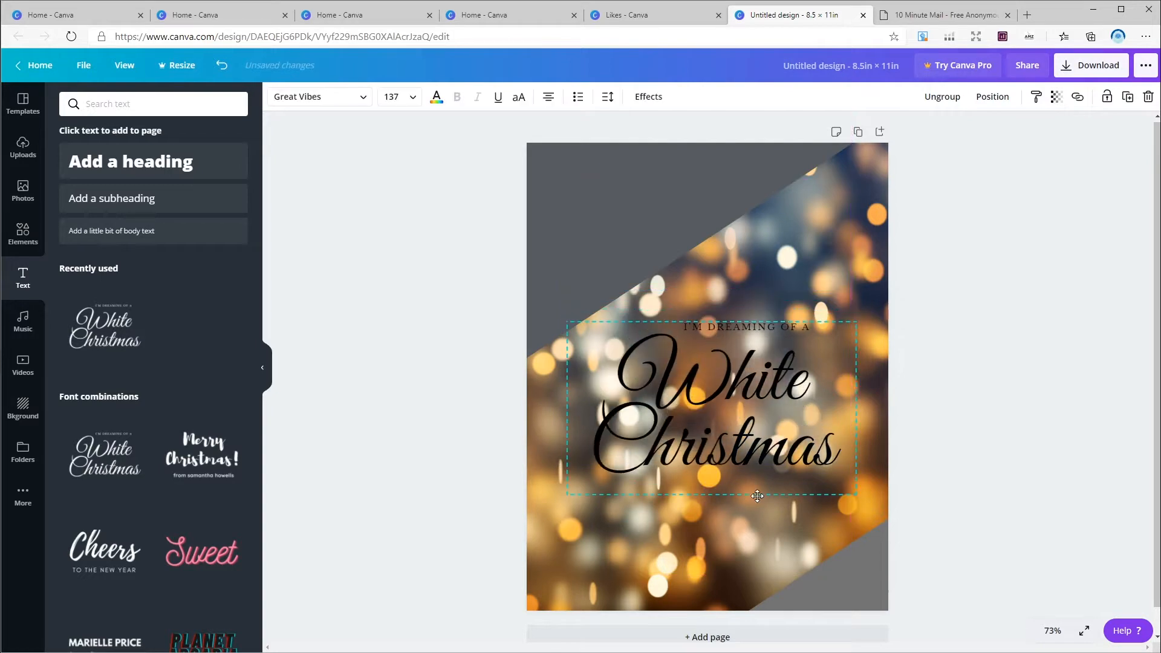
{"action": "left_click_drag", "start_coordinate": [757, 496], "coordinate": [759, 457]}
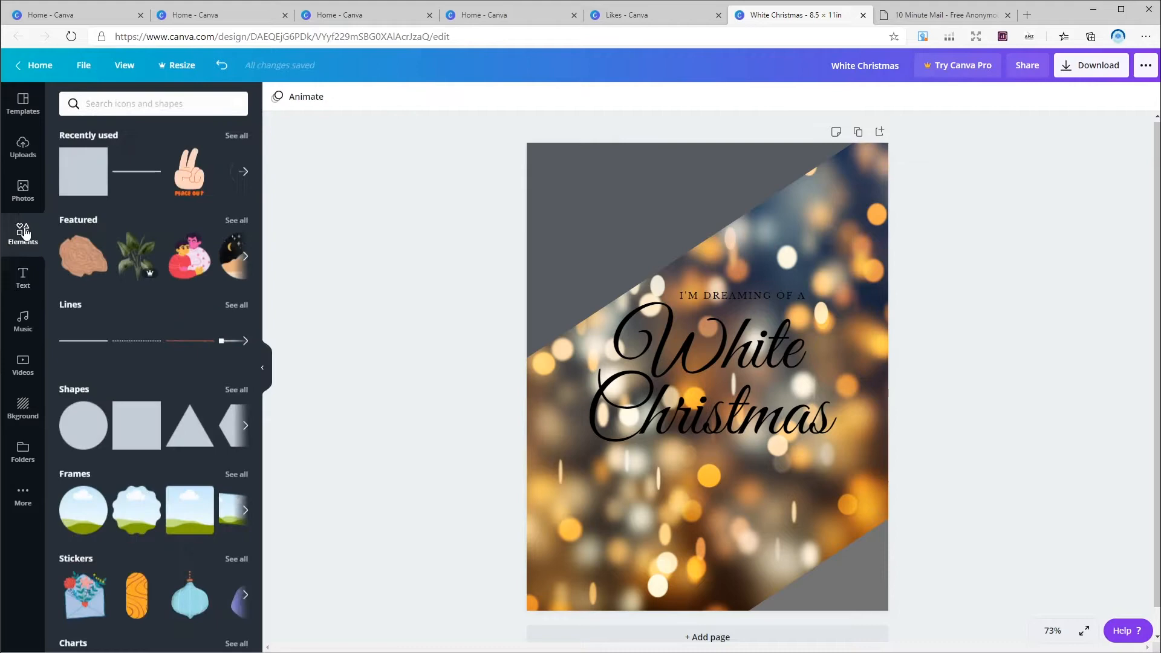
{"action": "scroll", "scroll_direction": "down", "scroll_amount": 3}
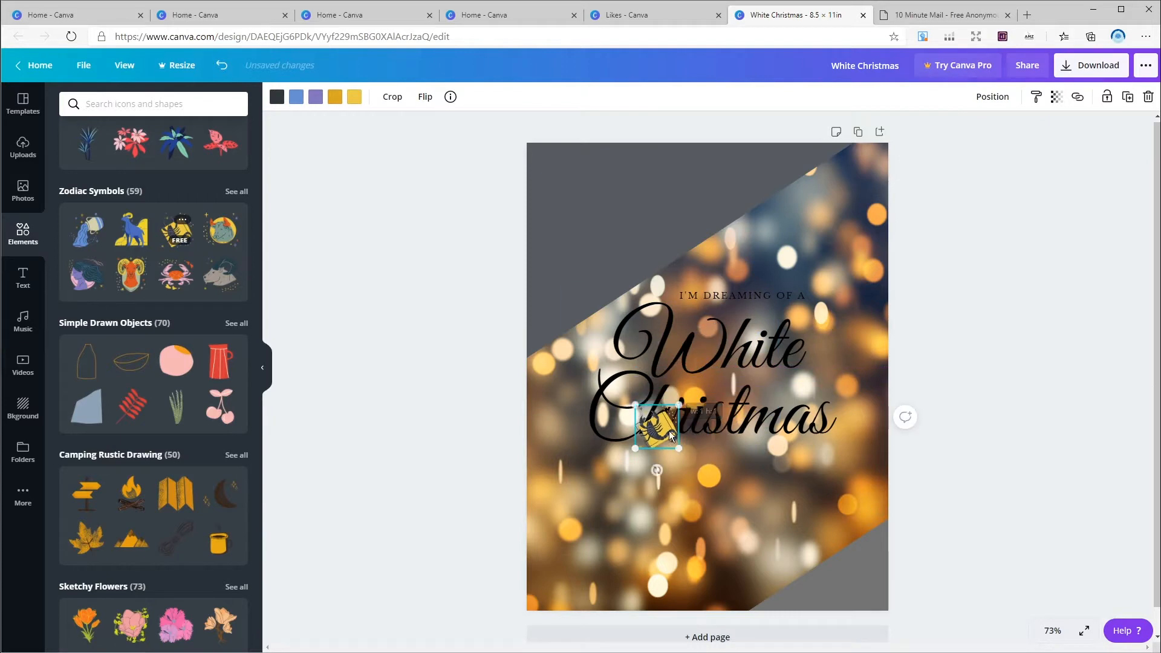
{"action": "left_click_drag", "start_coordinate": [655, 429], "coordinate": [562, 190]}
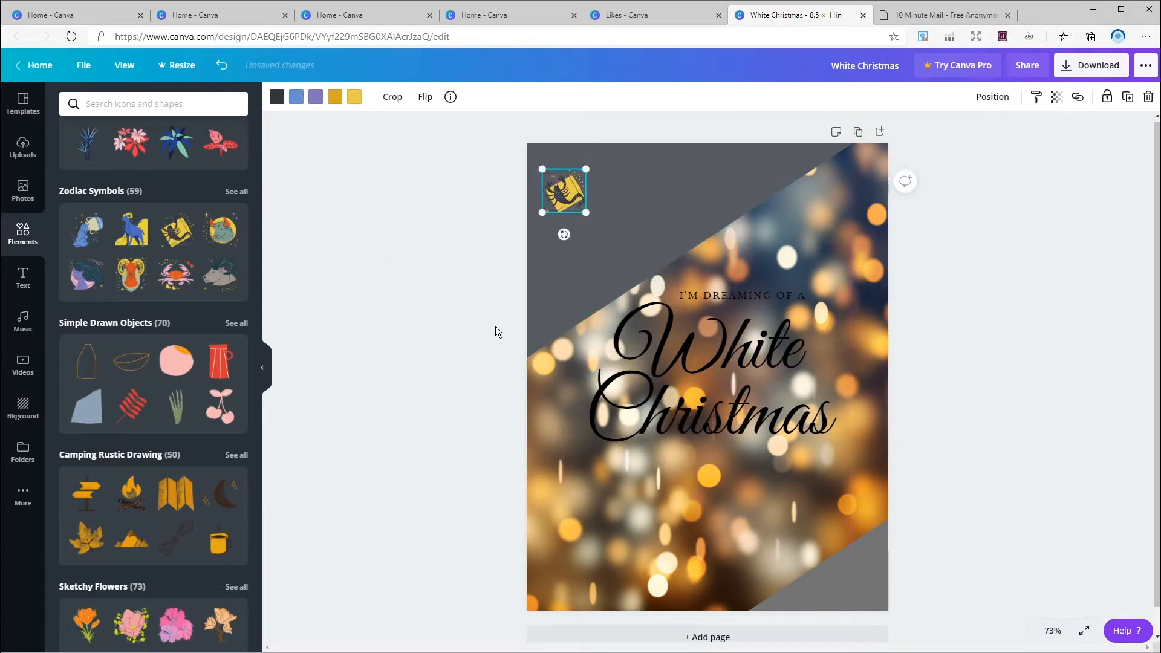
Step: Download the White Christmas design as a PNG image
{"action": "left_click", "coordinate": [1090, 65]}
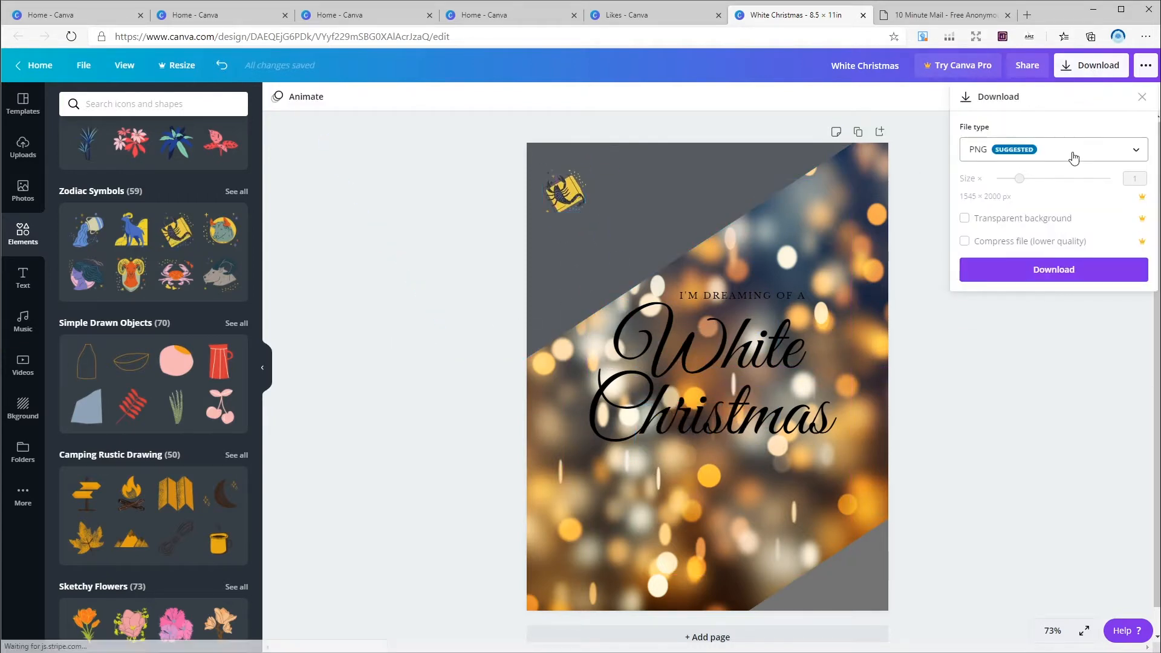
{"action": "left_click", "coordinate": [1051, 149]}
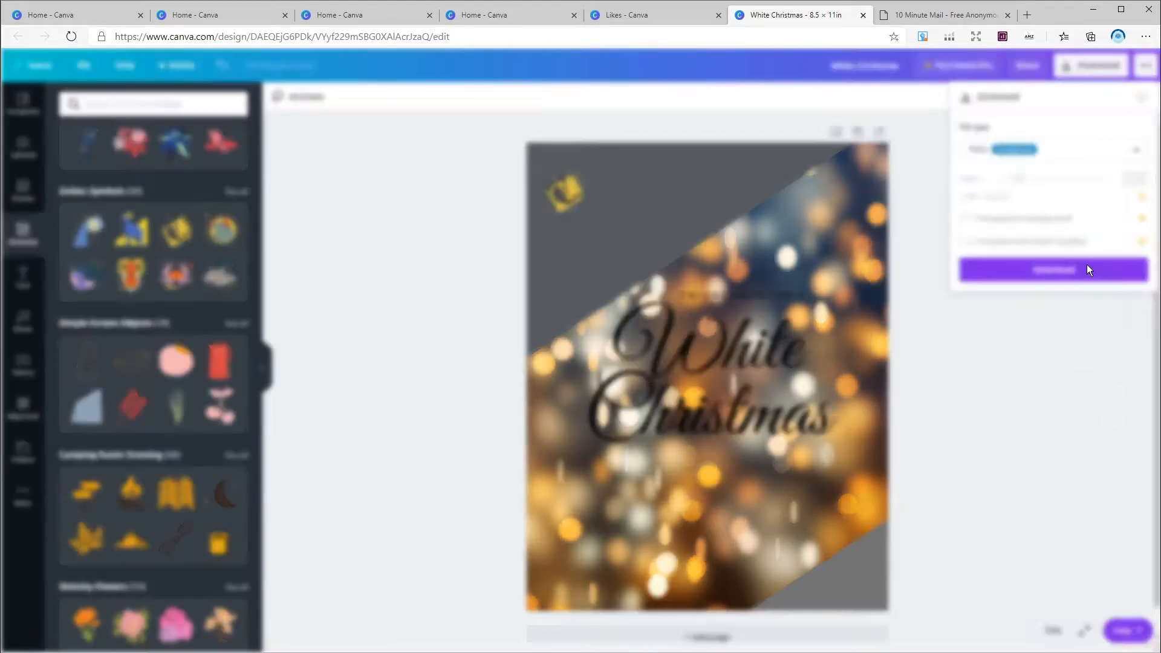
{"action": "left_click", "coordinate": [1052, 268]}
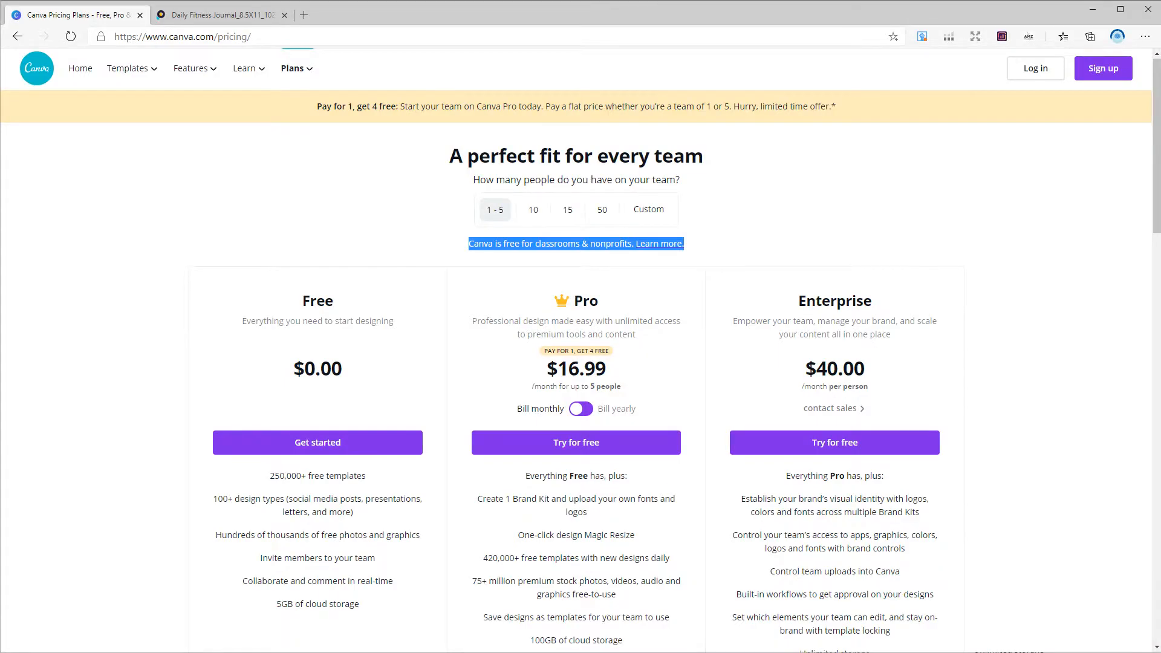
{"action": "mouse_move", "coordinate": [1049, 340]}
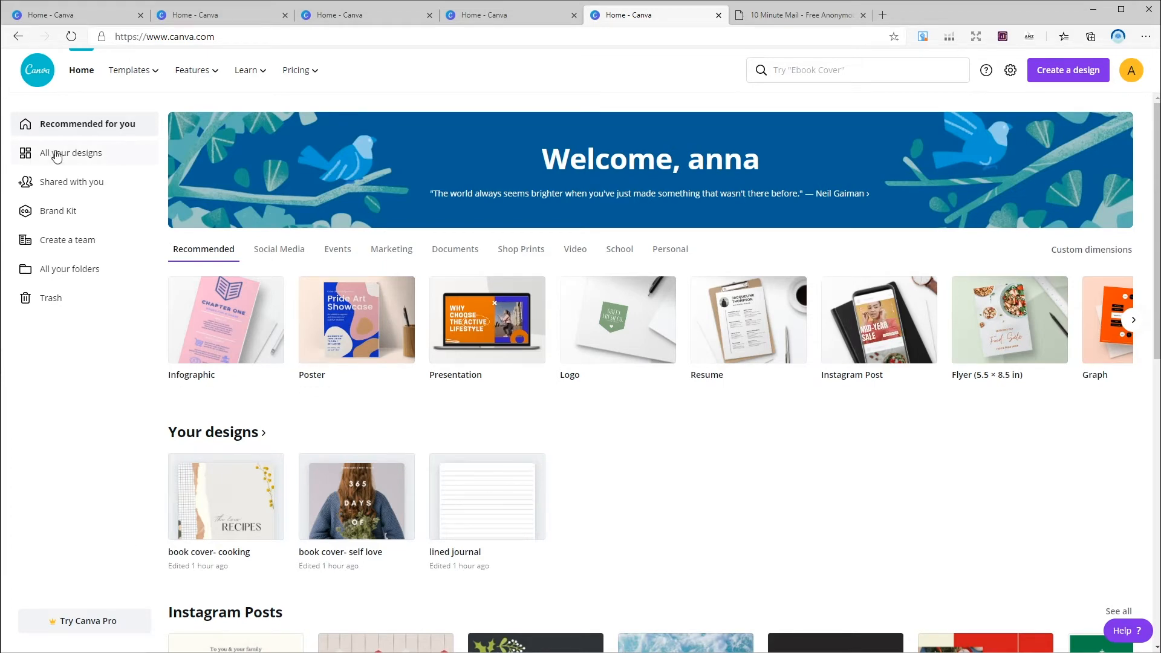
Step: Create a new empty folder from the folders overview and return to the Canva home page
{"action": "left_click", "coordinate": [73, 153]}
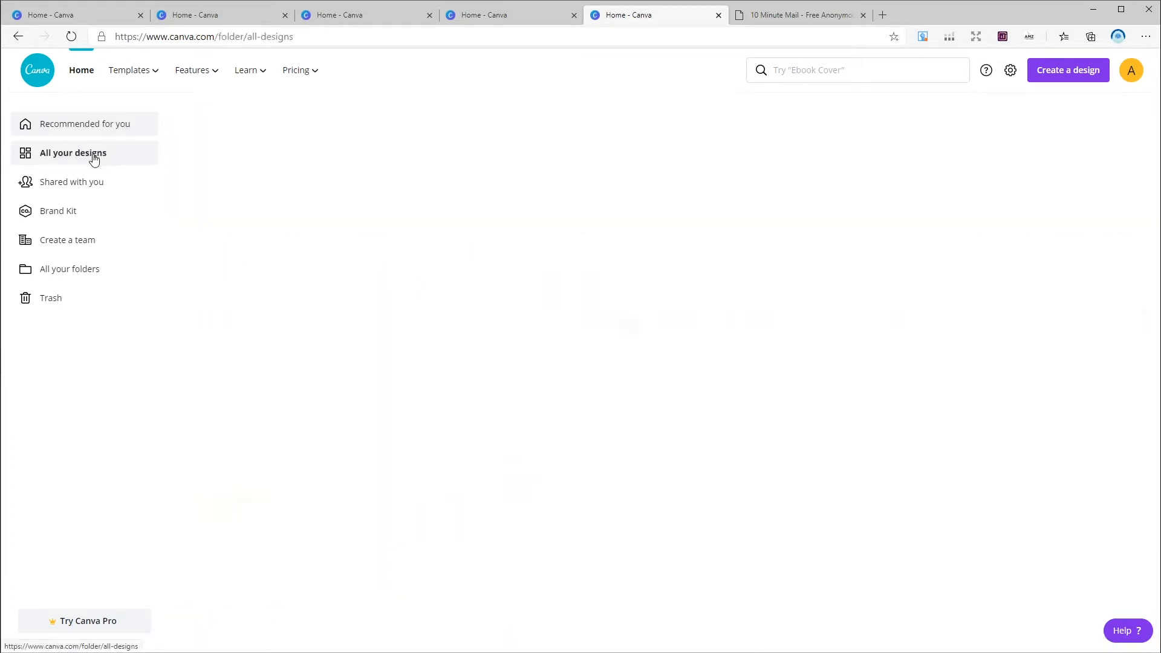
{"action": "left_click", "coordinate": [73, 152]}
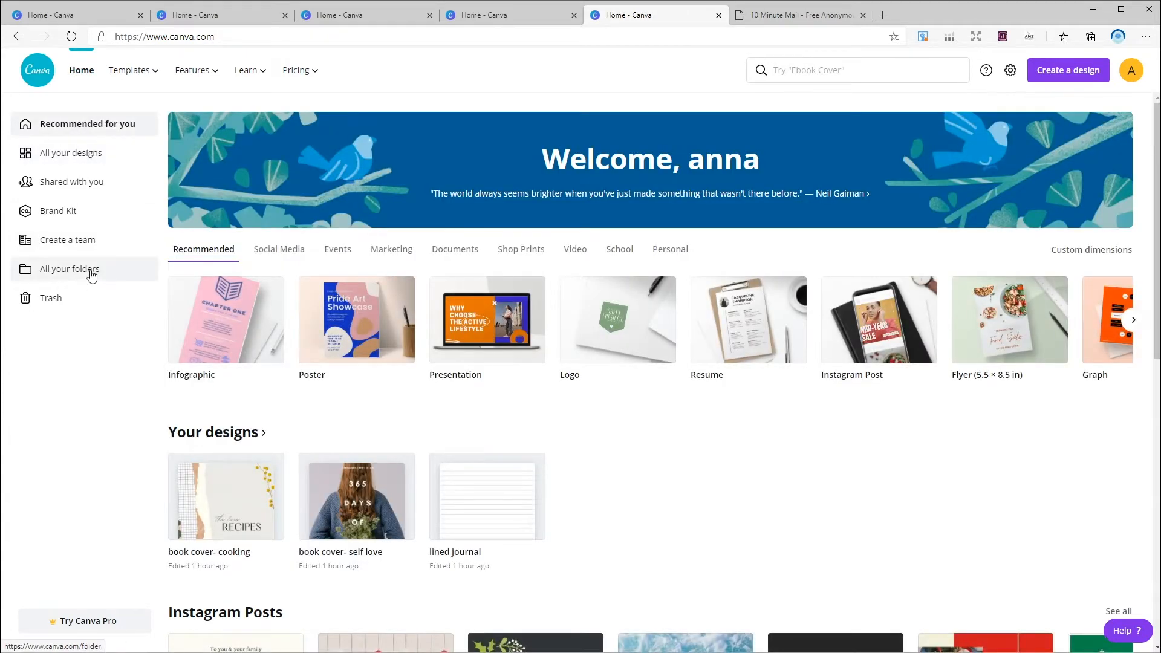
{"action": "left_click", "coordinate": [70, 269]}
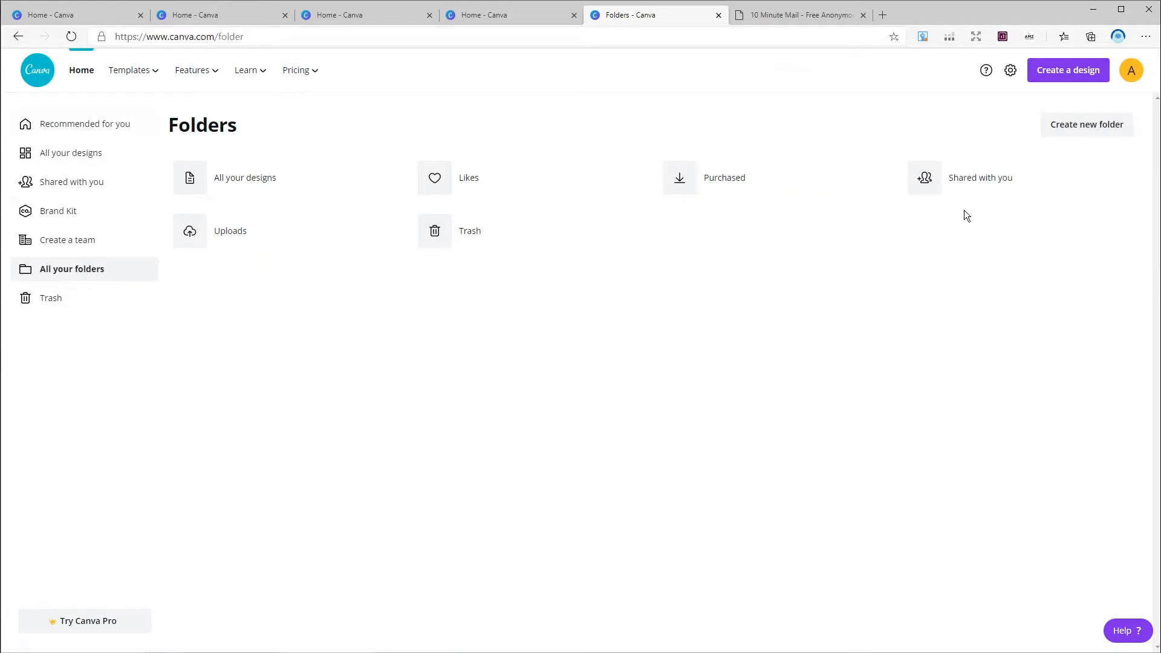
{"action": "left_click", "coordinate": [1086, 123]}
{"action": "type", "text": "anna"}
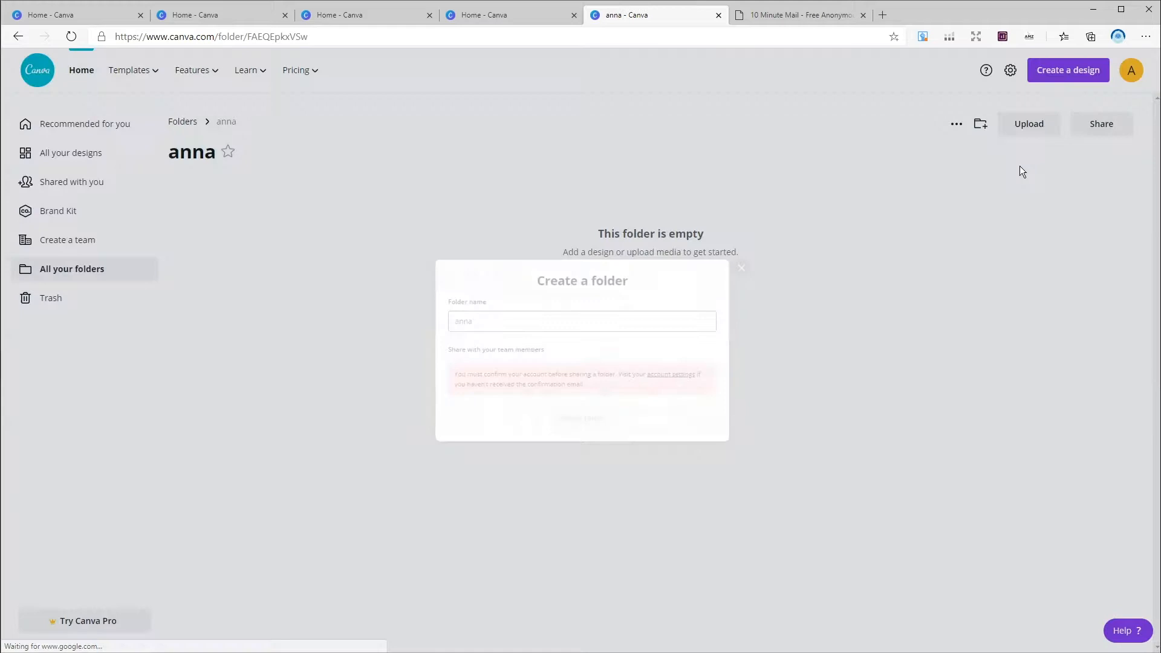
{"action": "left_click", "coordinate": [740, 267]}
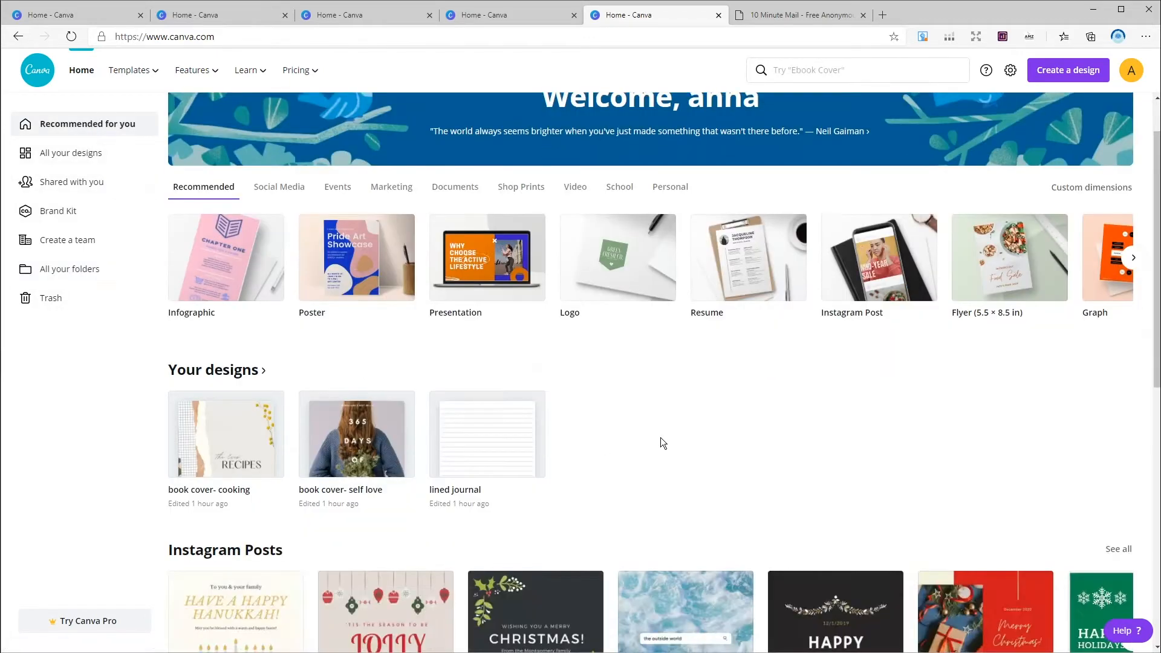
Step: Browse the Templates menu and open the Likes folder of liked designs
{"action": "scroll", "scroll_direction": "up", "scroll_amount": 3}
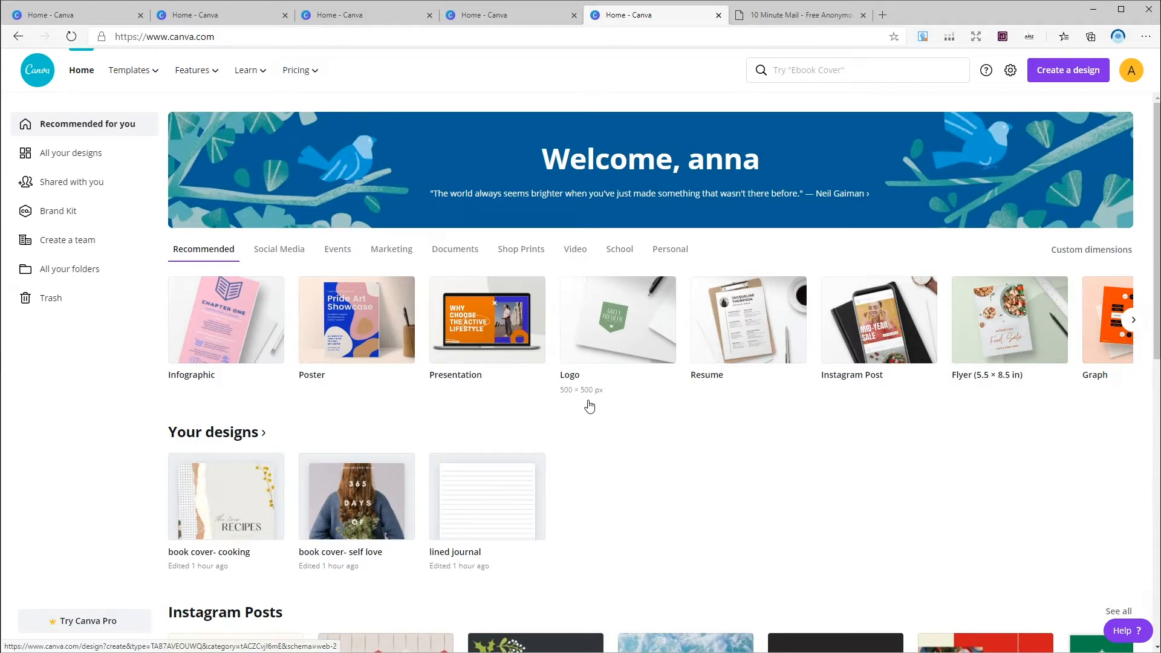
{"action": "mouse_move", "coordinate": [478, 299]}
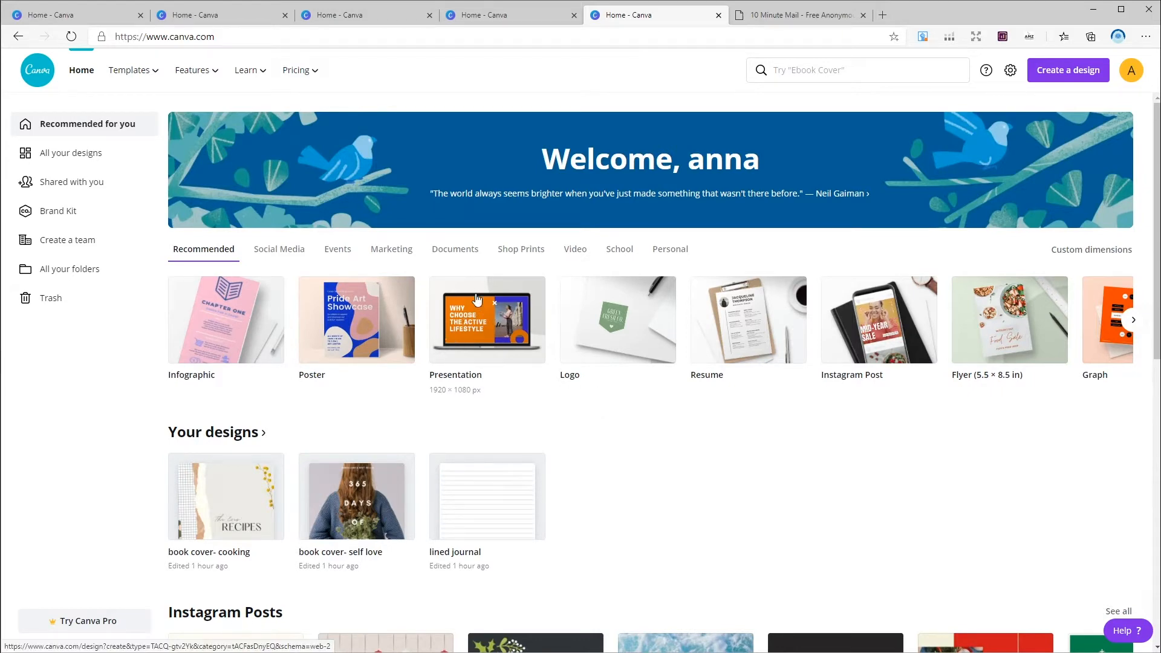
{"action": "left_click", "coordinate": [130, 70]}
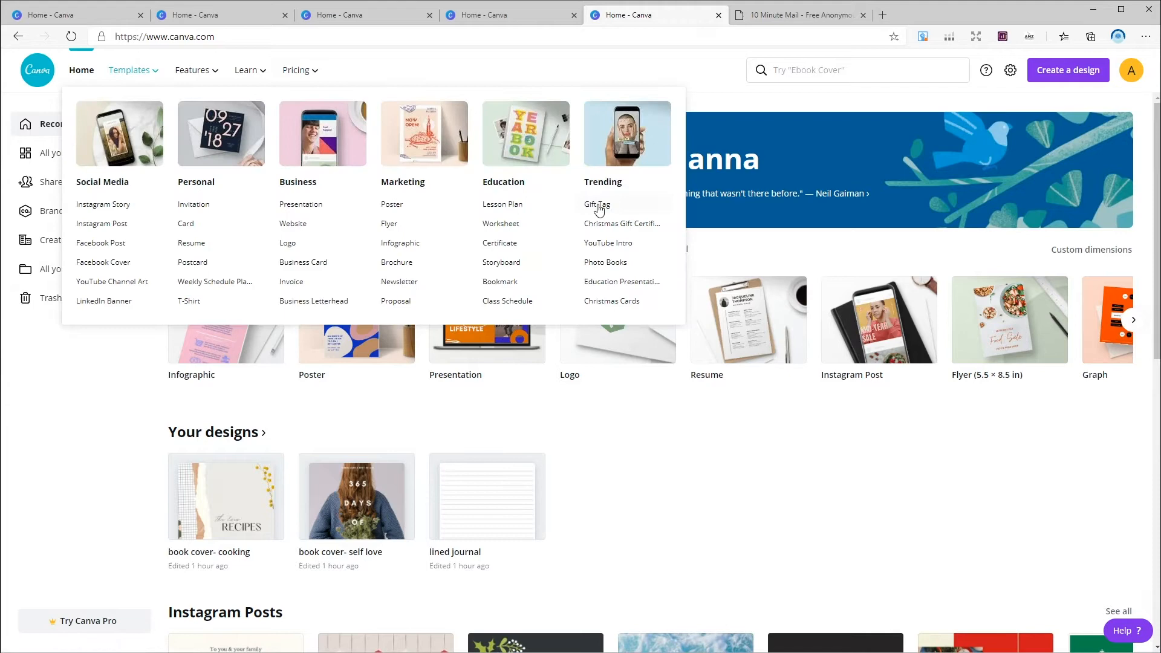
{"action": "left_click", "coordinate": [597, 205]}
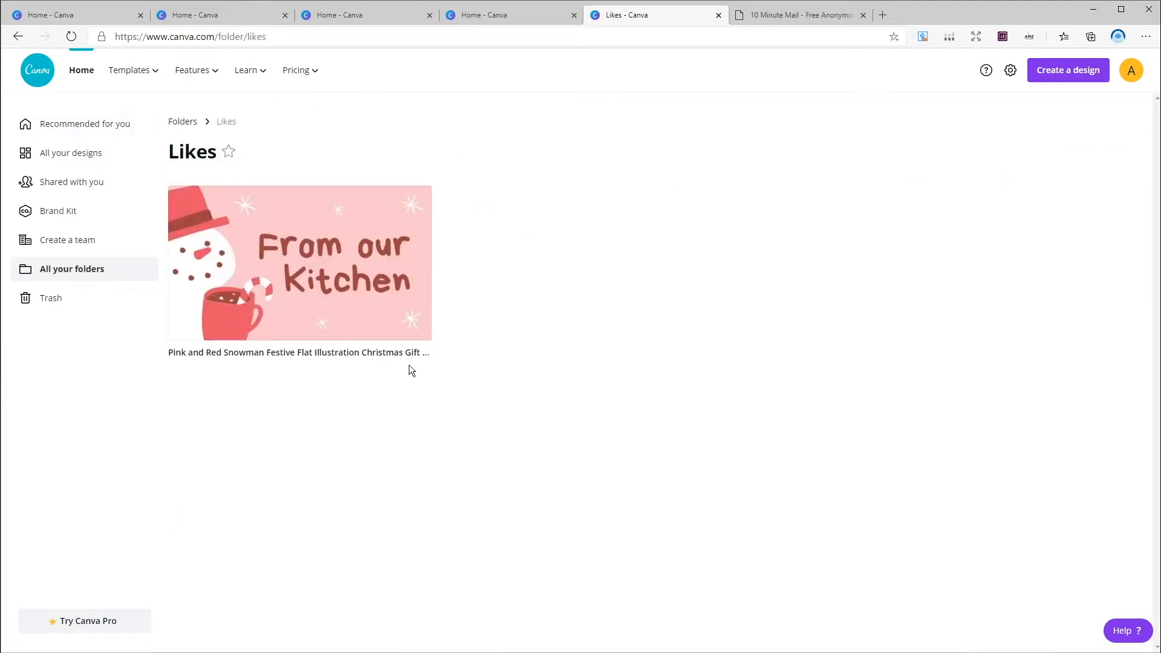
{"action": "mouse_move", "coordinate": [71, 152]}
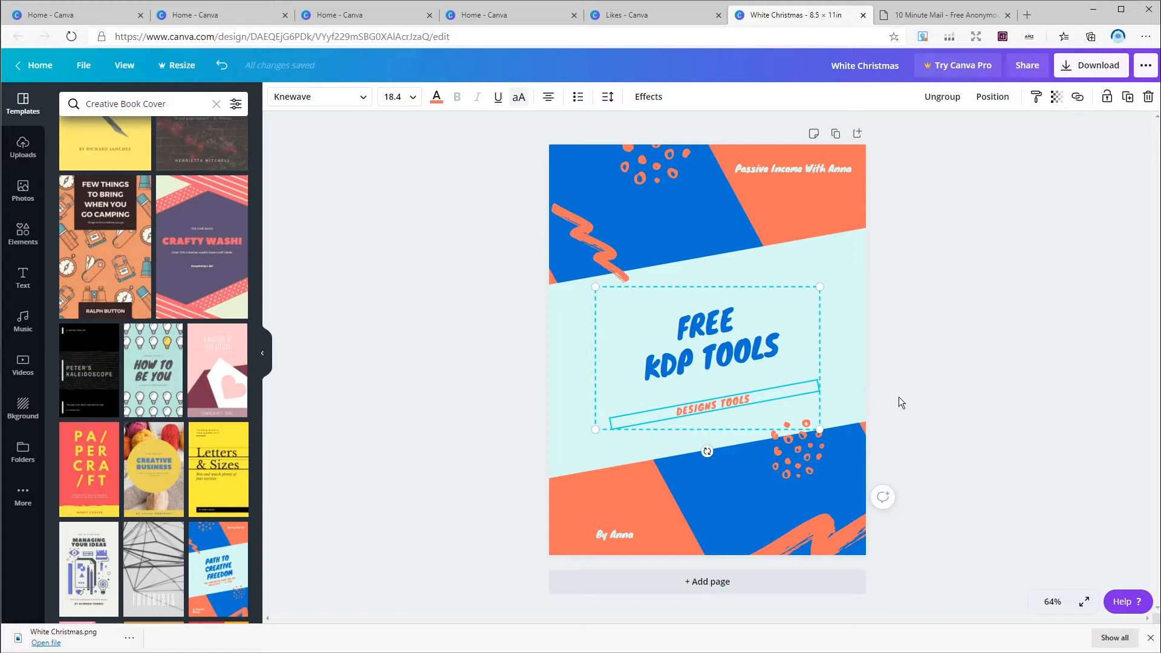
Step: Extend the subtitle with 'TO CREATE' and recolour the cover's shapes and byline text
{"action": "type", "text": "TO CREATE COVERS AND"}
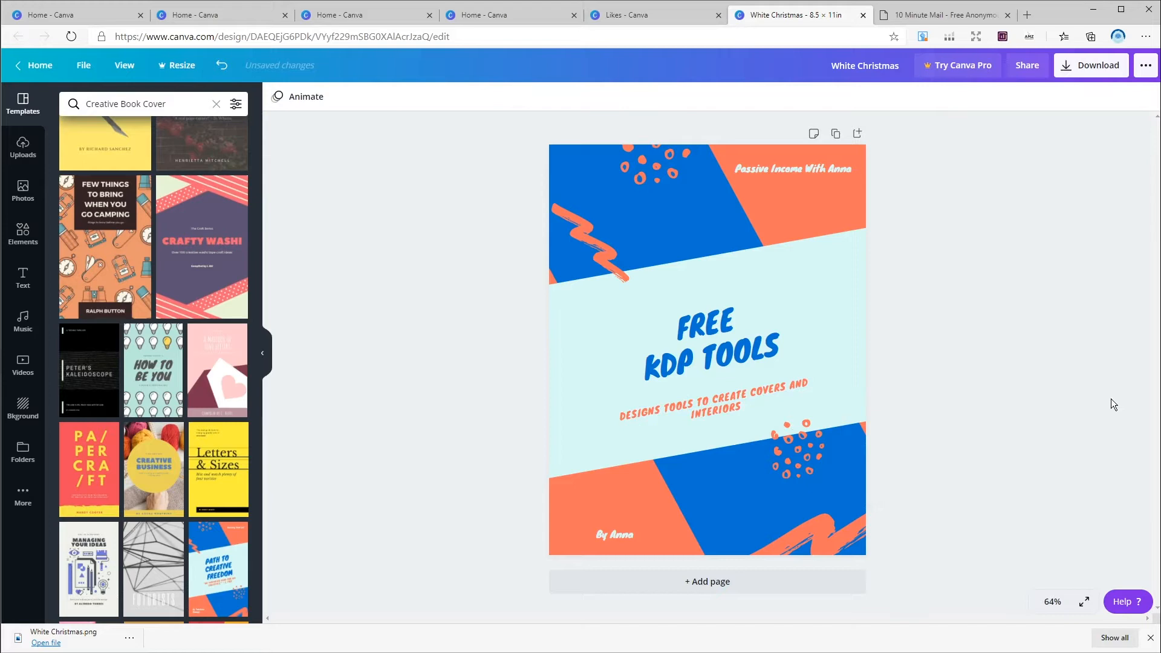
{"action": "left_click", "coordinate": [136, 370]}
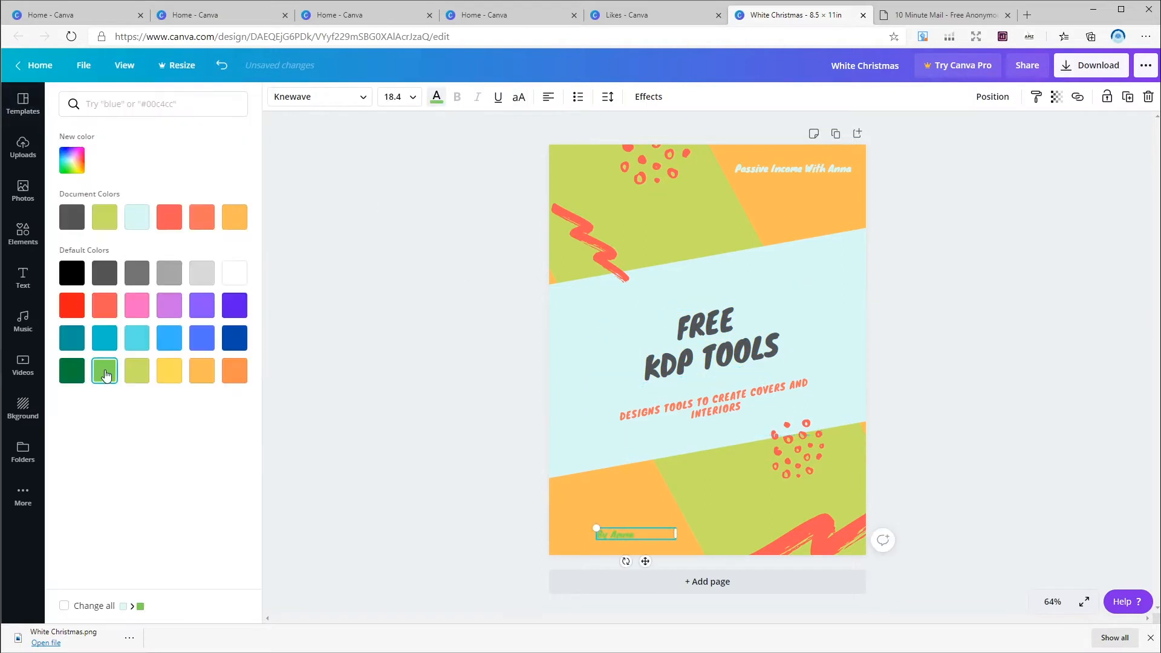
{"action": "left_click", "coordinate": [71, 160]}
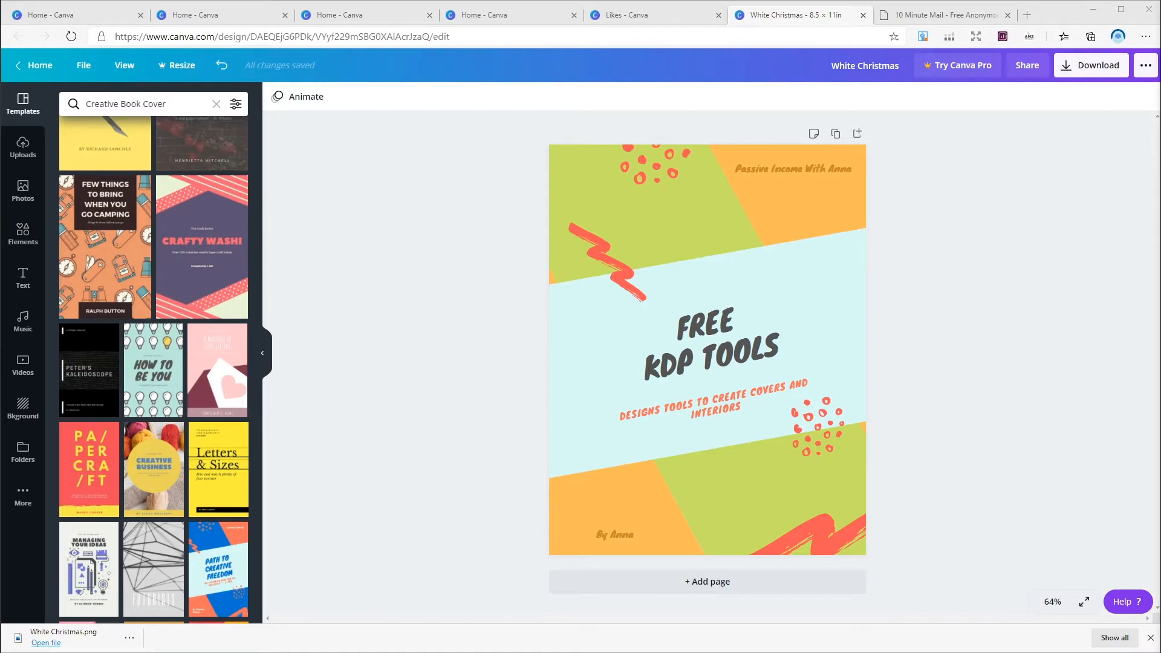
{"action": "left_click", "coordinate": [790, 168]}
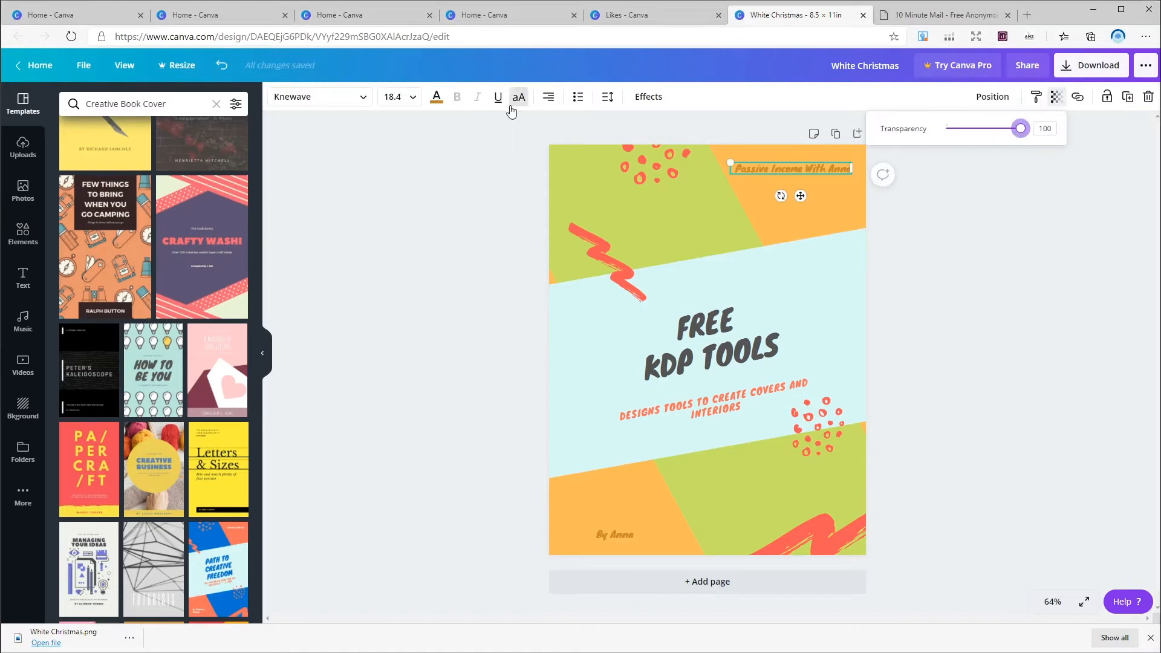
{"action": "left_click", "coordinate": [74, 14]}
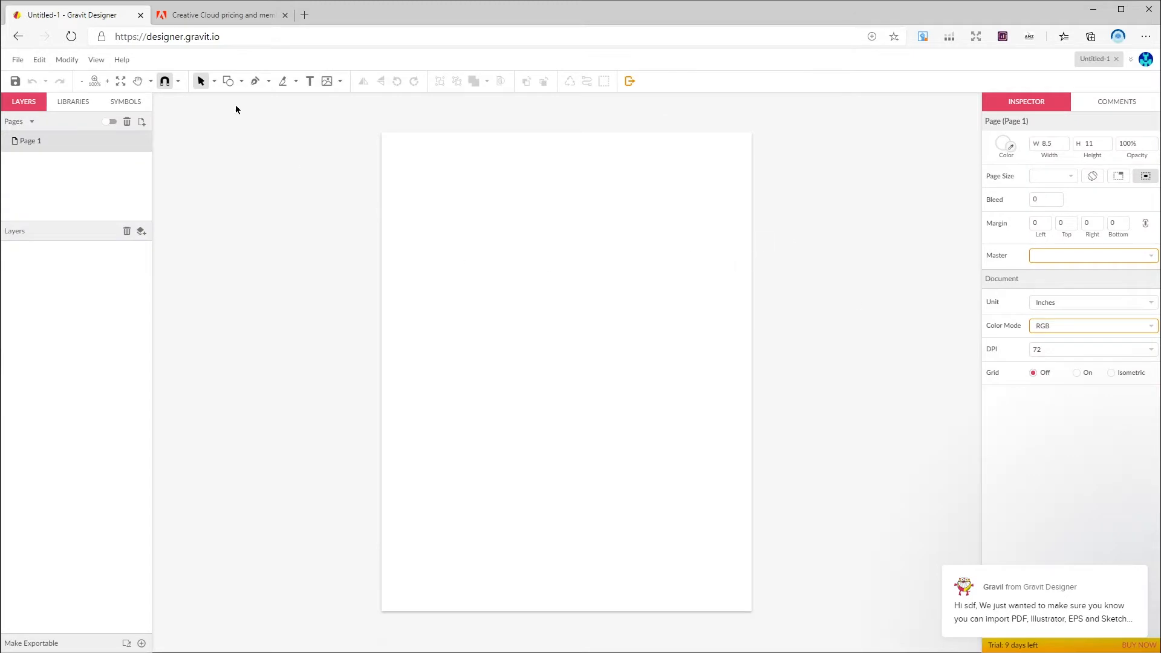
Step: Draw an unfilled rectangle, split off a narrow left column and add ruled lines inside it
{"action": "left_click_drag", "start_coordinate": [417, 156], "coordinate": [717, 349]}
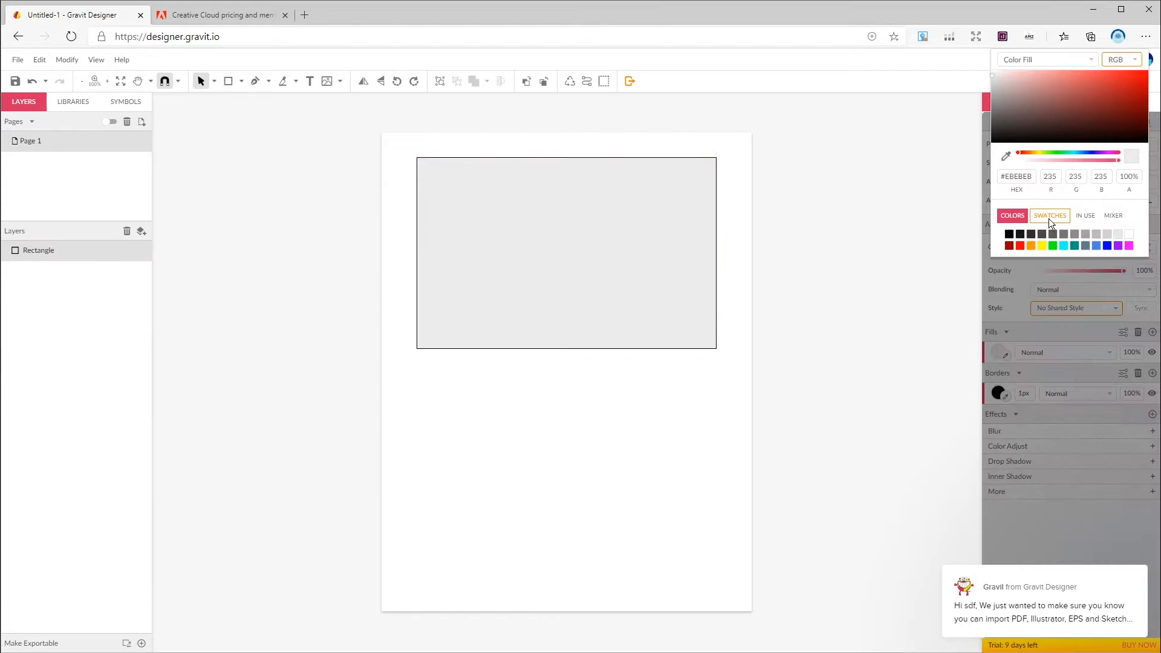
{"action": "left_click", "coordinate": [253, 81]}
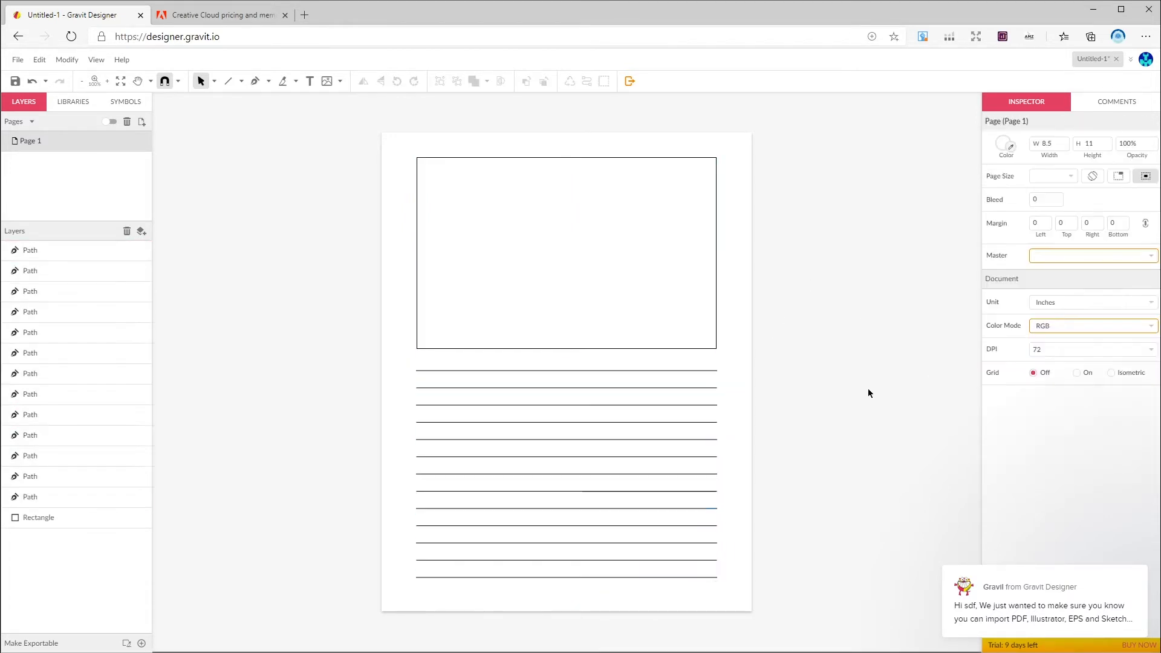
{"action": "left_click_drag", "start_coordinate": [490, 157], "coordinate": [490, 348]}
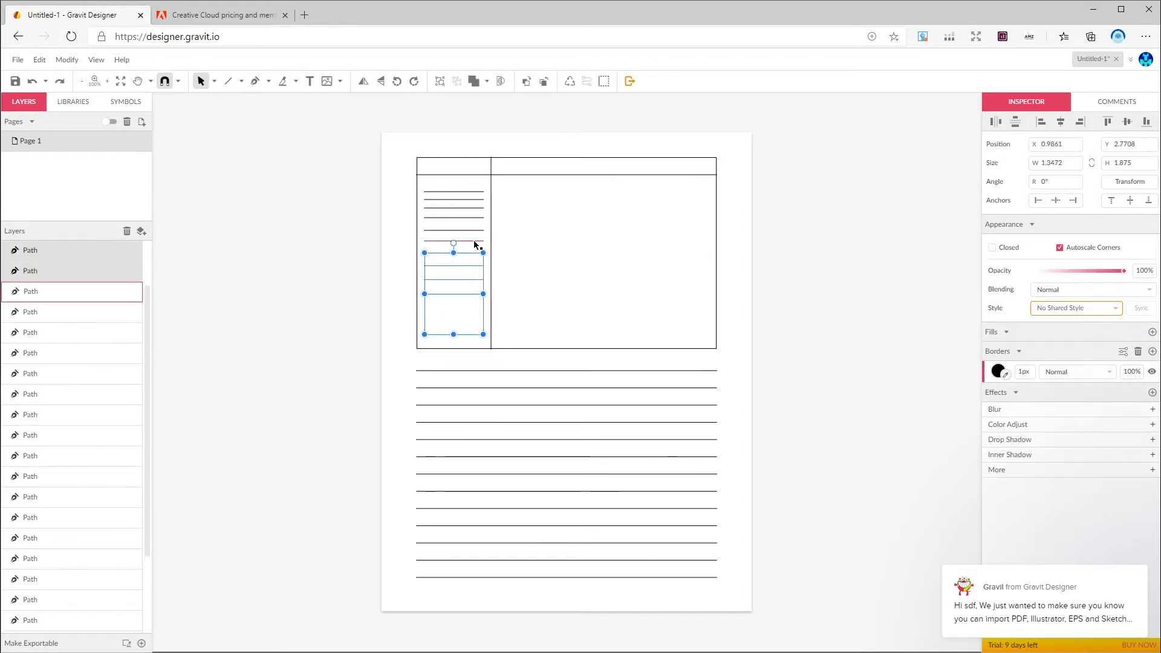
{"action": "left_click", "coordinate": [823, 244]}
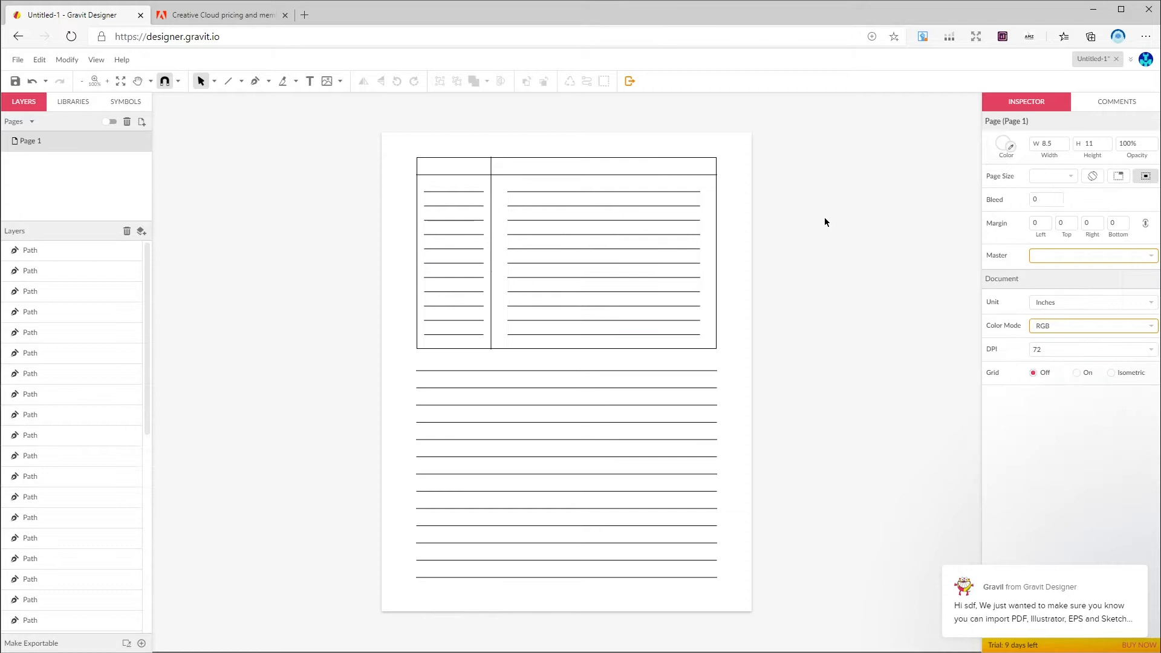
Step: Label the columns NOTES and TITLE by duplicating the NOTES text into the left column
{"action": "type", "text": "NOTES"}
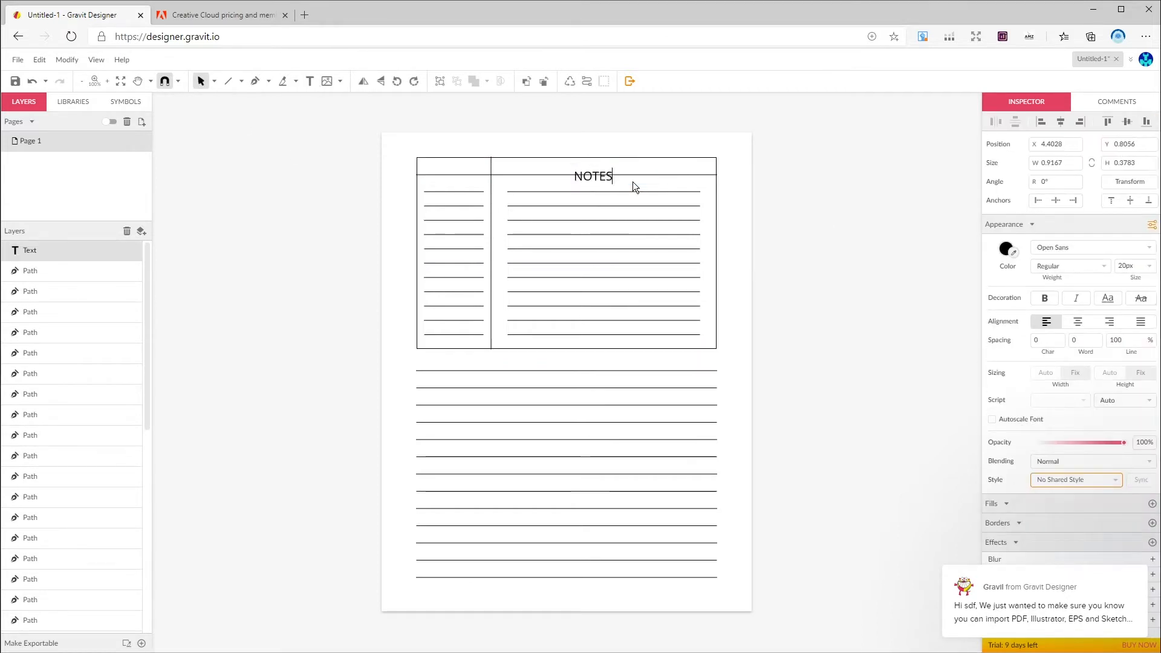
{"action": "left_click_drag", "start_coordinate": [592, 176], "coordinate": [453, 167]}
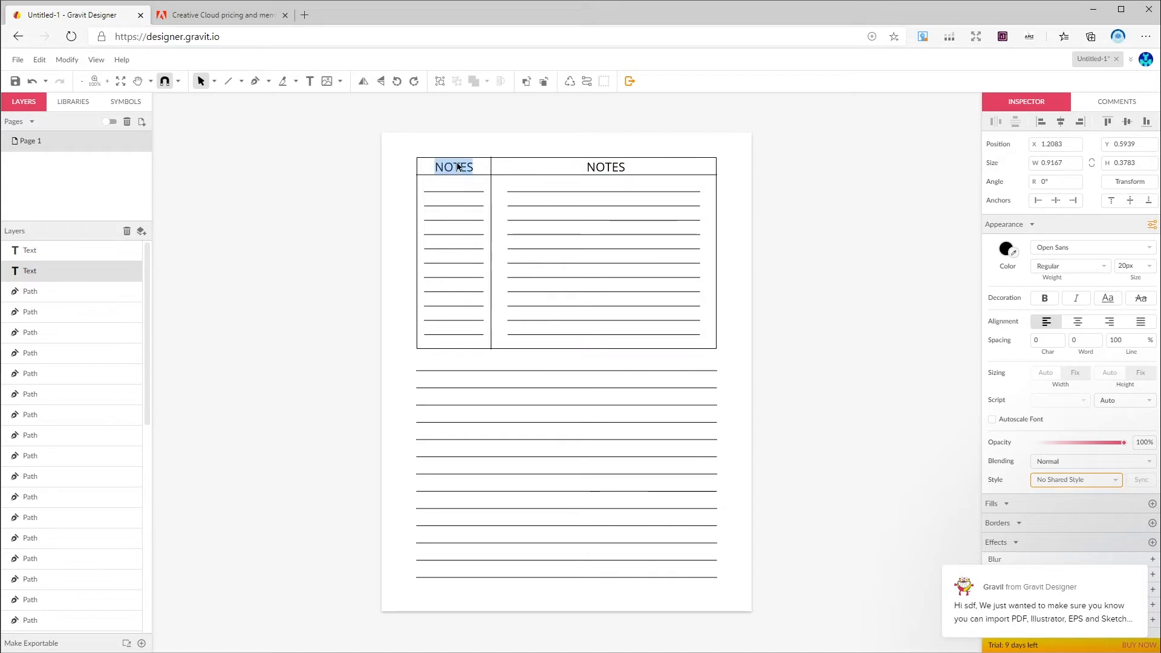
{"action": "type", "text": "TITLE"}
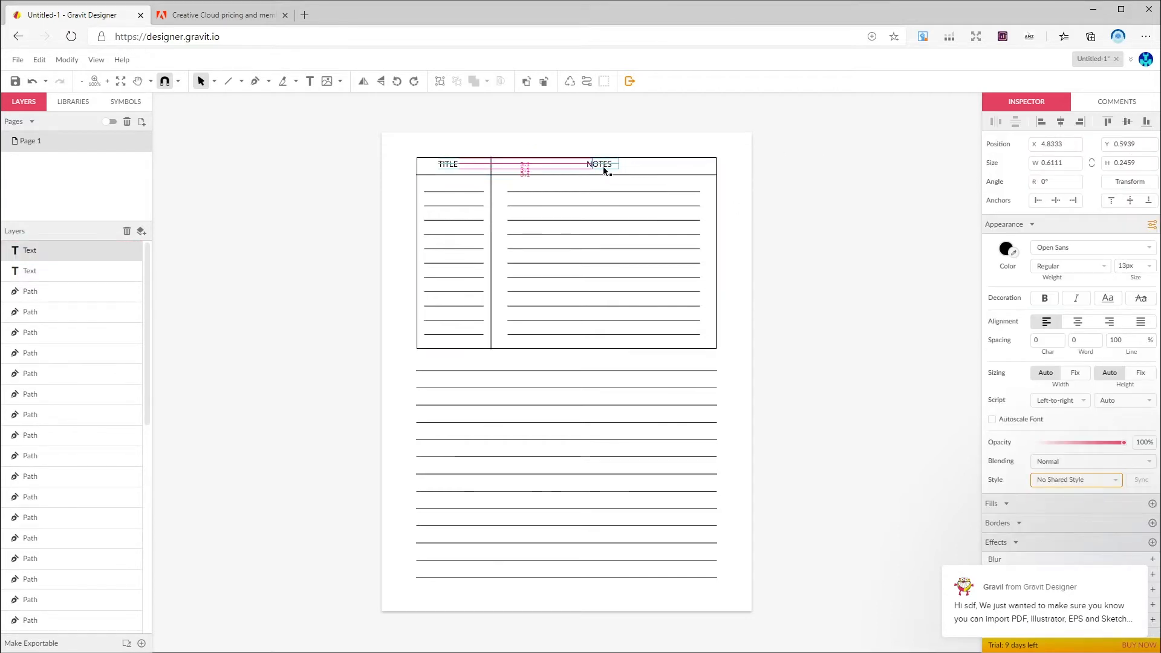
{"action": "left_click", "coordinate": [770, 434]}
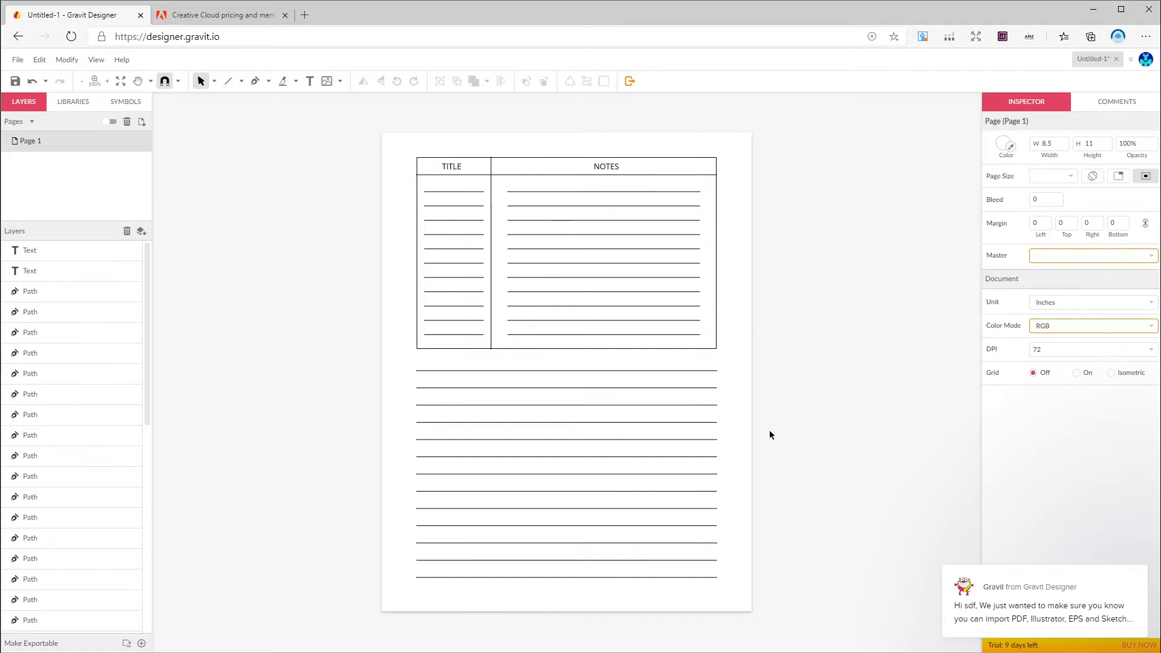
Step: Lighten the ruled writing lines by lowering their border opacity
{"action": "left_click", "coordinate": [566, 474]}
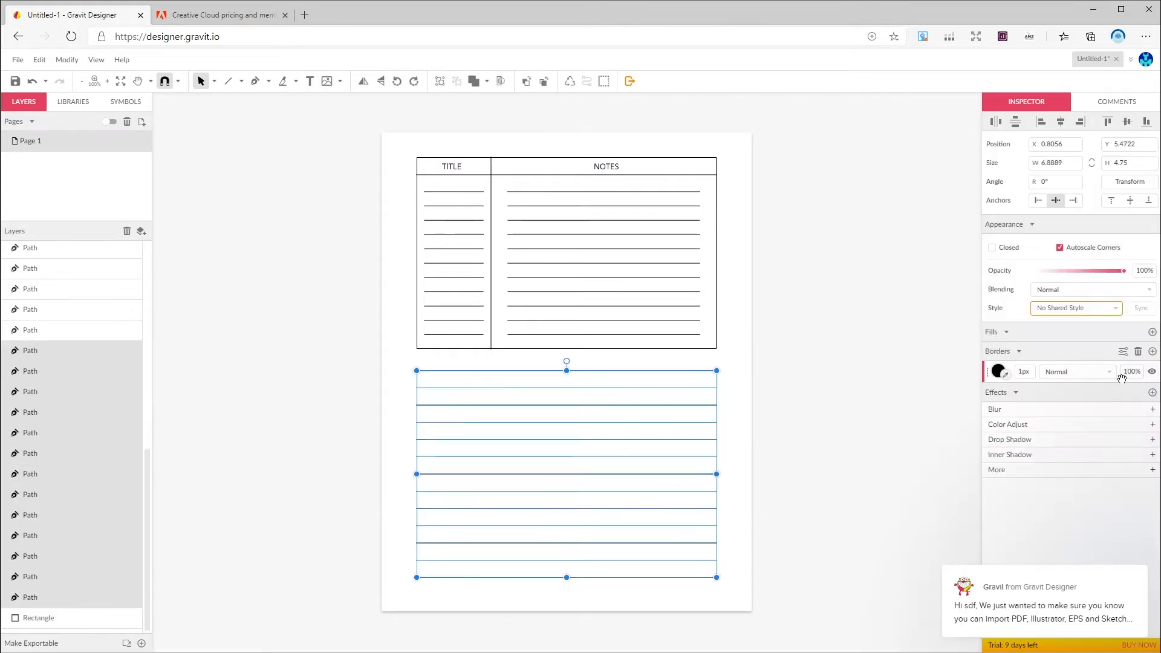
{"action": "left_click_drag", "start_coordinate": [1122, 269], "coordinate": [1081, 270]}
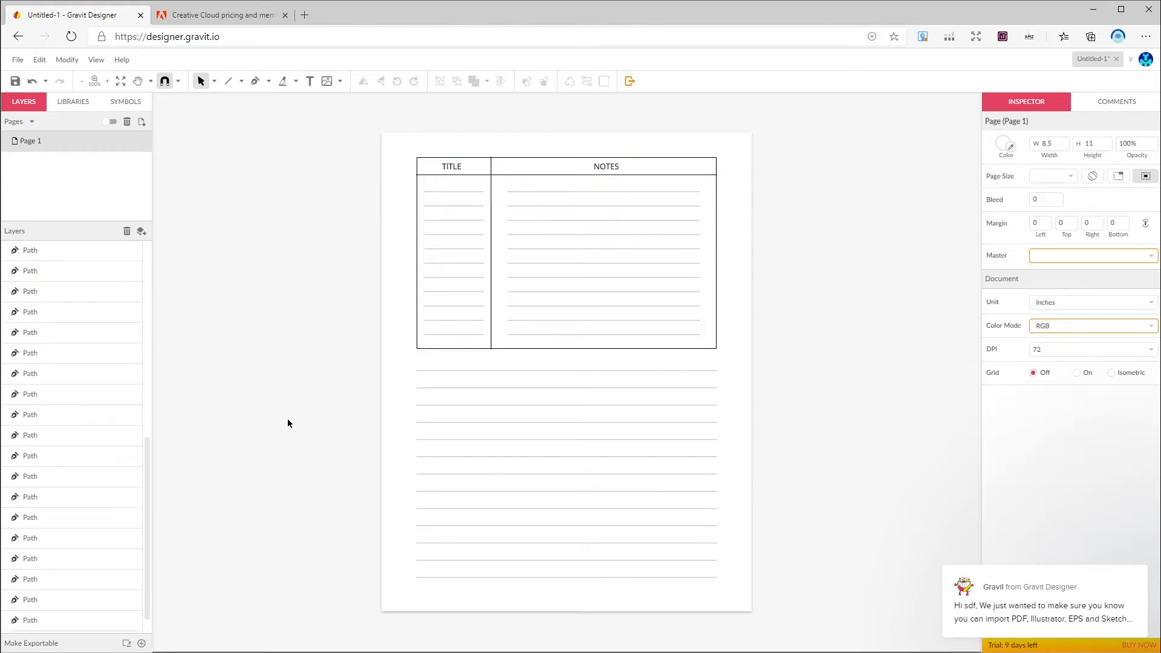
{"action": "left_click", "coordinate": [16, 59]}
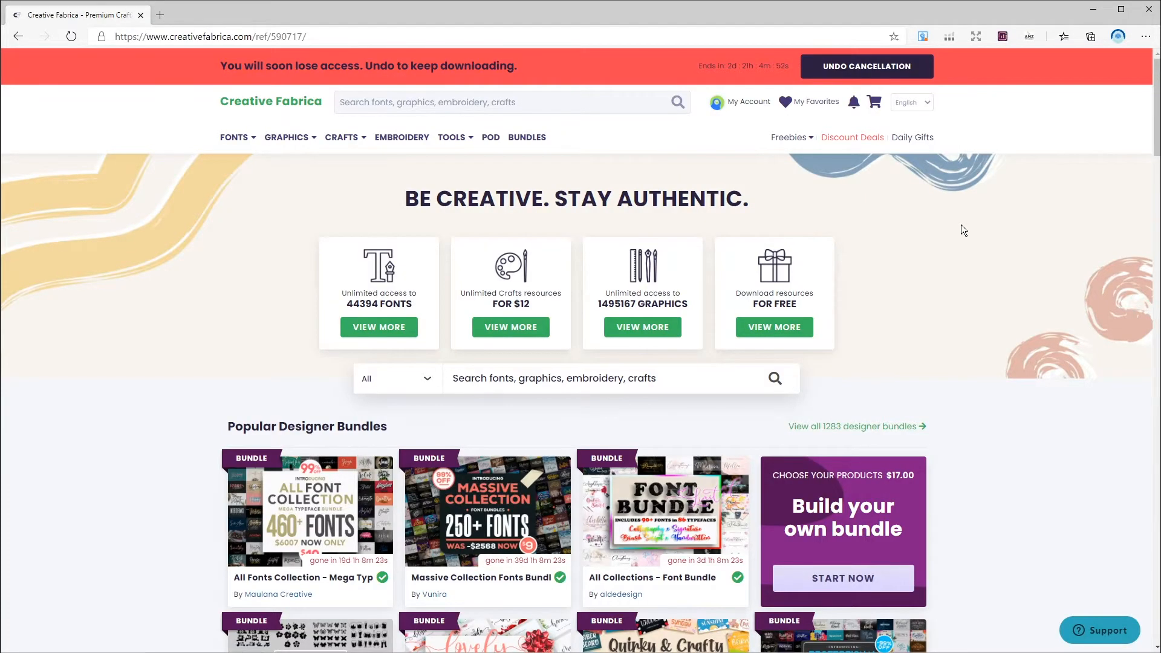
Step: Go to the All Freebies page from the Freebies menu
{"action": "scroll", "scroll_direction": "down", "scroll_amount": 3}
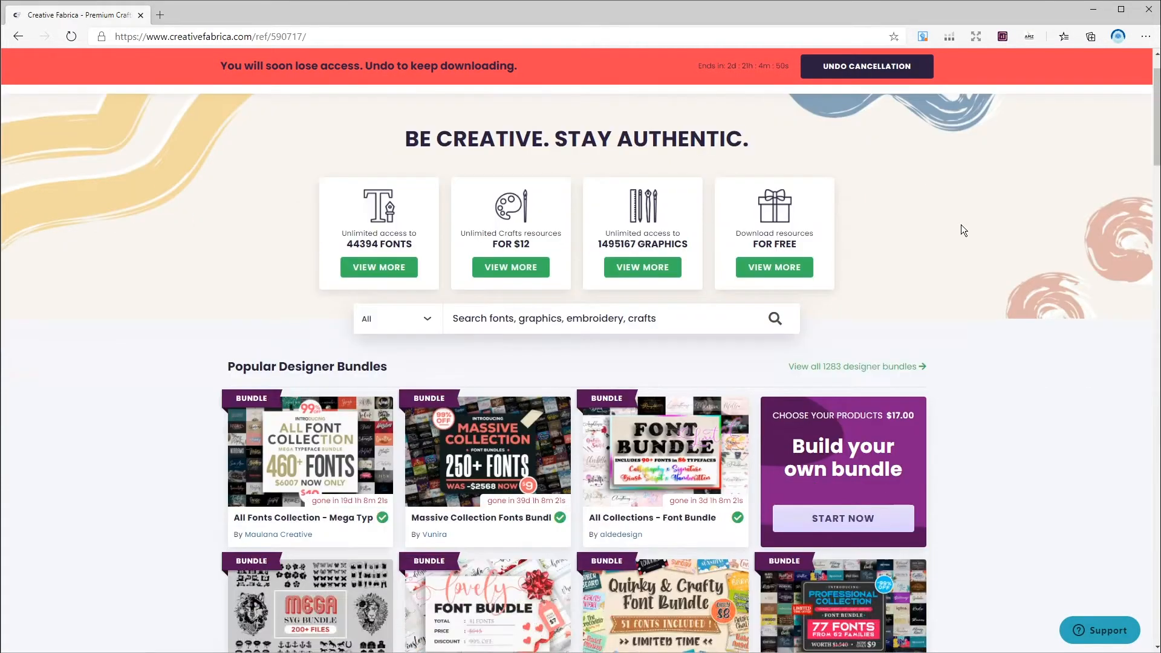
{"action": "scroll", "scroll_direction": "down", "scroll_amount": 3}
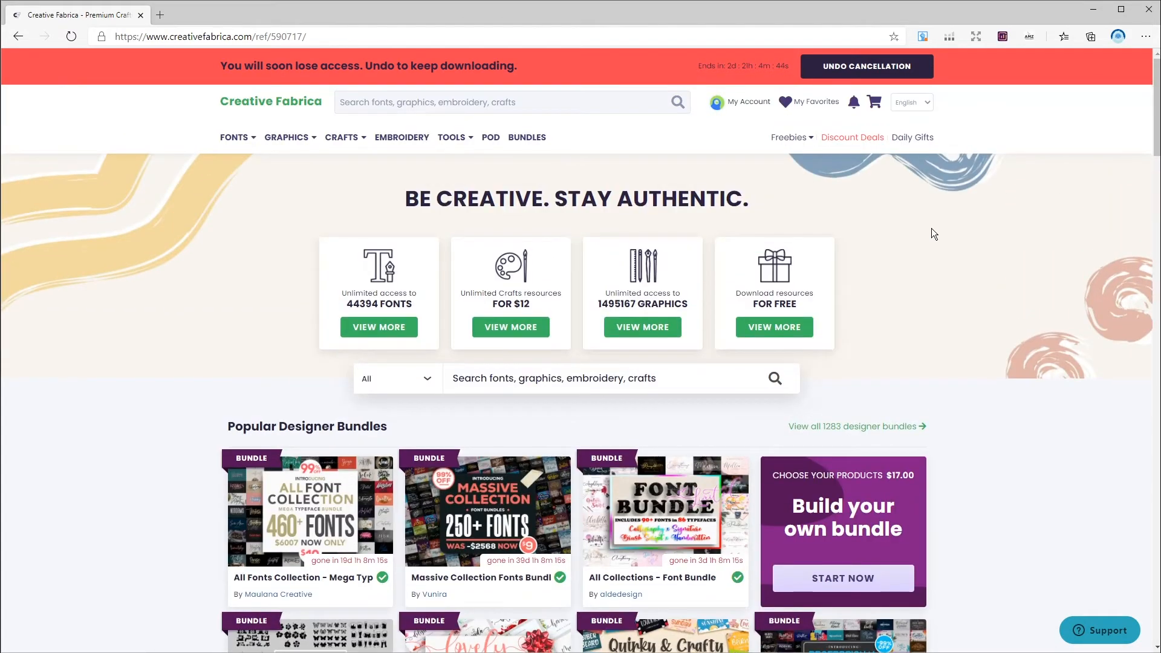
{"action": "left_click", "coordinate": [790, 136]}
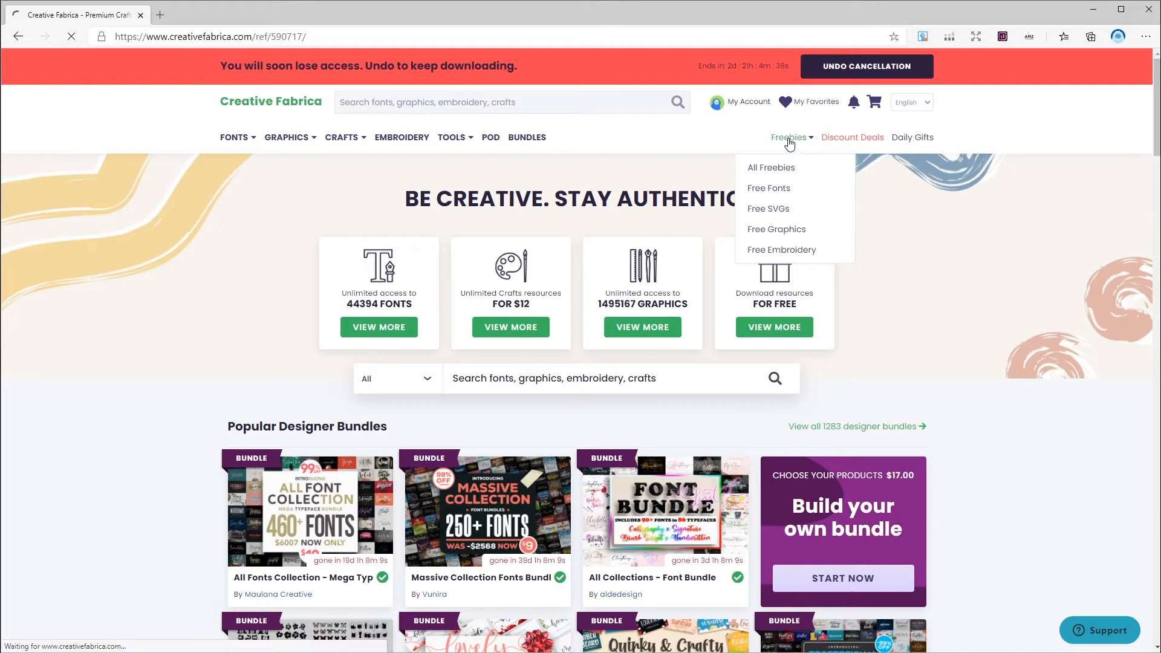
{"action": "left_click", "coordinate": [770, 167]}
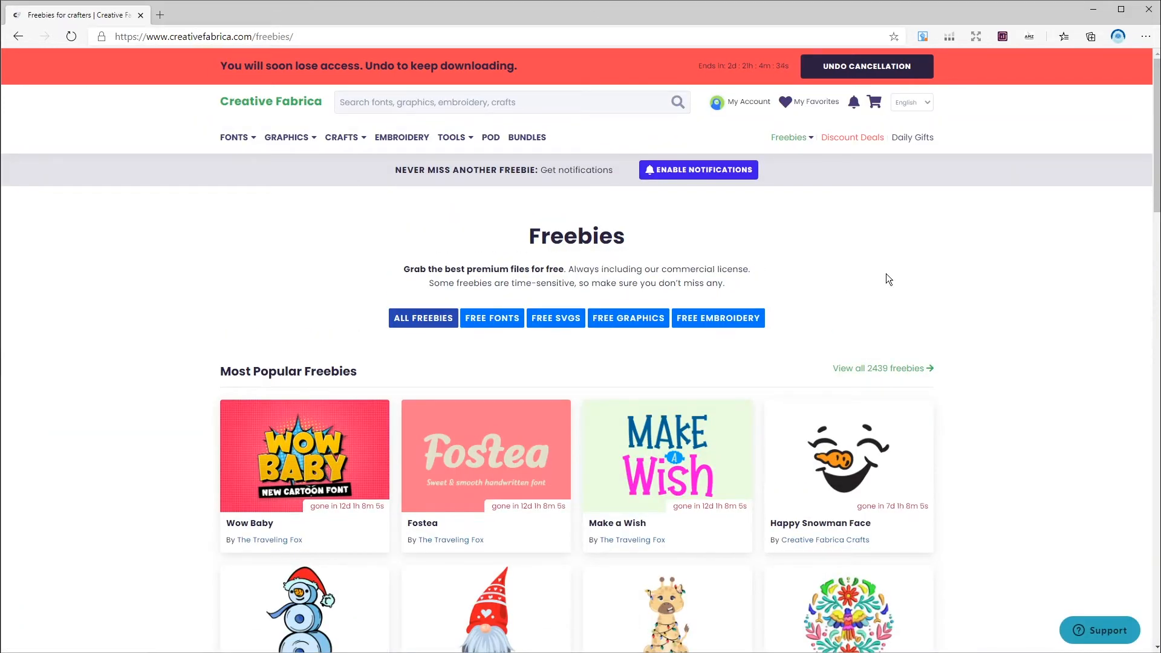
Step: Scroll through the popular and newest freebies and open the Cherry Ai font
{"action": "scroll", "scroll_direction": "down", "scroll_amount": 3}
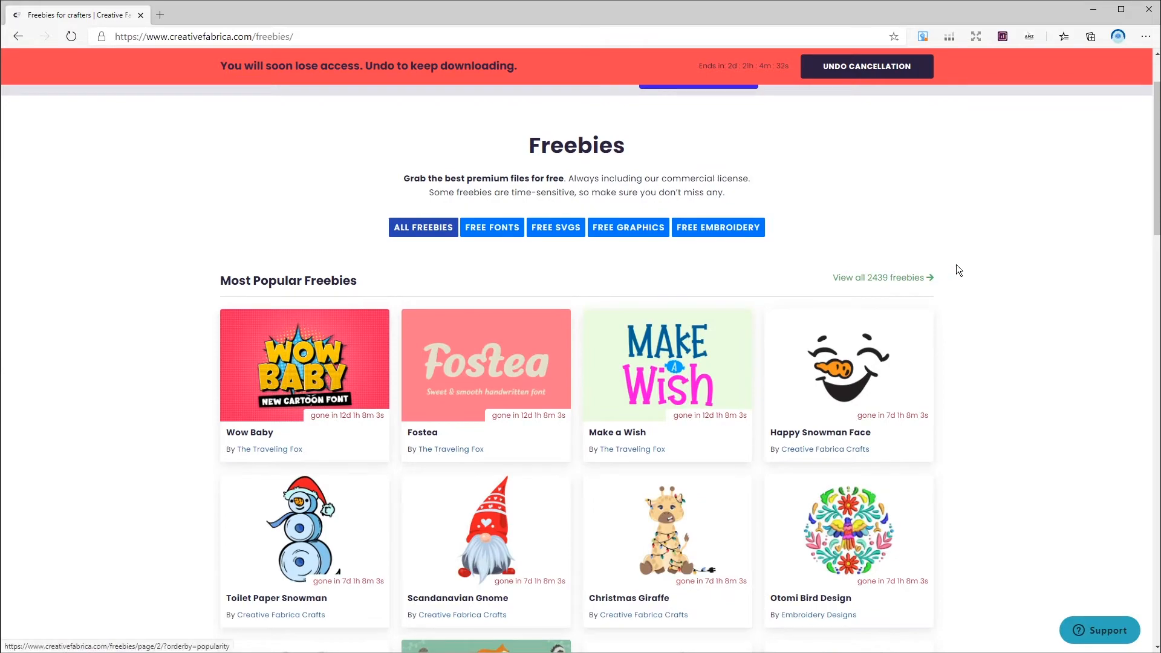
{"action": "scroll", "scroll_direction": "down", "scroll_amount": 3}
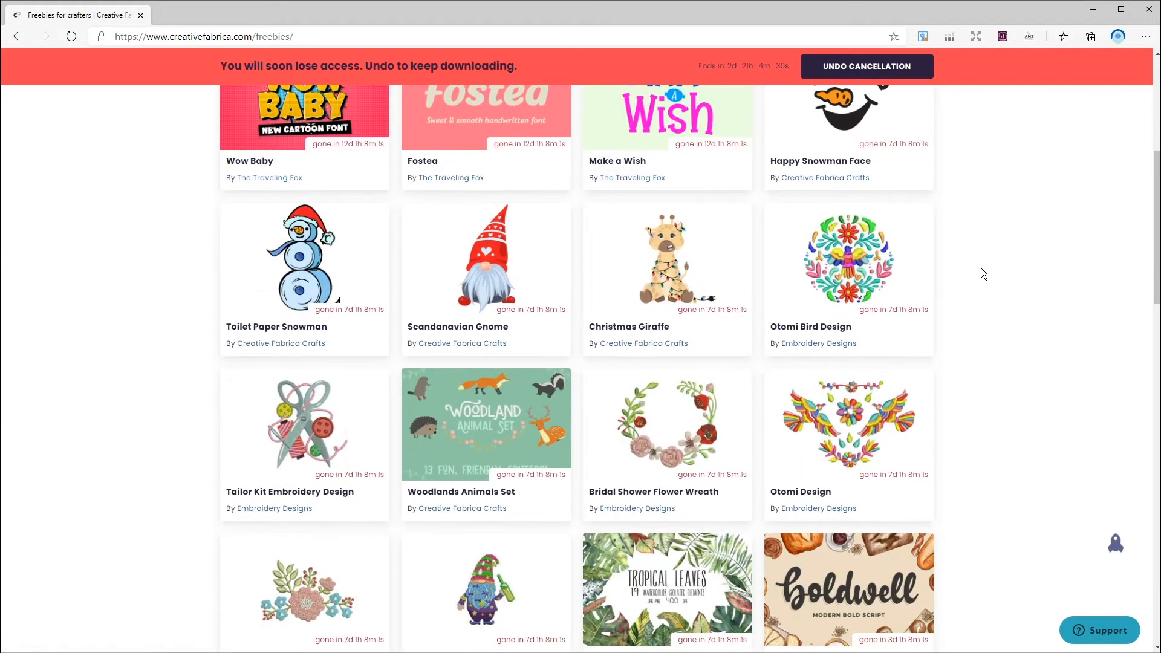
{"action": "scroll", "scroll_direction": "down", "scroll_amount": 3}
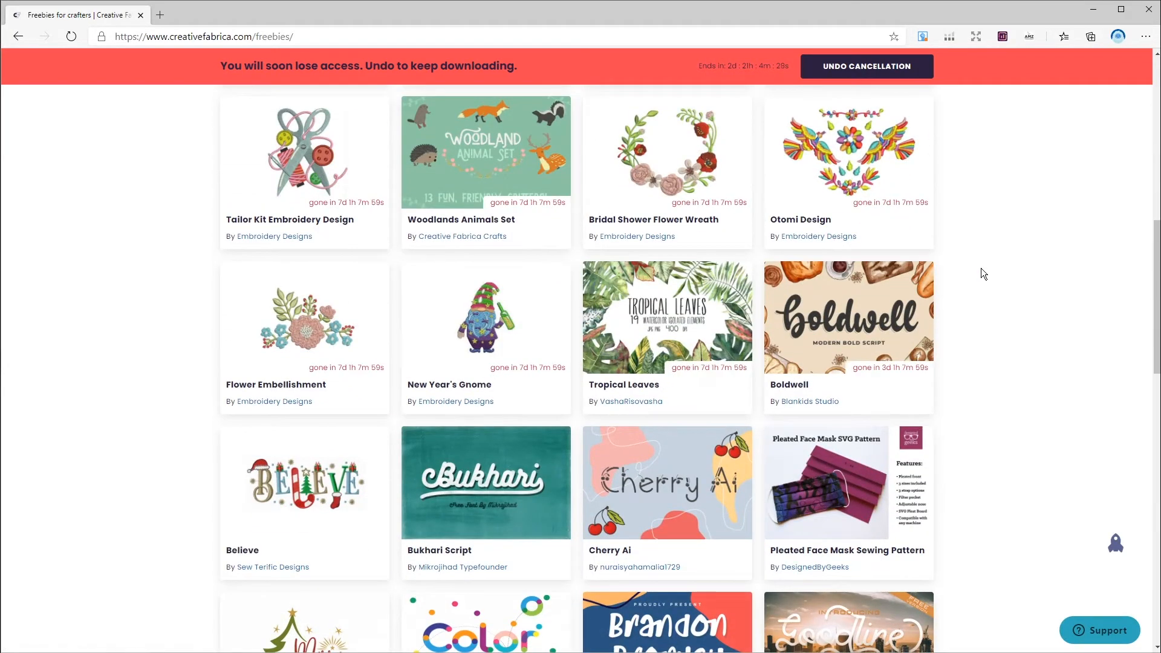
{"action": "scroll", "scroll_direction": "down", "scroll_amount": 3}
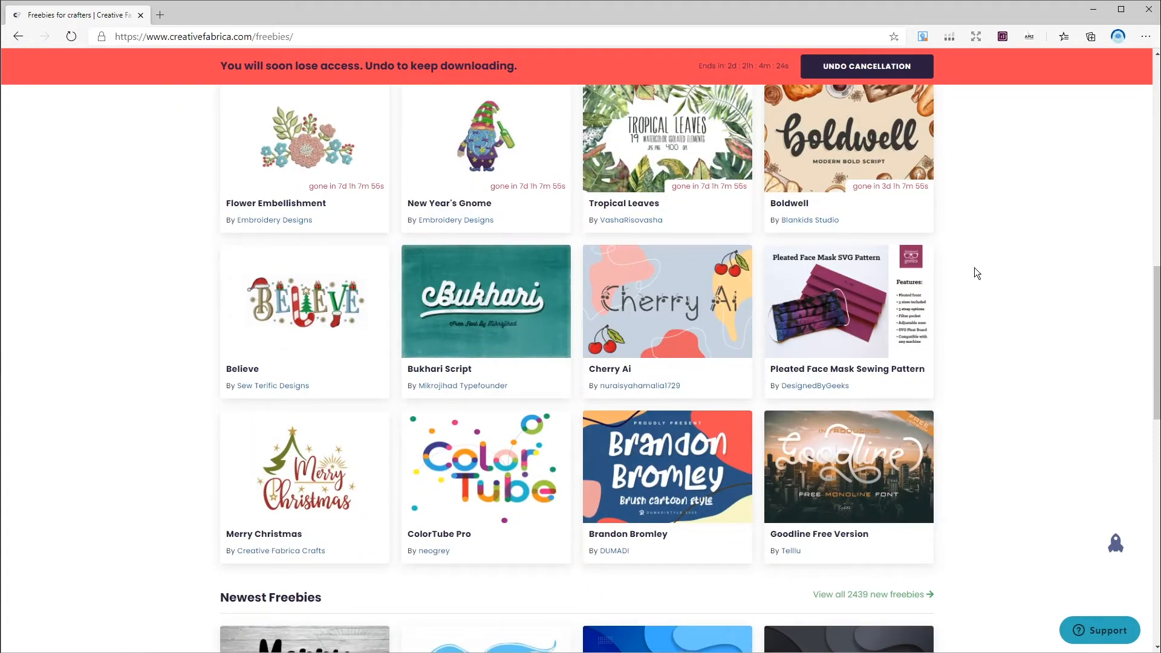
{"action": "scroll", "scroll_direction": "down", "scroll_amount": 3}
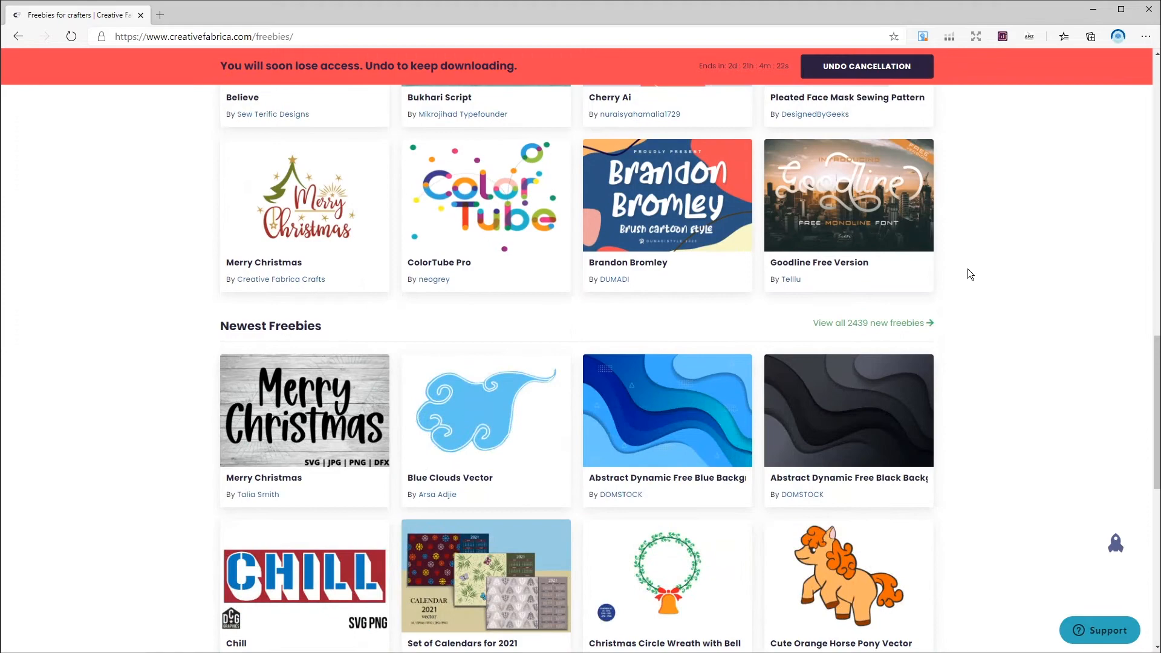
{"action": "scroll", "scroll_direction": "down", "scroll_amount": 3}
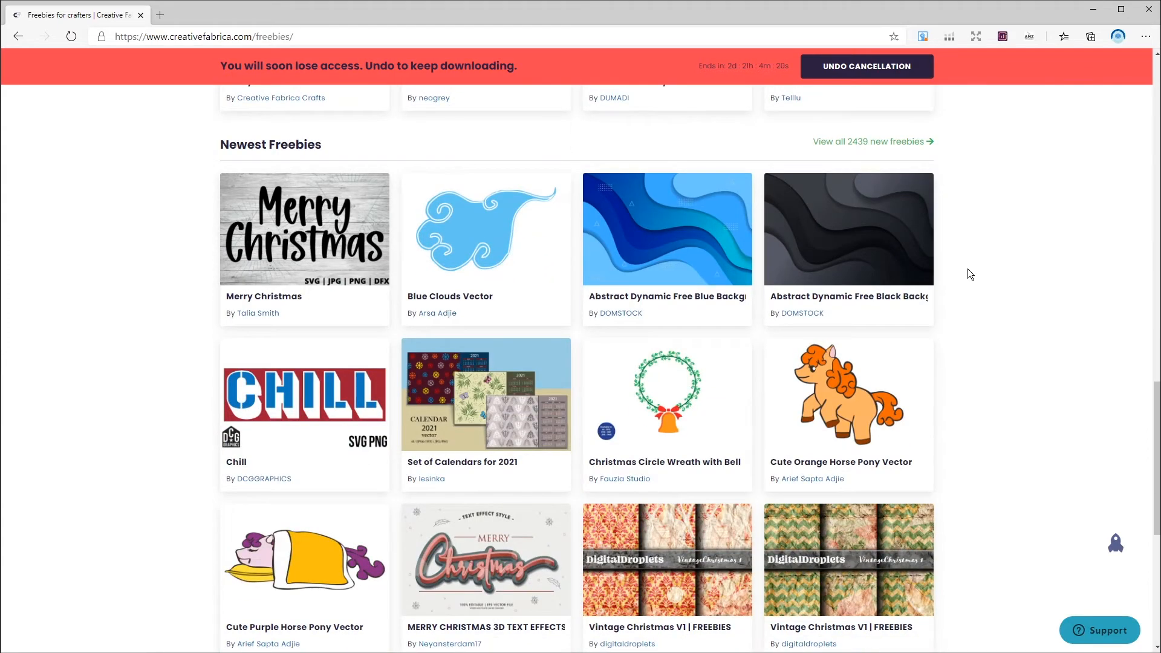
{"action": "scroll", "scroll_direction": "down", "scroll_amount": 3}
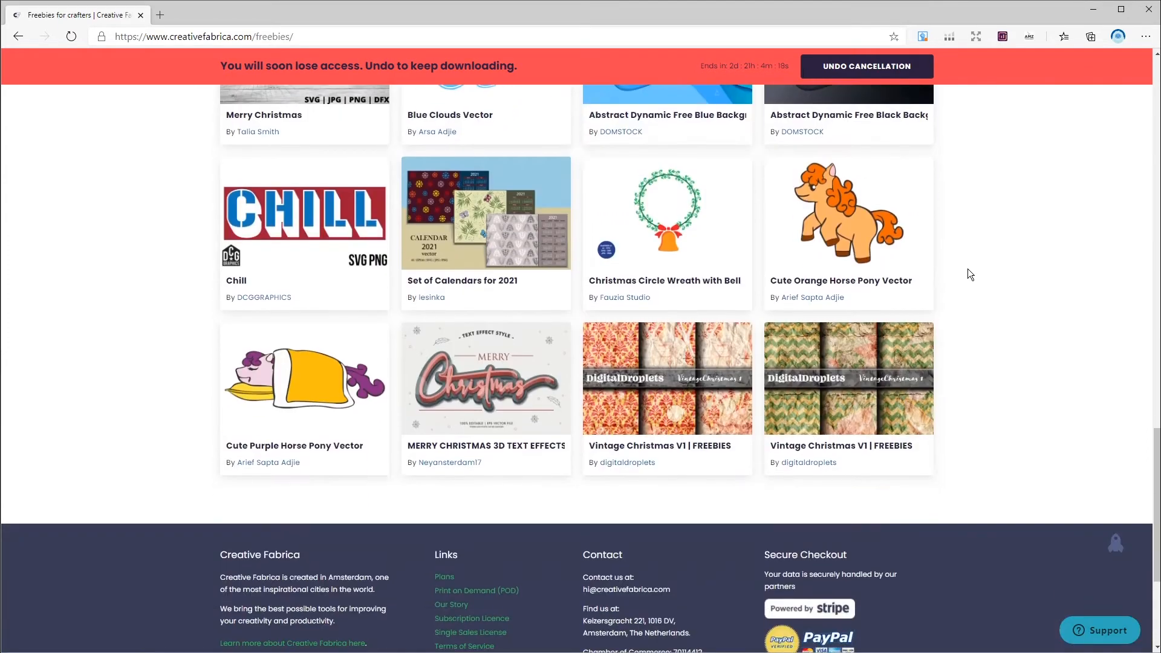
{"action": "scroll", "scroll_direction": "up", "scroll_amount": 3}
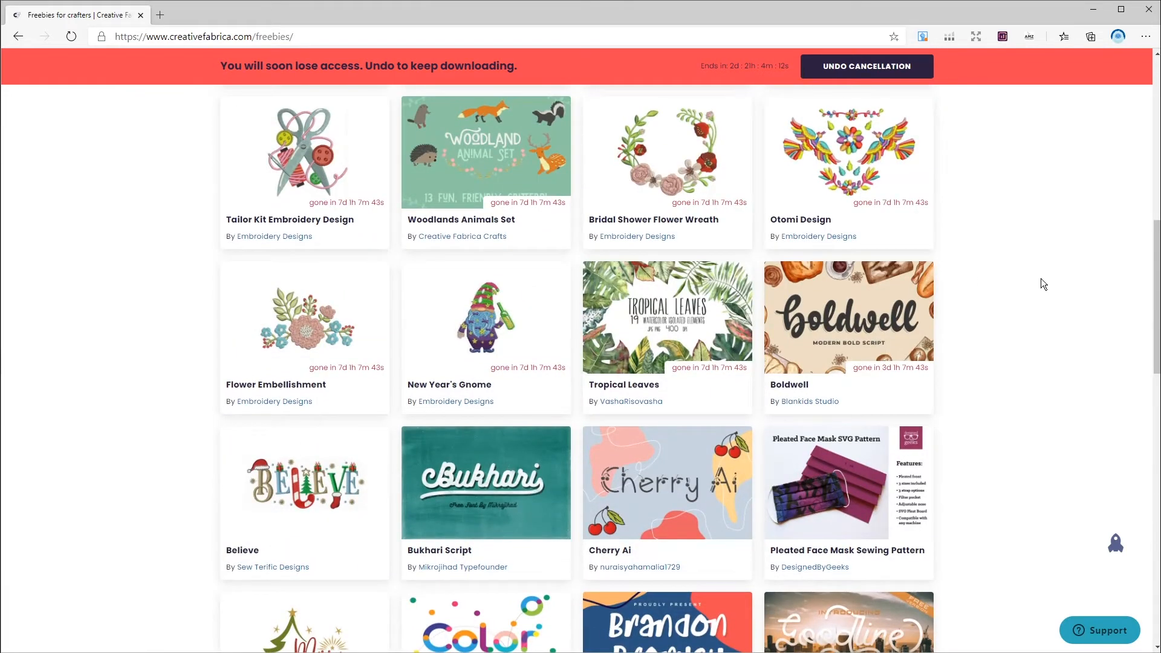
{"action": "scroll", "scroll_direction": "down", "scroll_amount": 3}
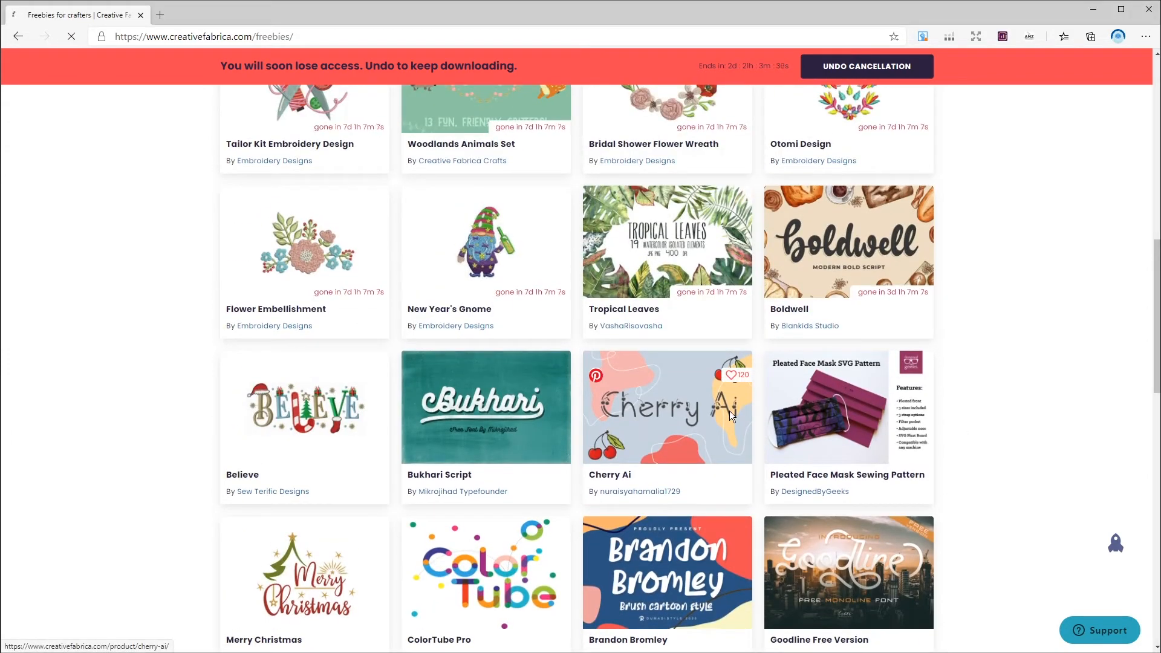
{"action": "left_click", "coordinate": [666, 406]}
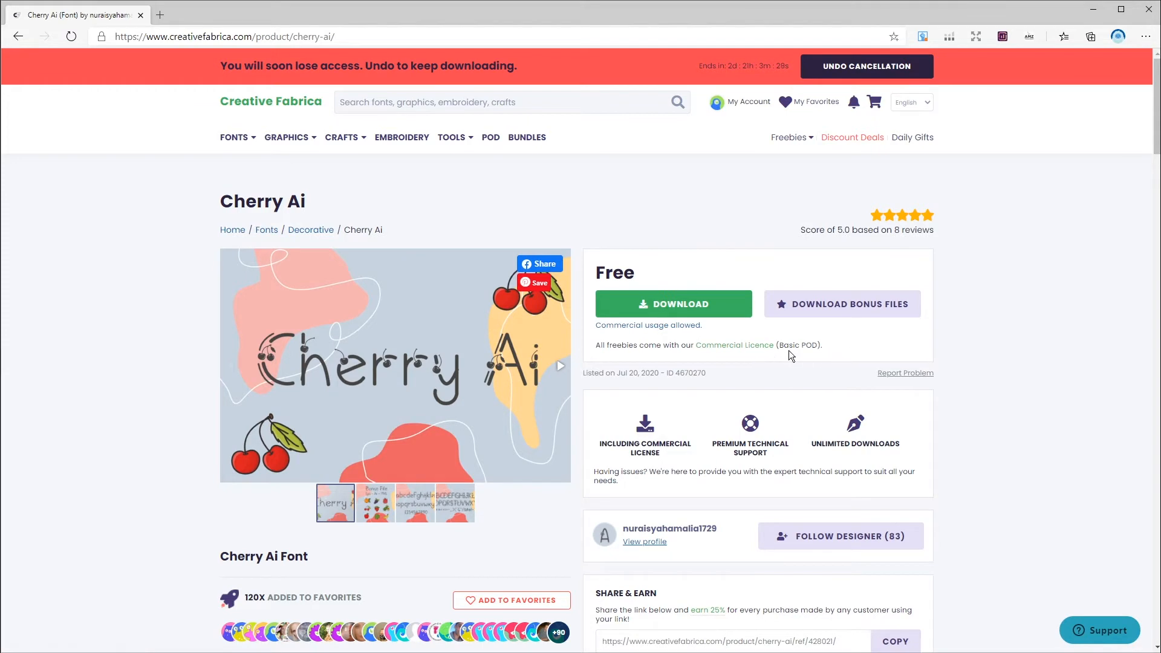
{"action": "mouse_move", "coordinate": [749, 353]}
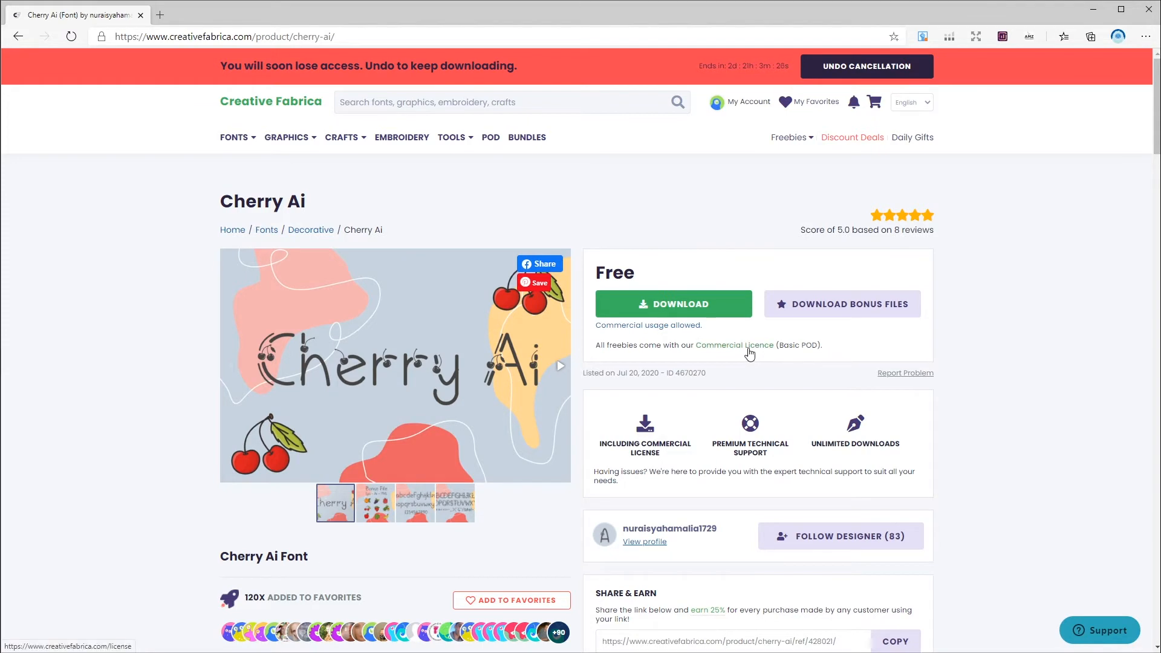
Step: Follow the Commercial Licence link and view the Subscription License details
{"action": "left_click", "coordinate": [734, 344]}
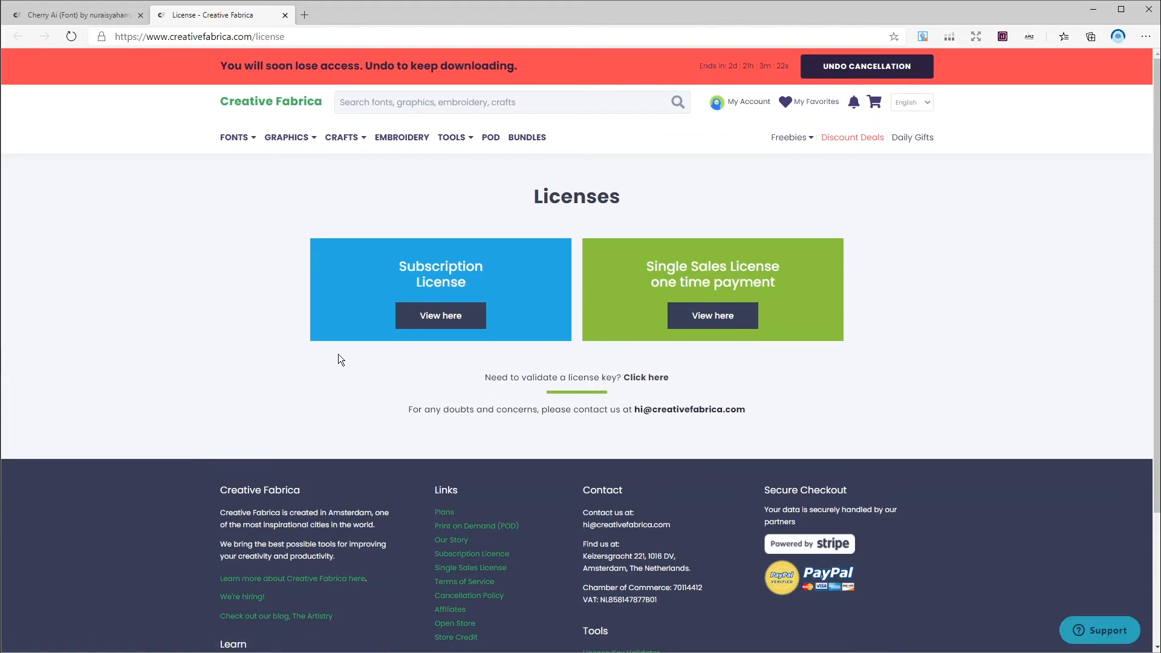
{"action": "mouse_move", "coordinate": [440, 315]}
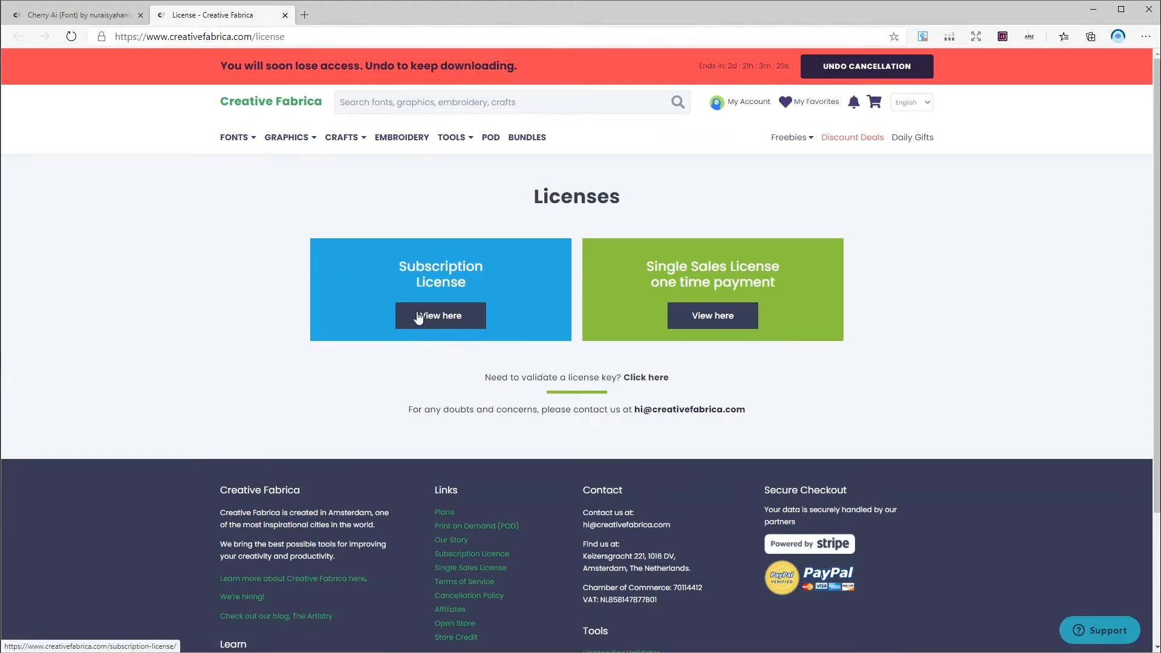
{"action": "left_click", "coordinate": [440, 316]}
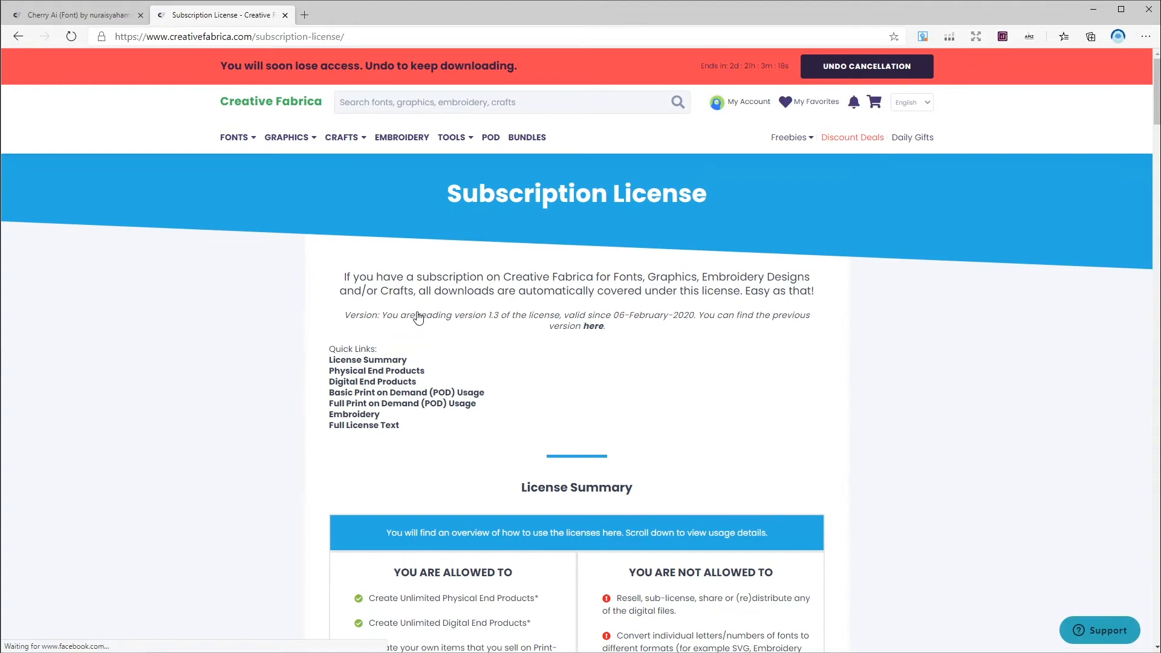
Step: Highlight the unlimited POD sales allowance and first prohibited rule, then reach the mug example
{"action": "scroll", "scroll_direction": "down", "scroll_amount": 3}
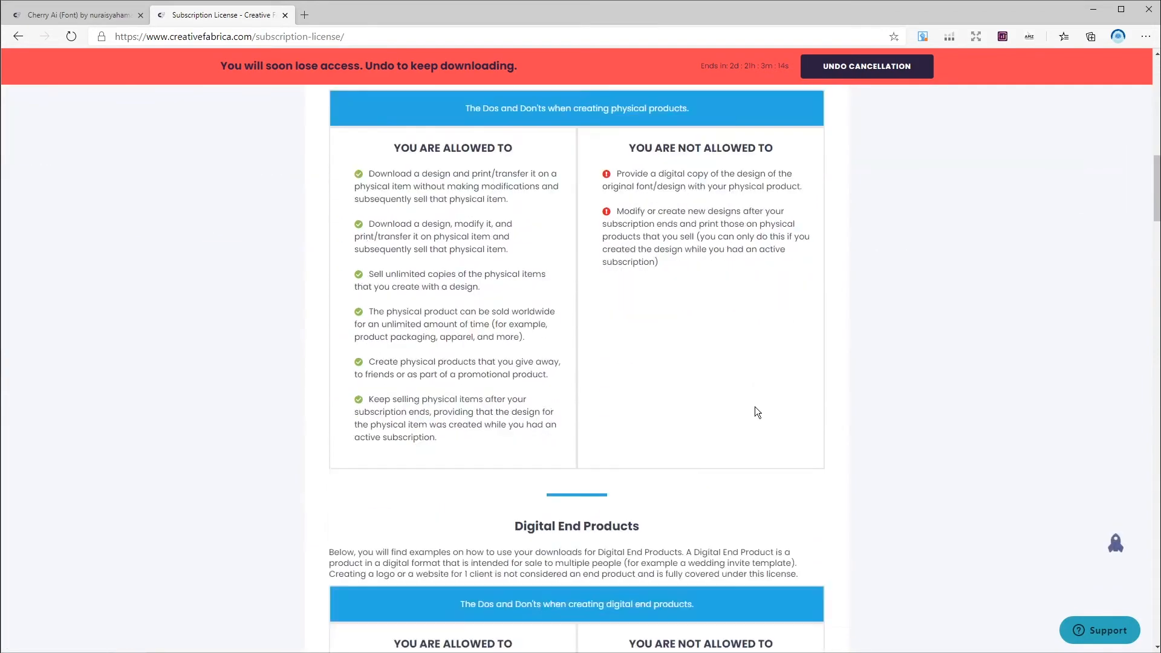
{"action": "scroll", "scroll_direction": "down", "scroll_amount": 3}
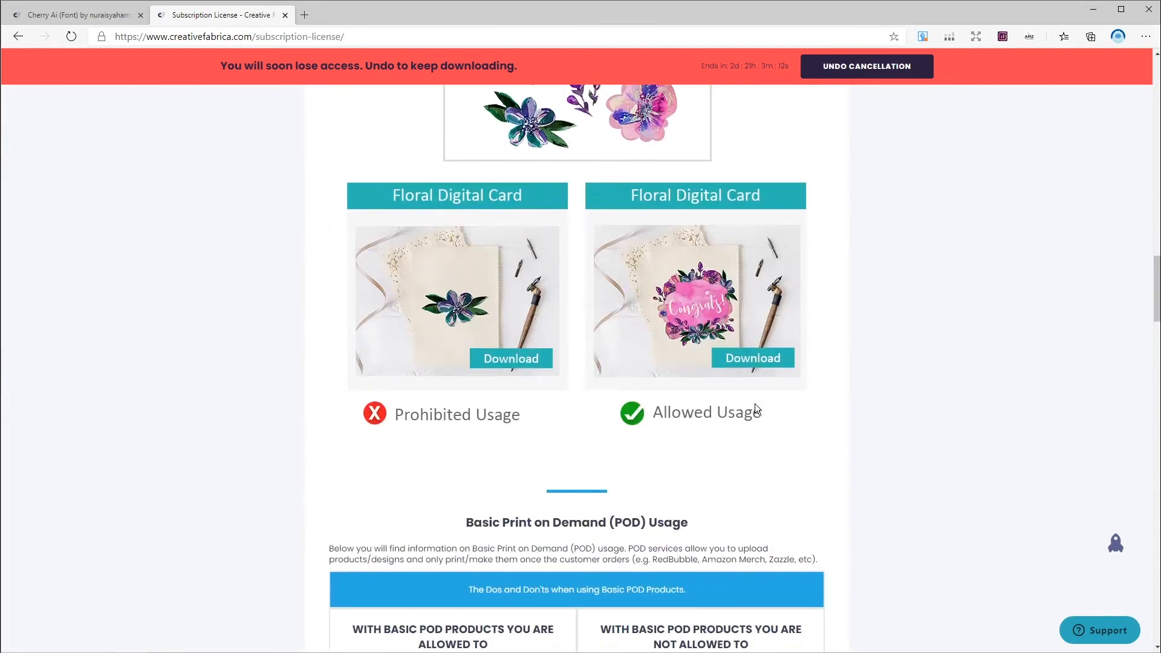
{"action": "scroll", "scroll_direction": "down", "scroll_amount": 3}
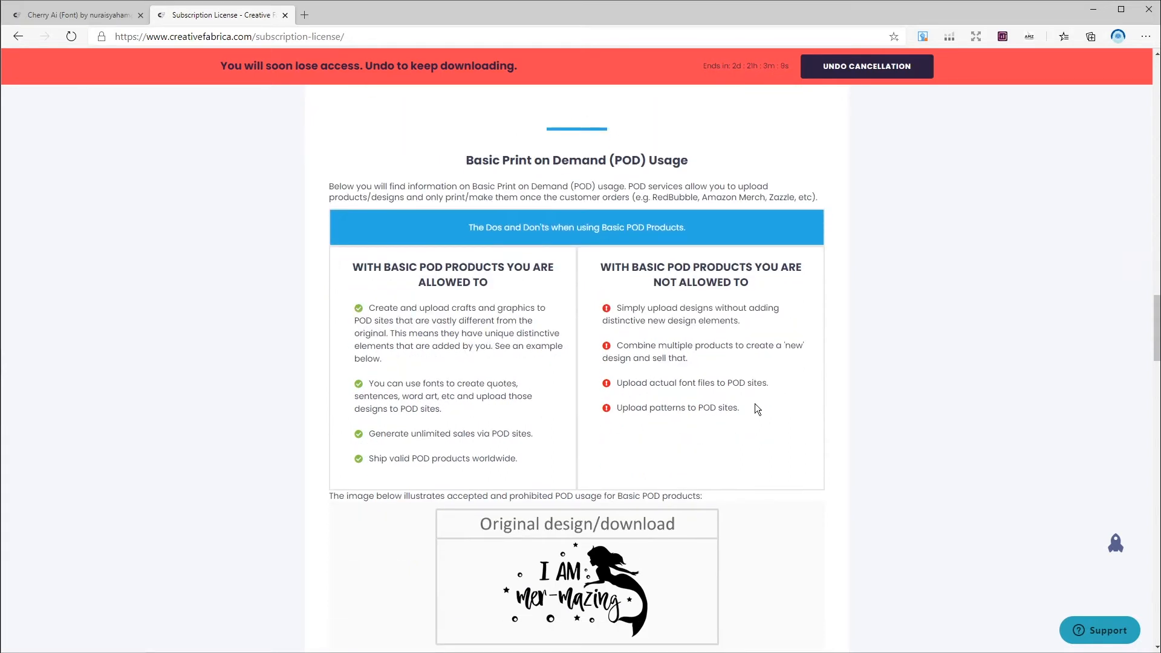
{"action": "mouse_move", "coordinate": [535, 440]}
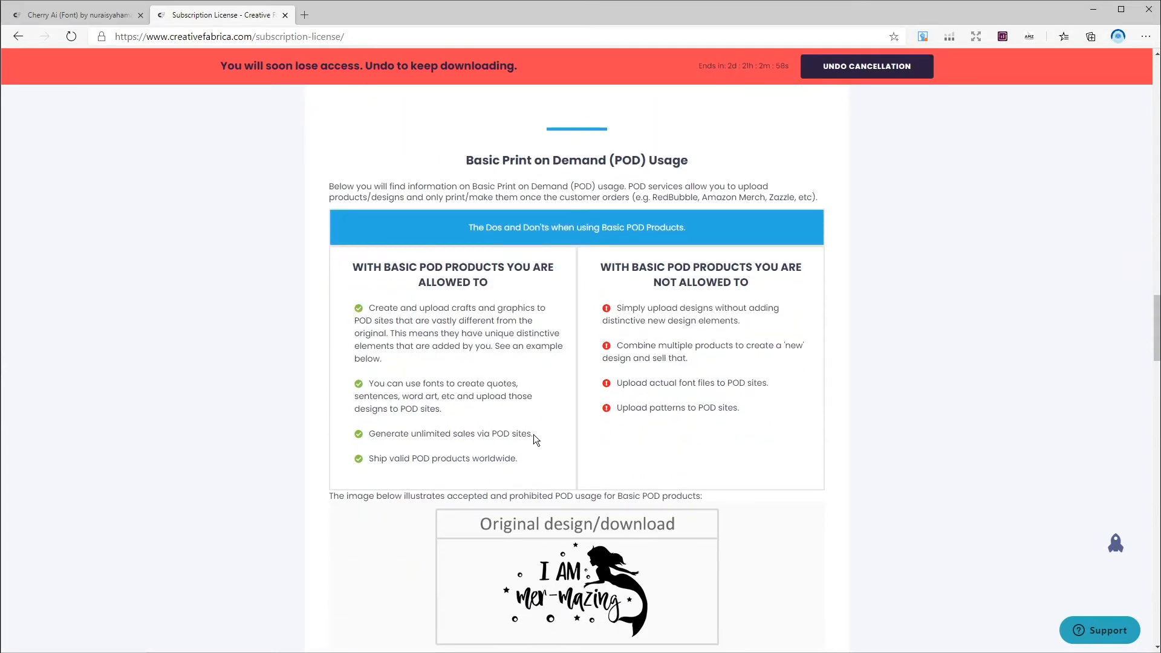
{"action": "double_click", "coordinate": [371, 309]}
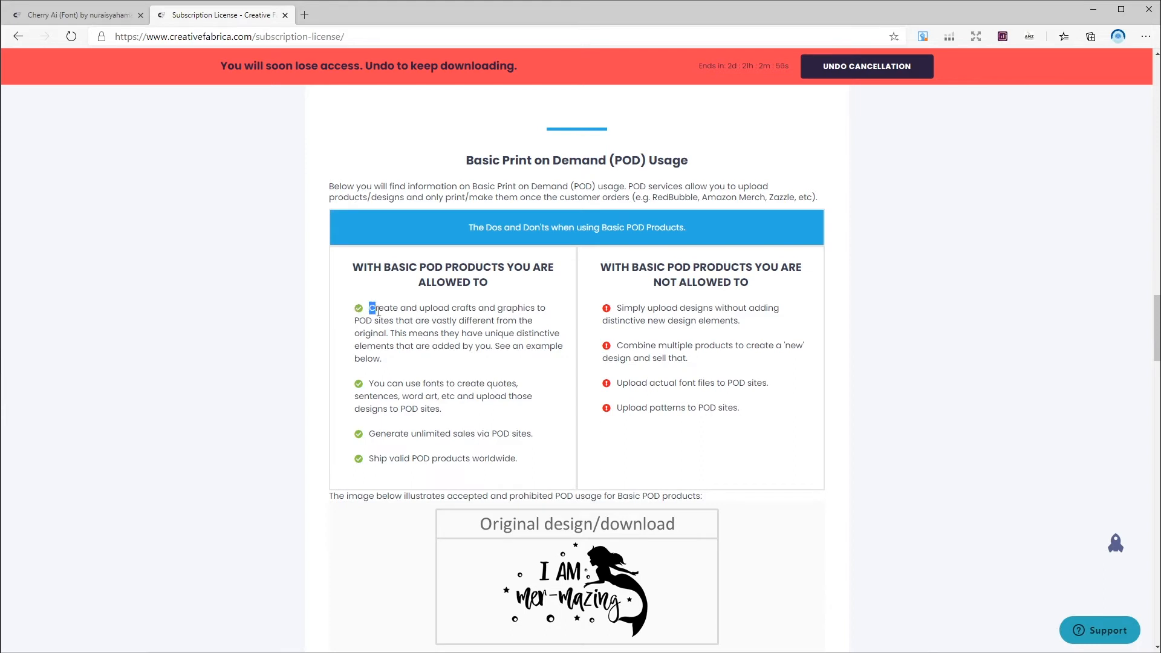
{"action": "left_click_drag", "start_coordinate": [370, 309], "coordinate": [539, 361]}
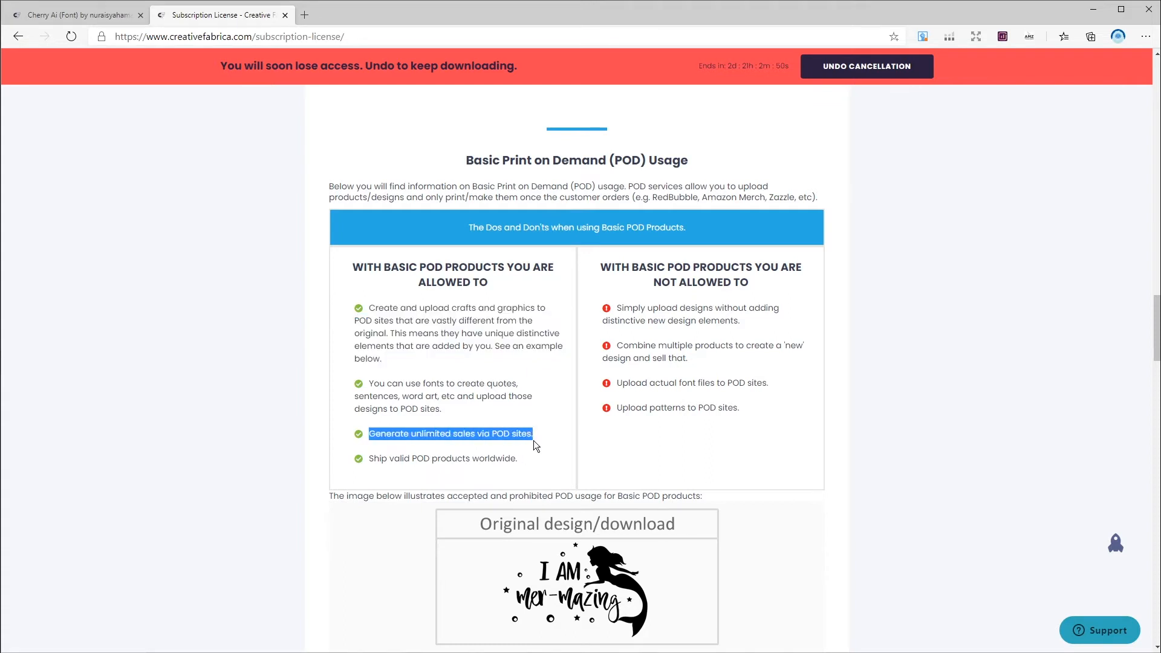
{"action": "mouse_move", "coordinate": [647, 334]}
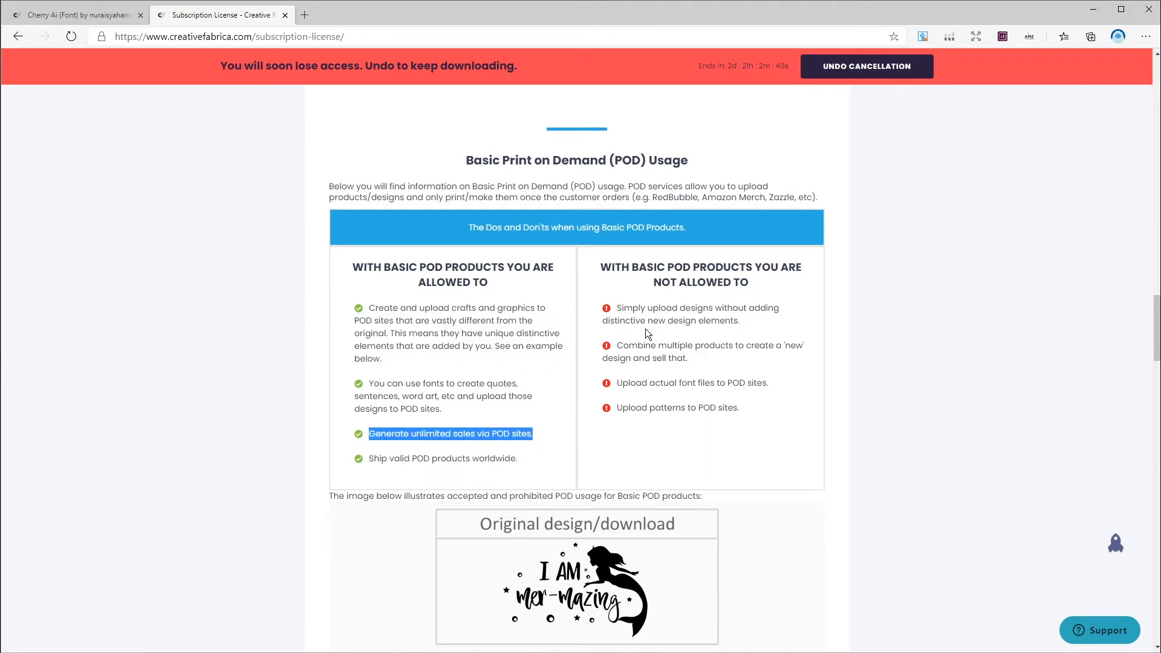
{"action": "left_click_drag", "start_coordinate": [616, 307], "coordinate": [739, 321]}
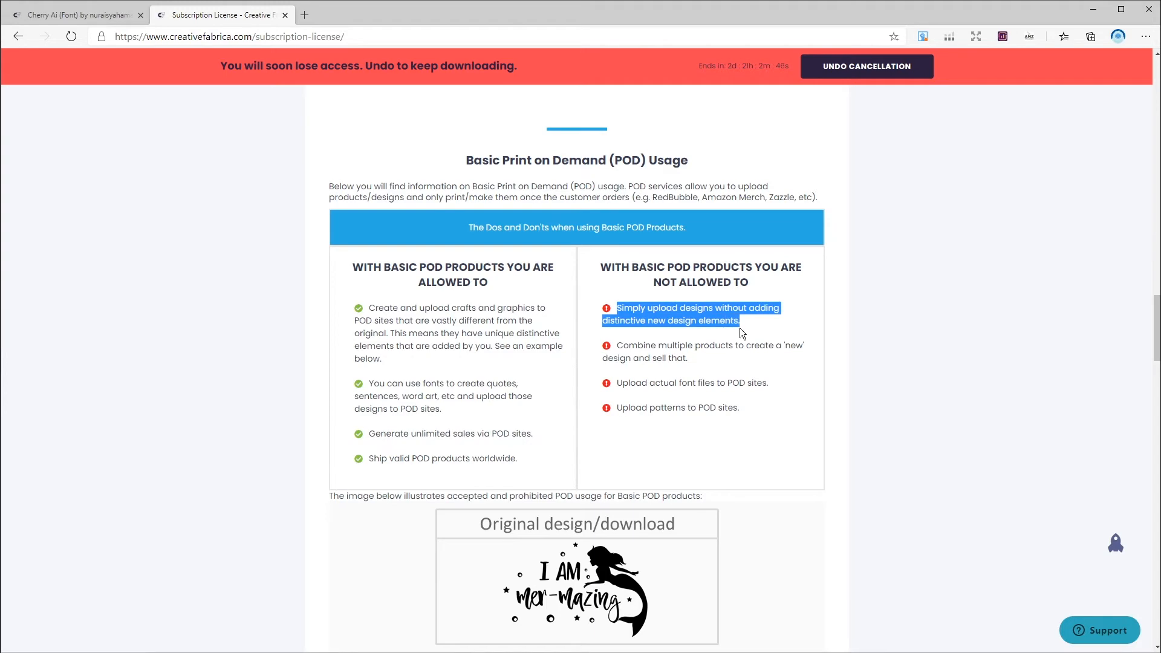
{"action": "mouse_move", "coordinate": [760, 428]}
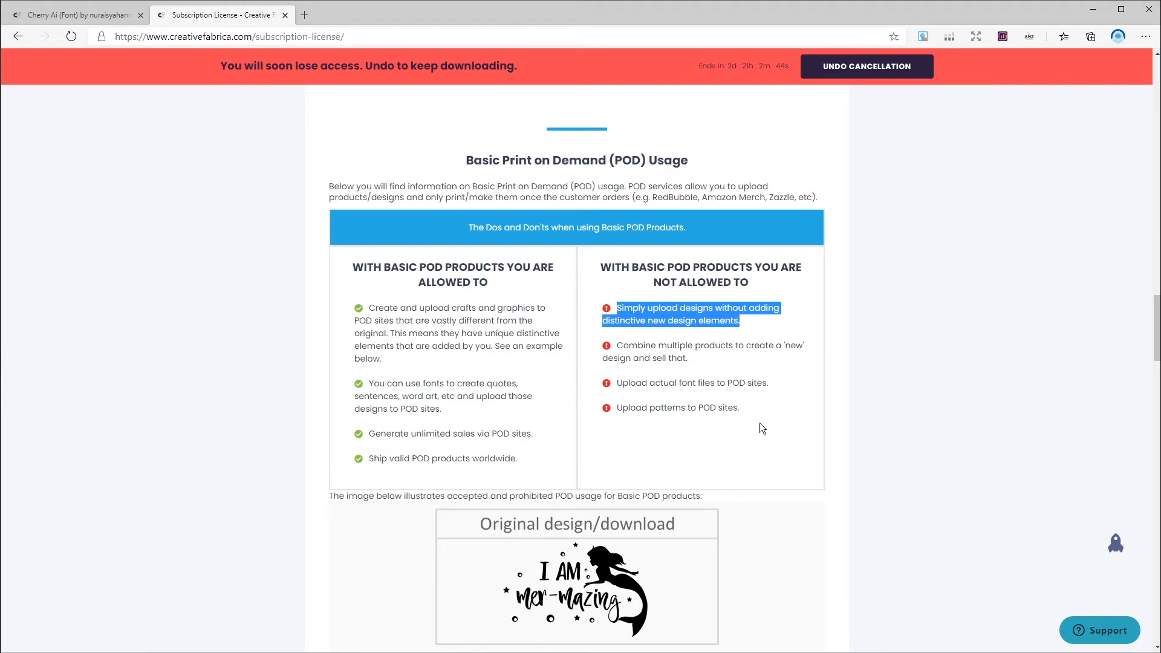
{"action": "scroll", "scroll_direction": "down", "scroll_amount": 3}
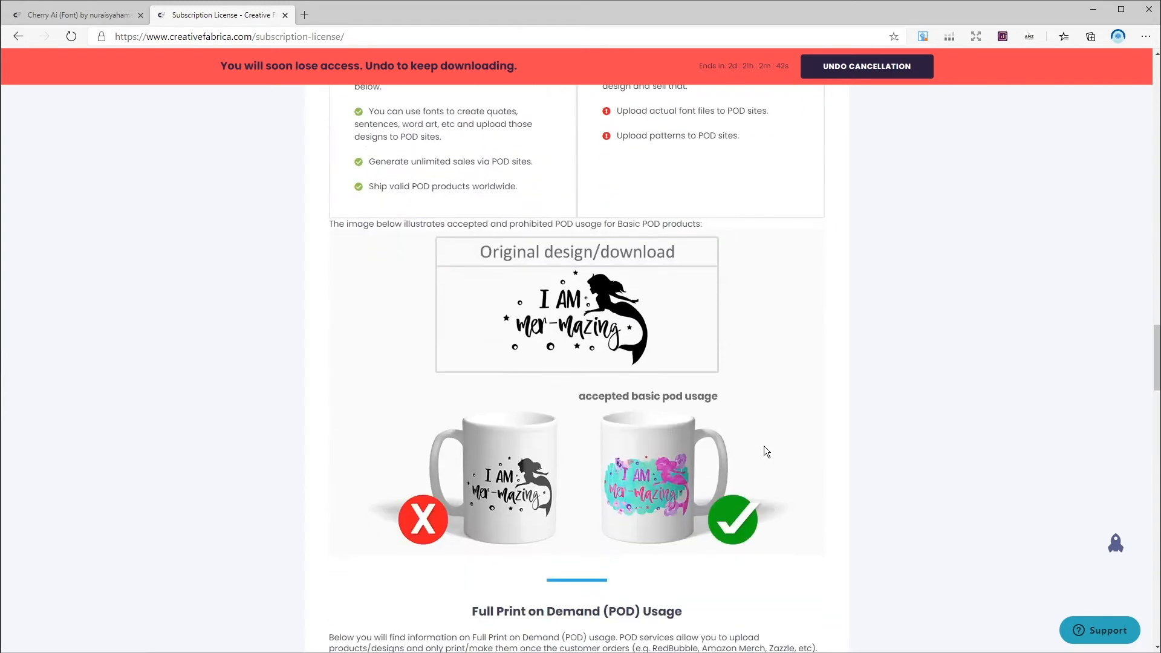
{"action": "mouse_move", "coordinate": [545, 543]}
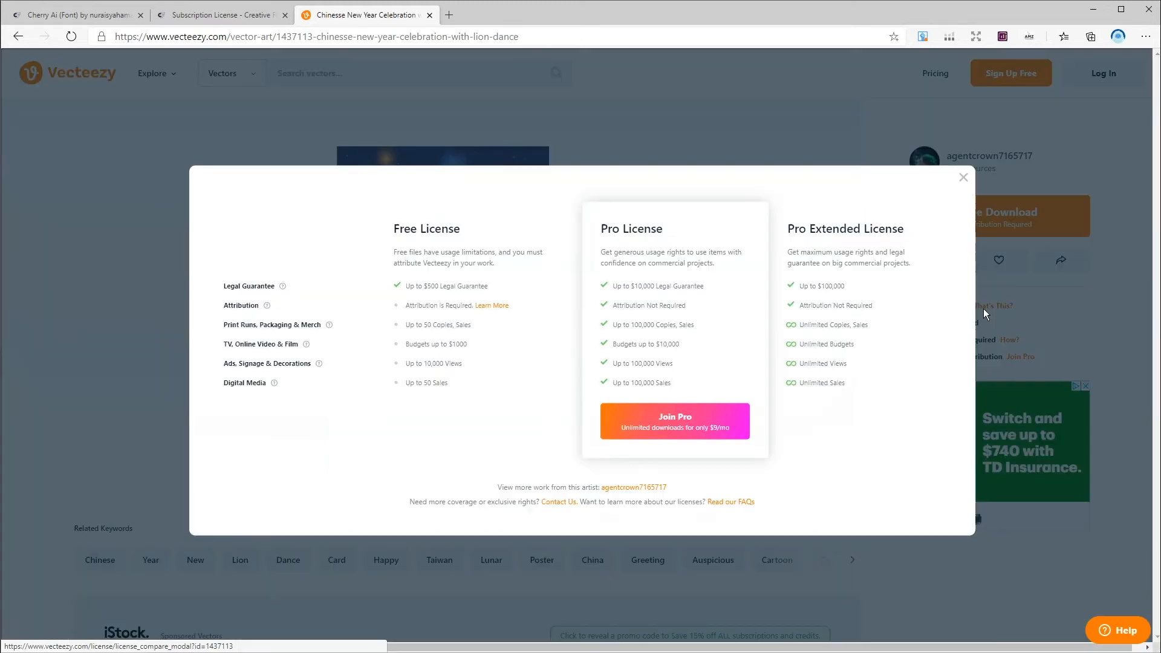
{"action": "mouse_move", "coordinate": [455, 342]}
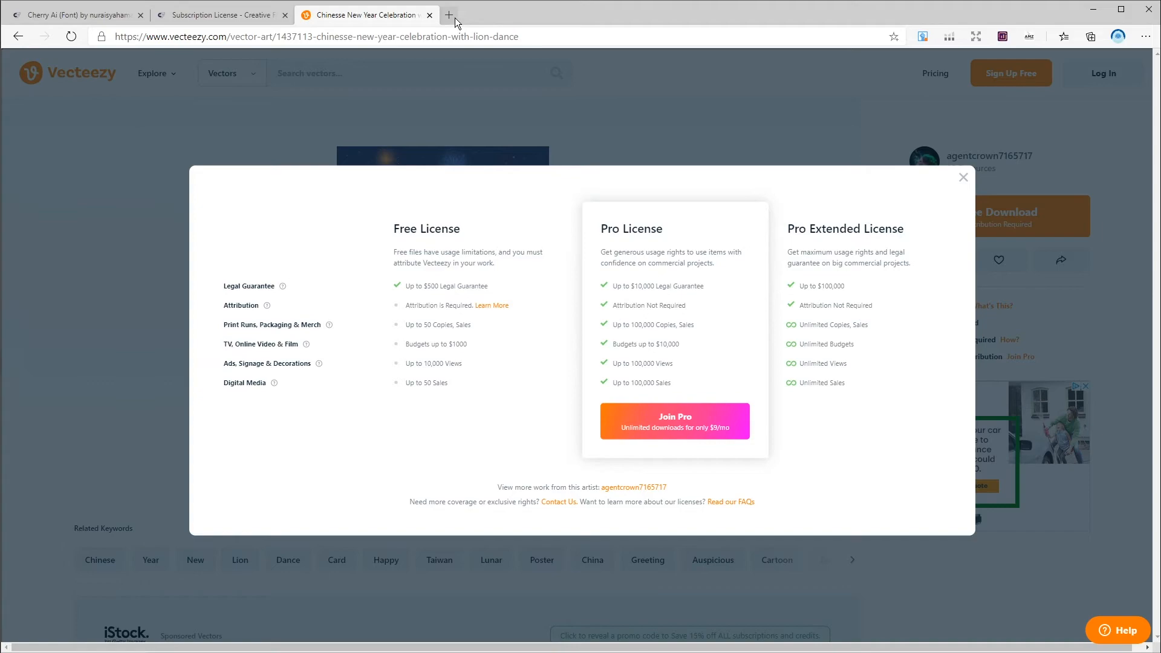
Step: Open pixabay.com in a new tab and highlight the statement that all content is free to use
{"action": "left_click", "coordinate": [449, 15]}
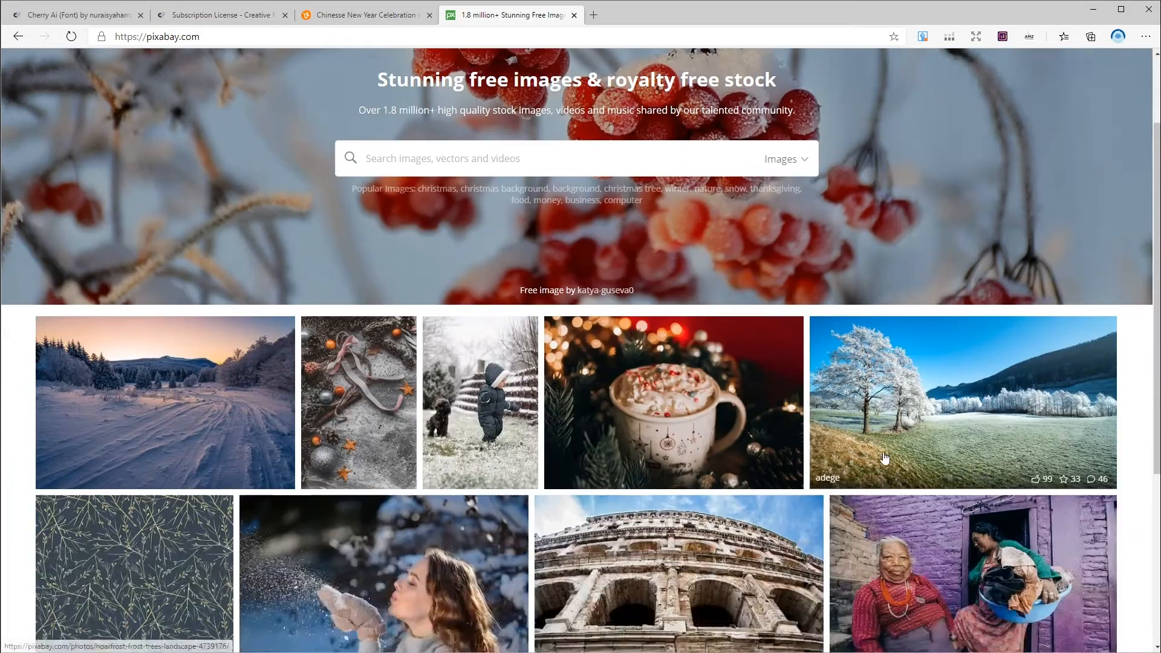
{"action": "scroll", "scroll_direction": "down", "scroll_amount": 3}
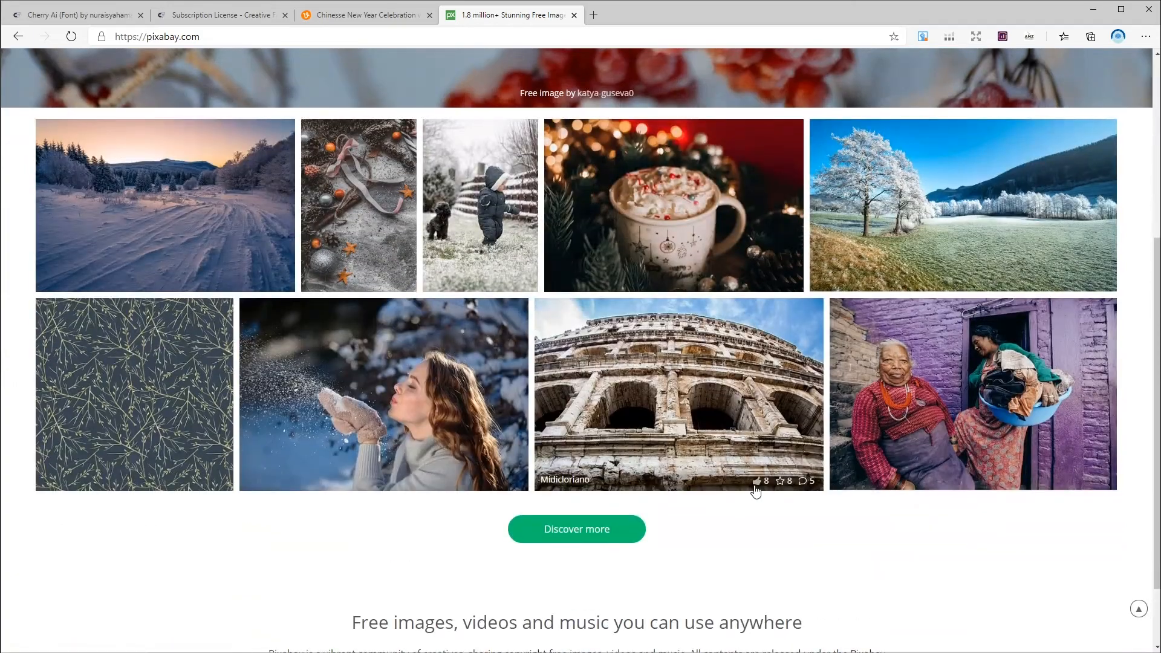
{"action": "scroll", "scroll_direction": "up", "scroll_amount": 3}
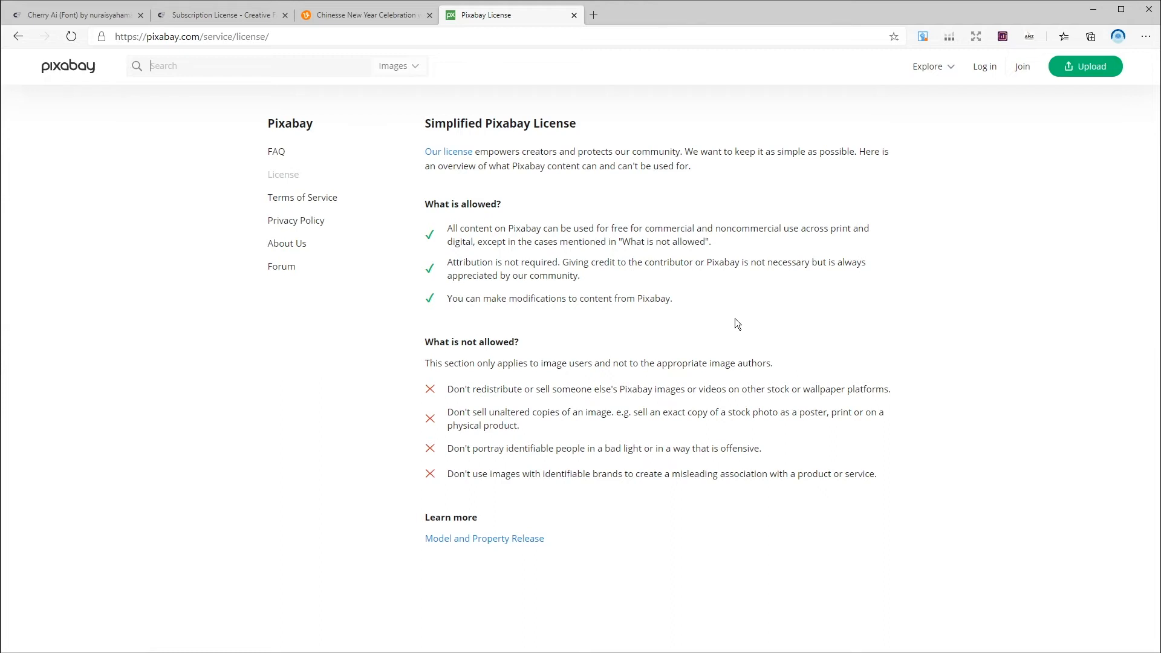
{"action": "mouse_move", "coordinate": [701, 312]}
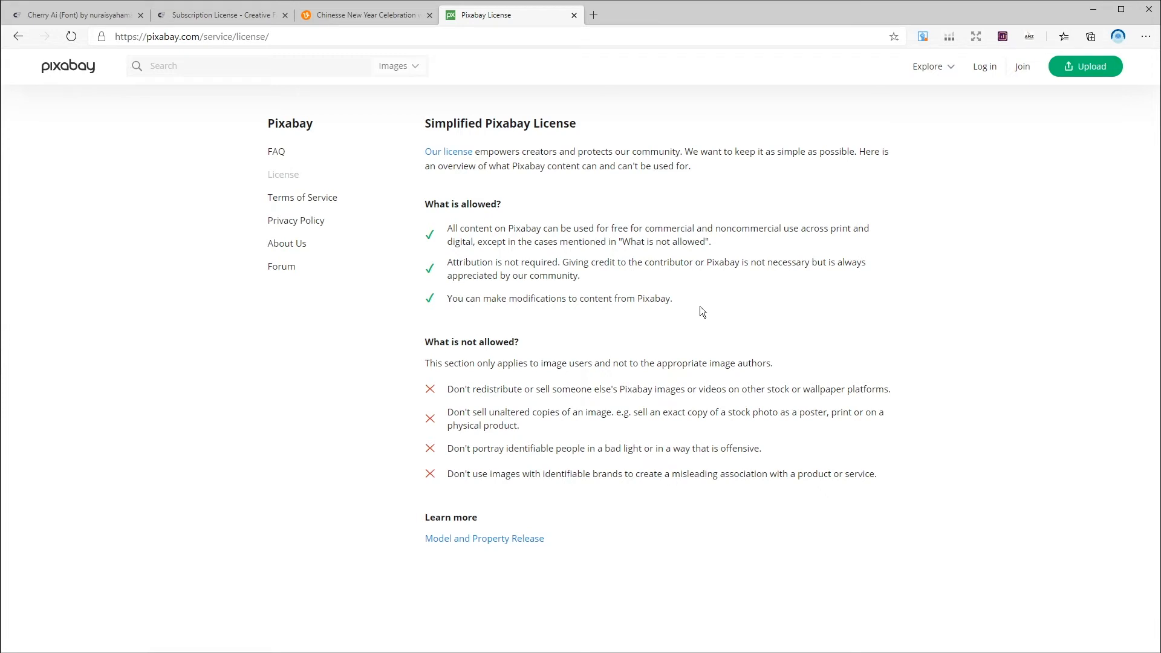
{"action": "left_click_drag", "start_coordinate": [448, 228], "coordinate": [707, 241]}
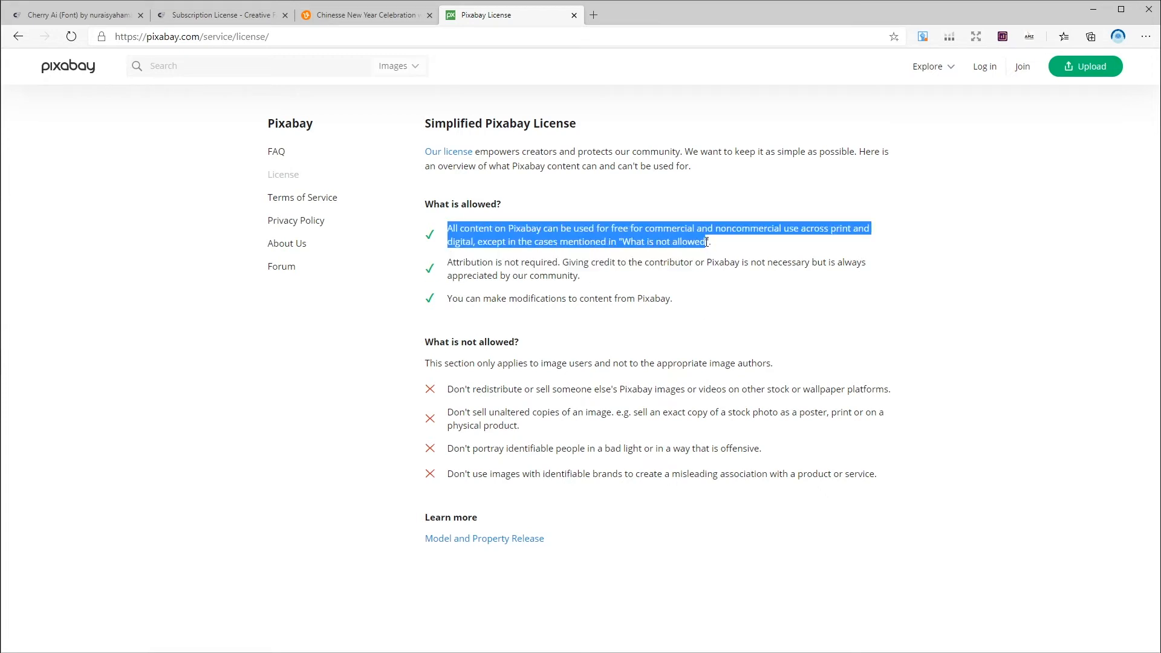
{"action": "left_click", "coordinate": [757, 327]}
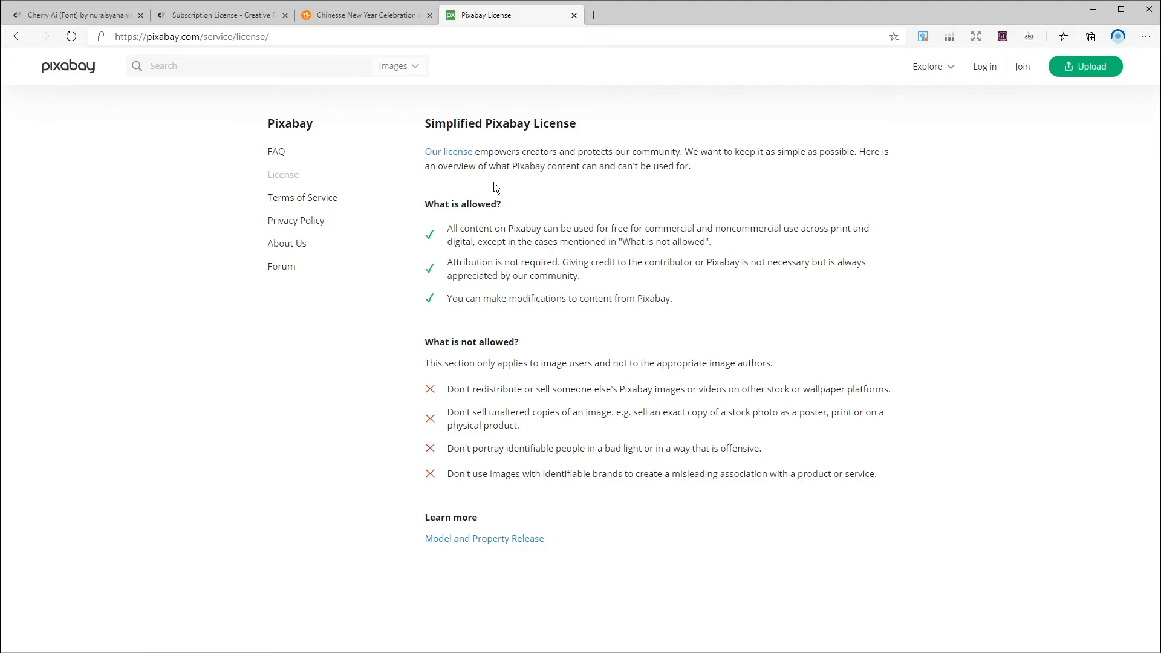
Step: From the Pixabay homepage, open the Pixabay License page via Learn more
{"action": "left_click", "coordinate": [68, 66]}
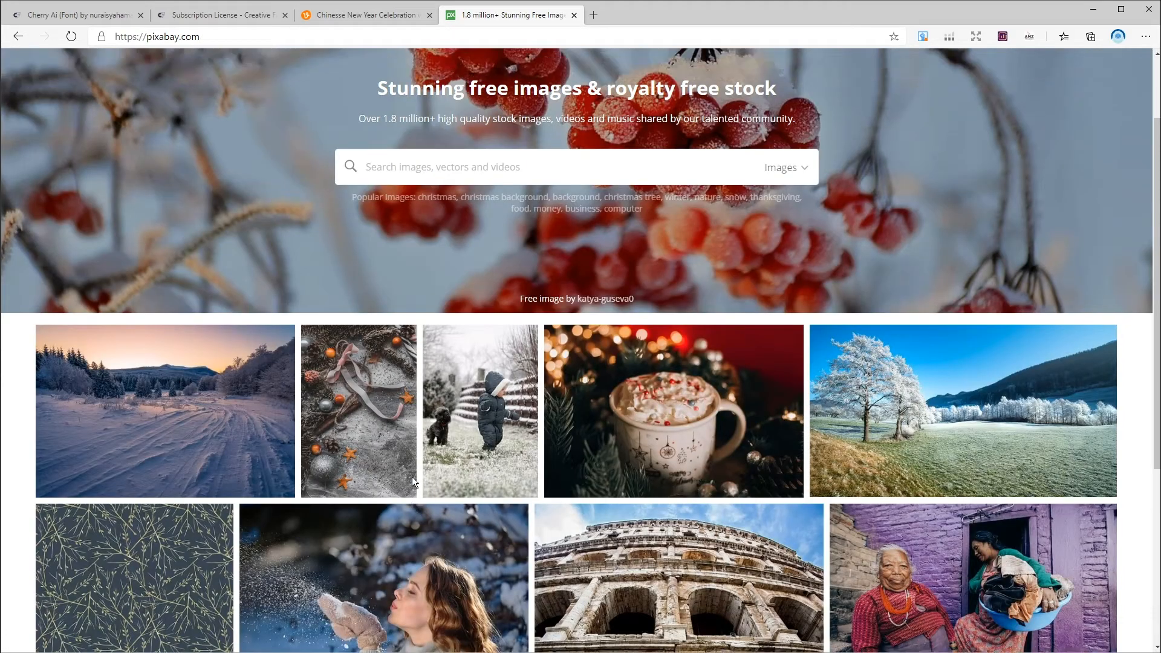
{"action": "scroll", "scroll_direction": "down", "scroll_amount": 3}
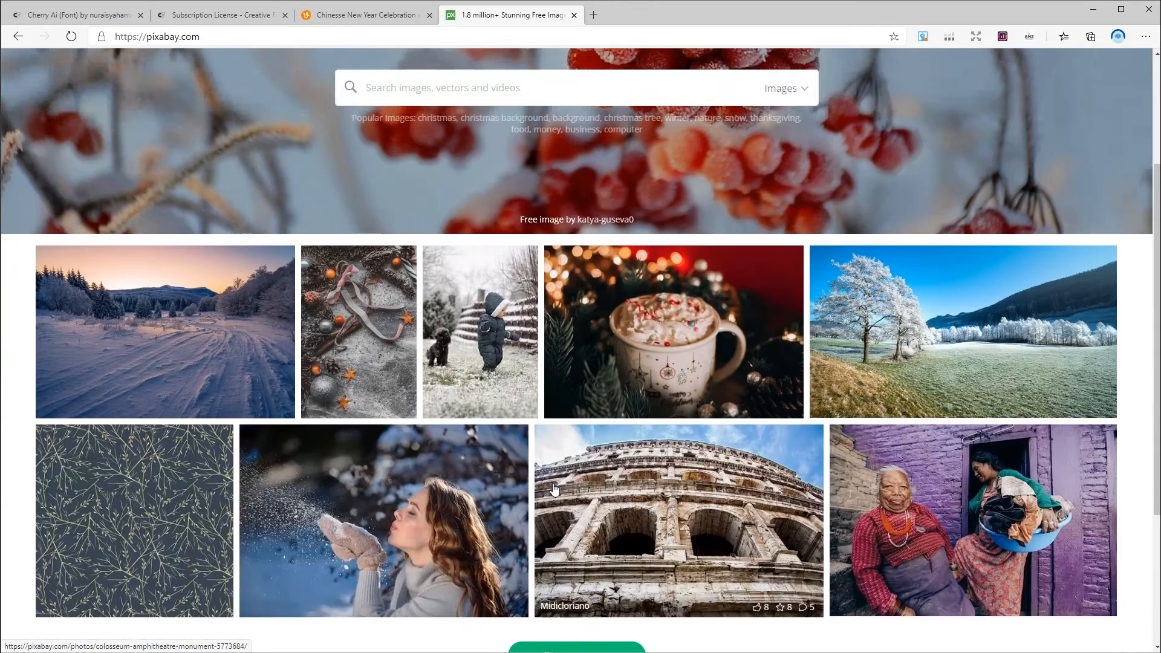
{"action": "scroll", "scroll_direction": "down", "scroll_amount": 3}
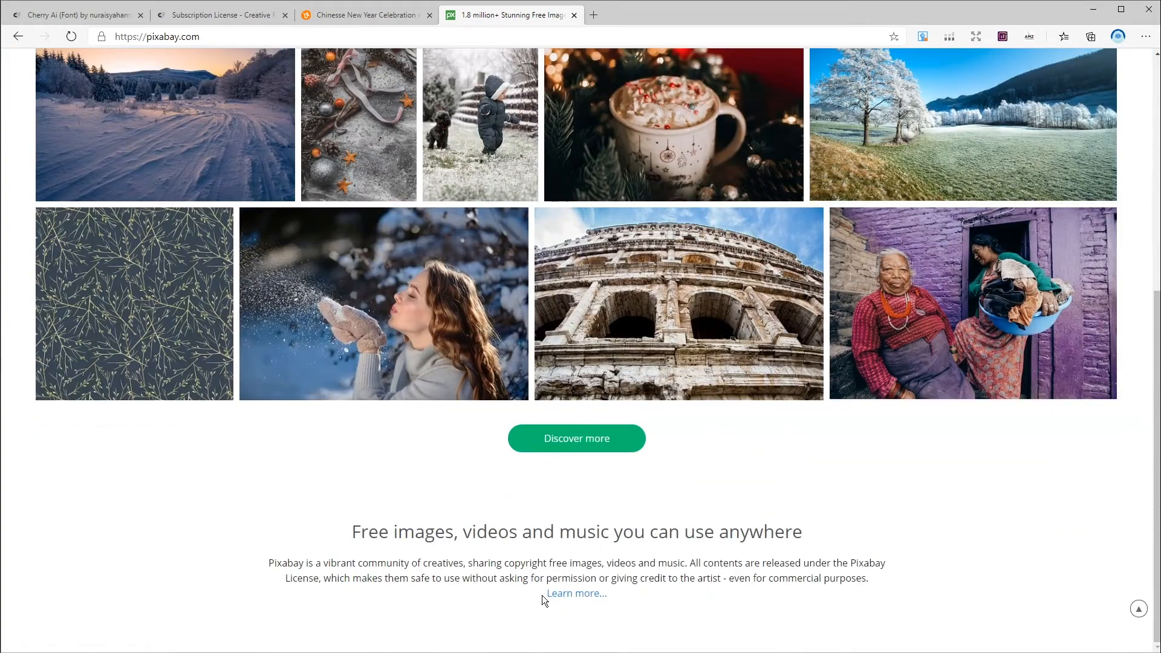
{"action": "left_click", "coordinate": [576, 592]}
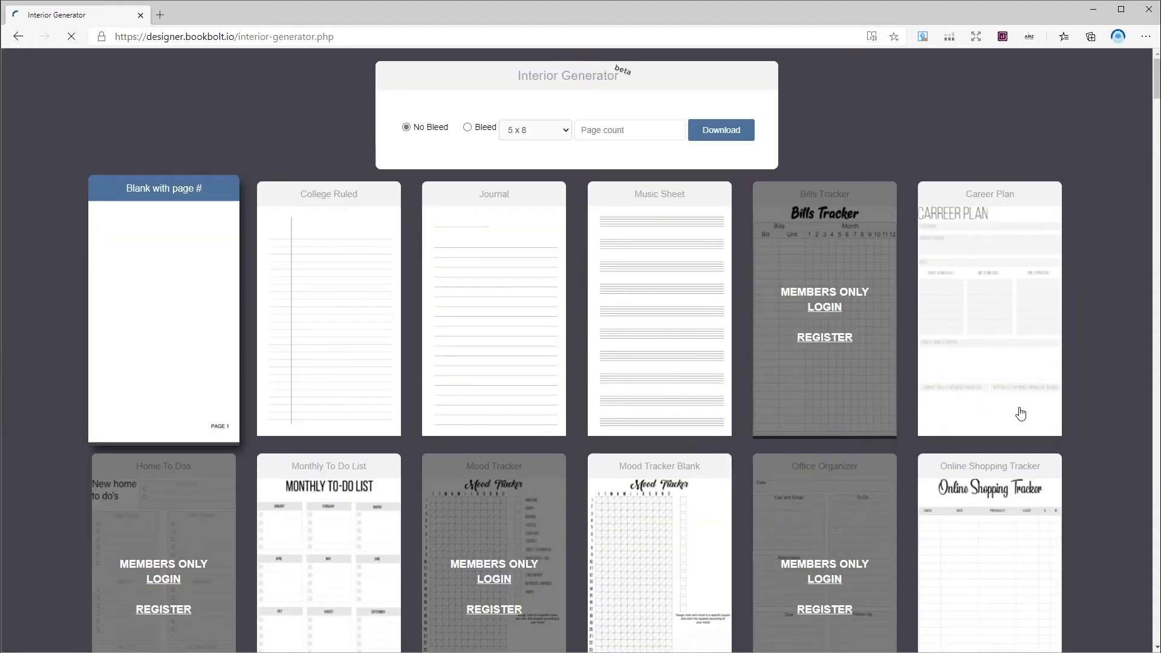
Step: Scroll the Book Bolt homepage and expand the Resources menu listing Interior Wizard
{"action": "scroll", "scroll_direction": "down", "scroll_amount": 3}
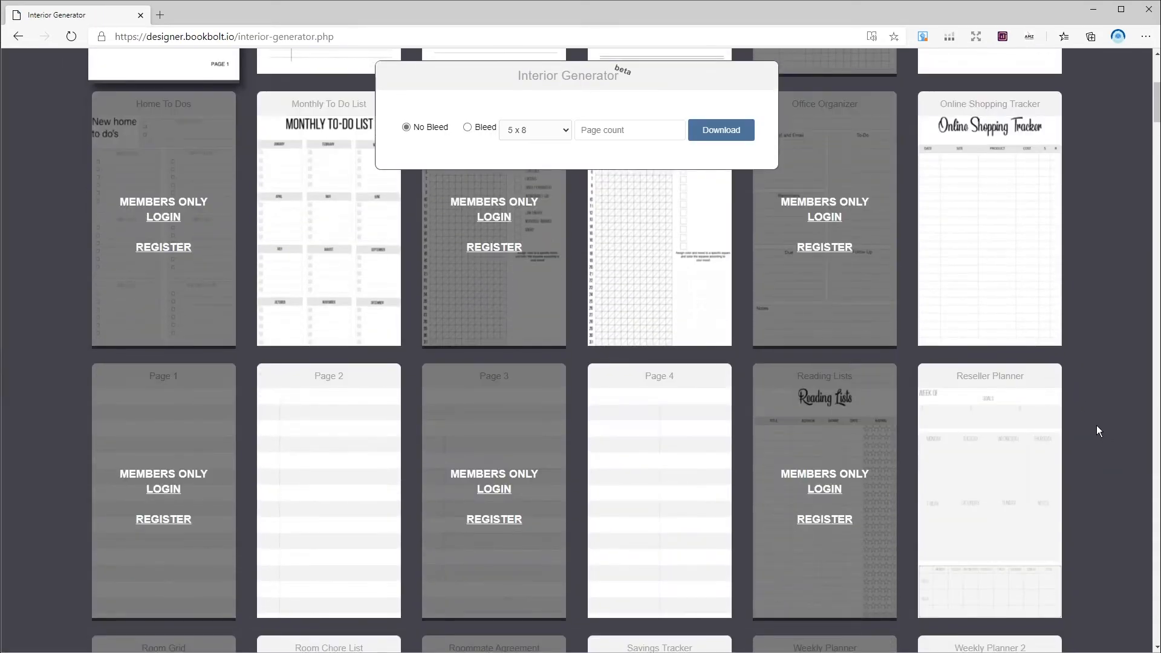
{"action": "scroll", "scroll_direction": "down", "scroll_amount": 3}
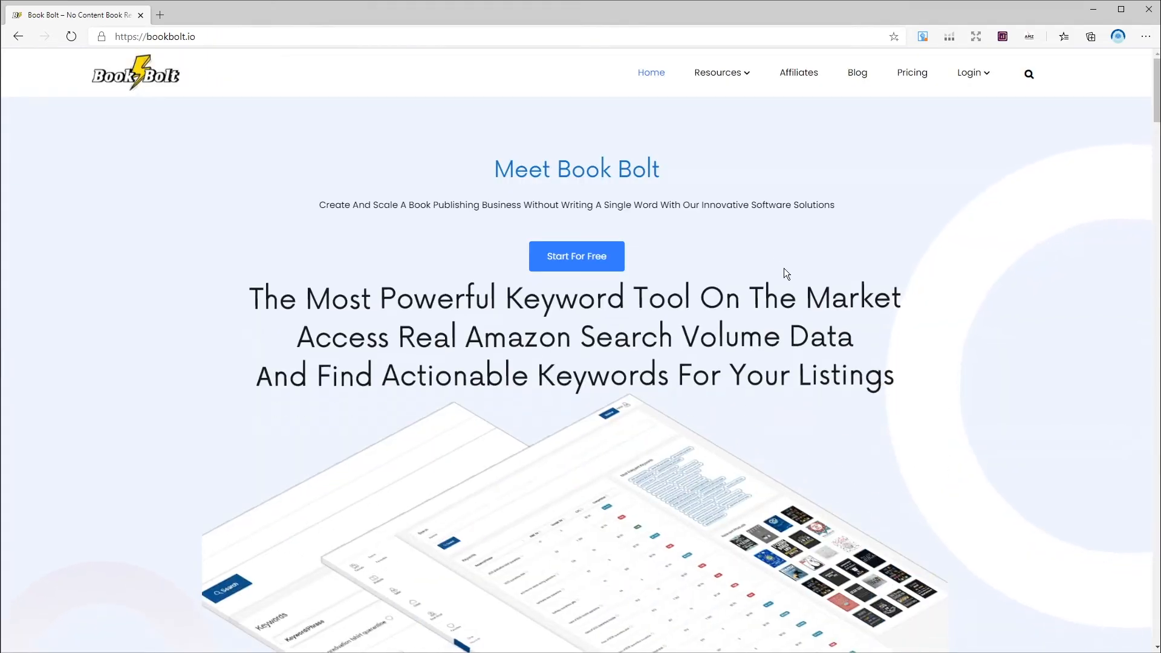
{"action": "mouse_move", "coordinate": [798, 166]}
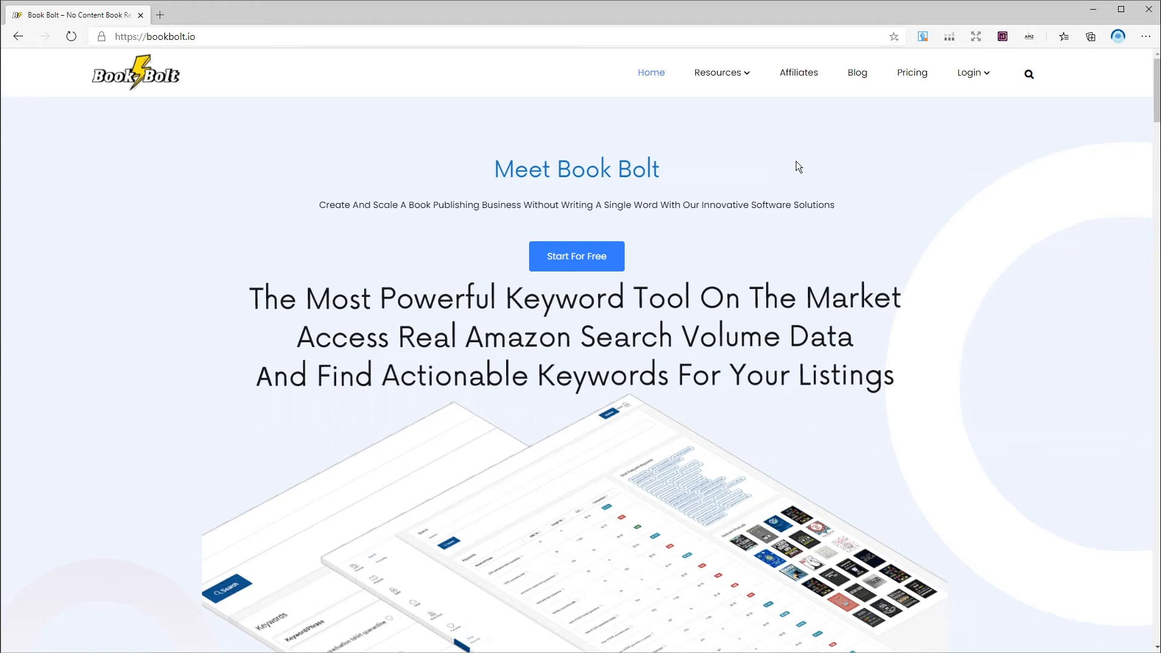
{"action": "mouse_move", "coordinate": [763, 127]}
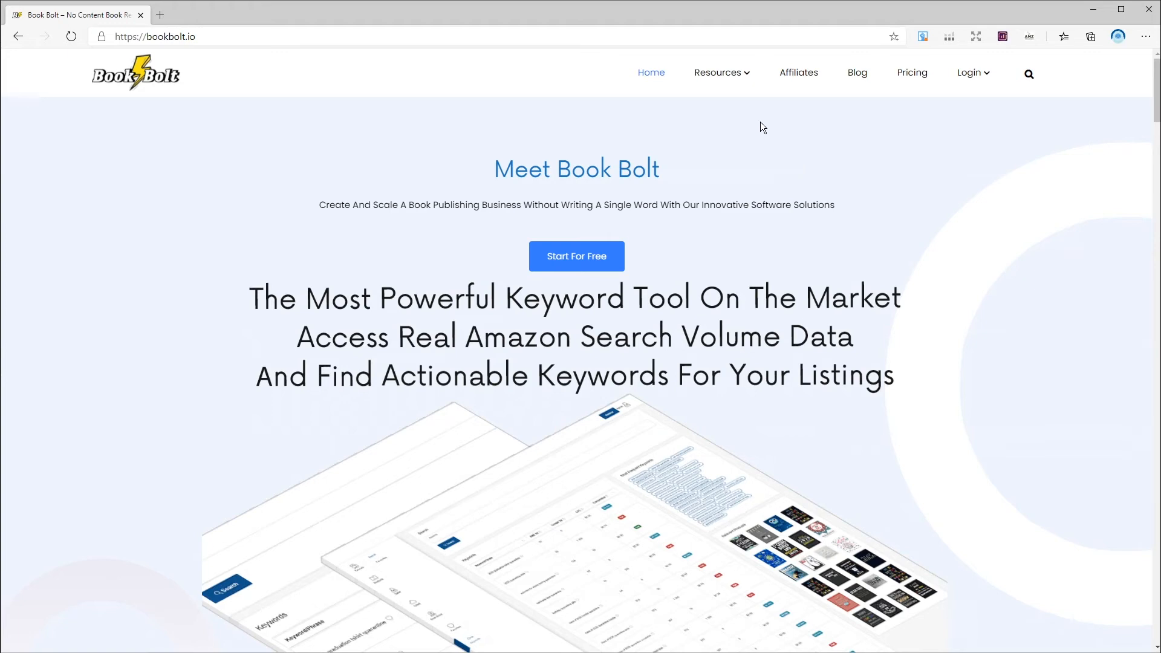
{"action": "left_click", "coordinate": [717, 71]}
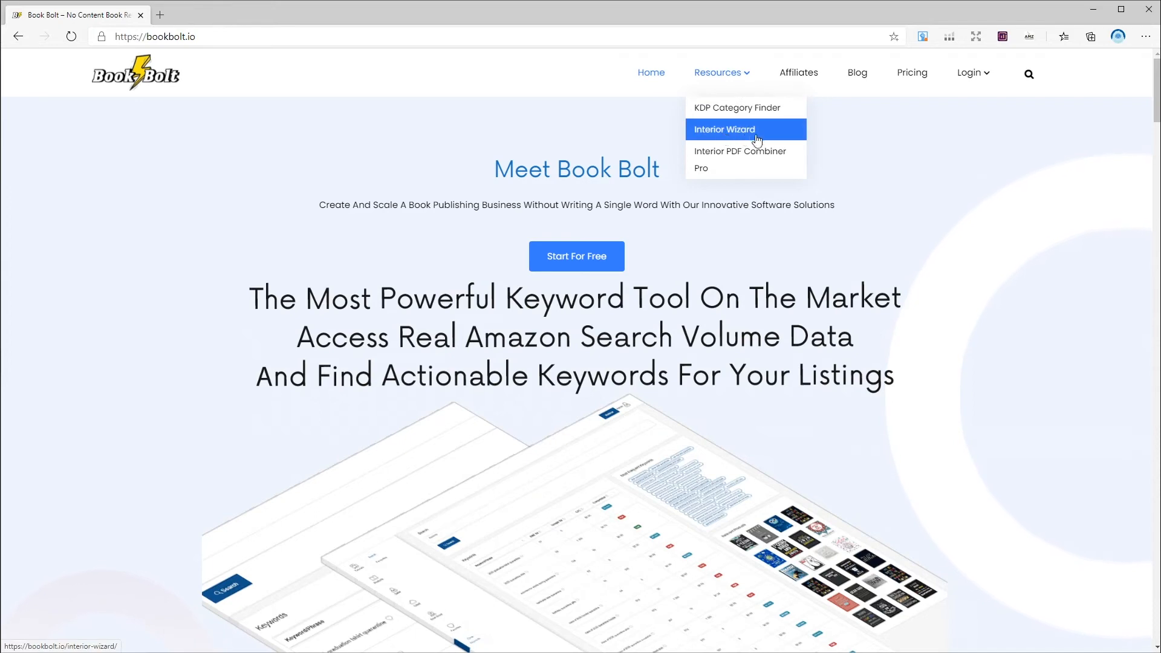
{"action": "mouse_move", "coordinate": [734, 136]}
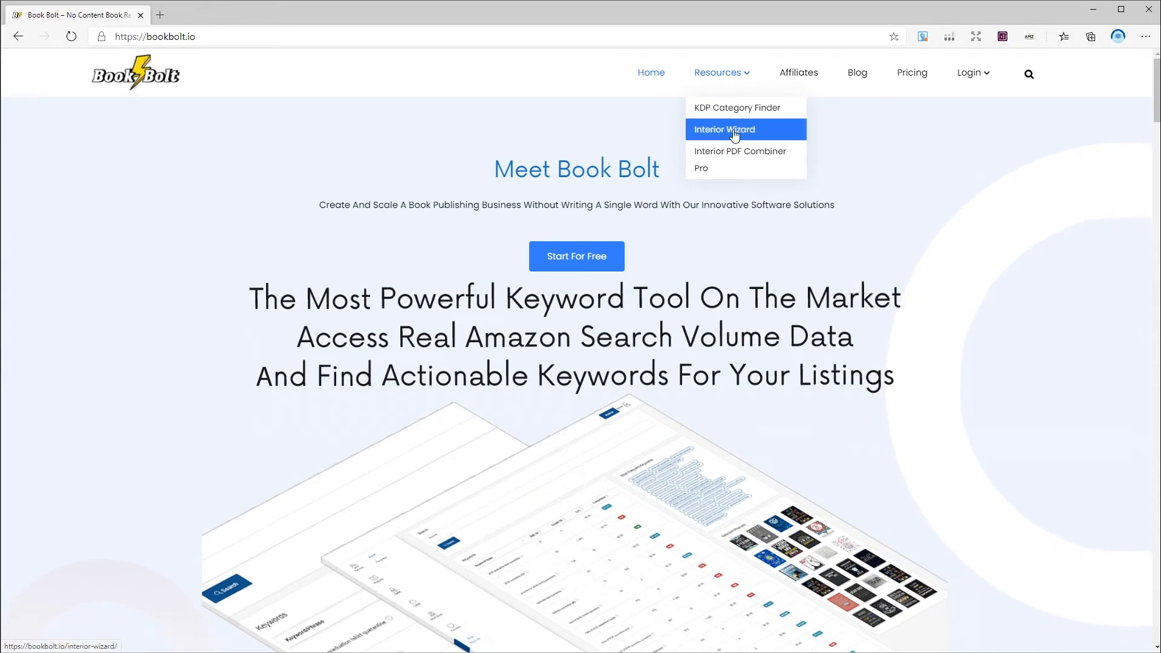
Step: Launch the free Interior Generator from the Interior Wizard page and scroll its templates
{"action": "left_click", "coordinate": [723, 129]}
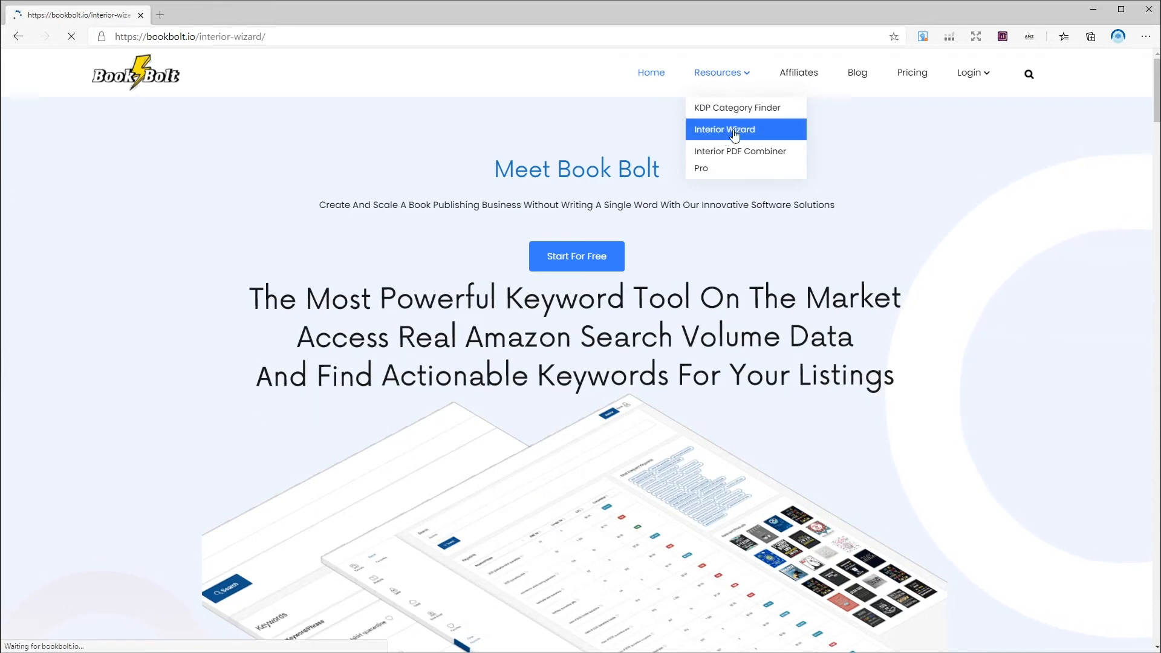
{"action": "left_click", "coordinate": [723, 130]}
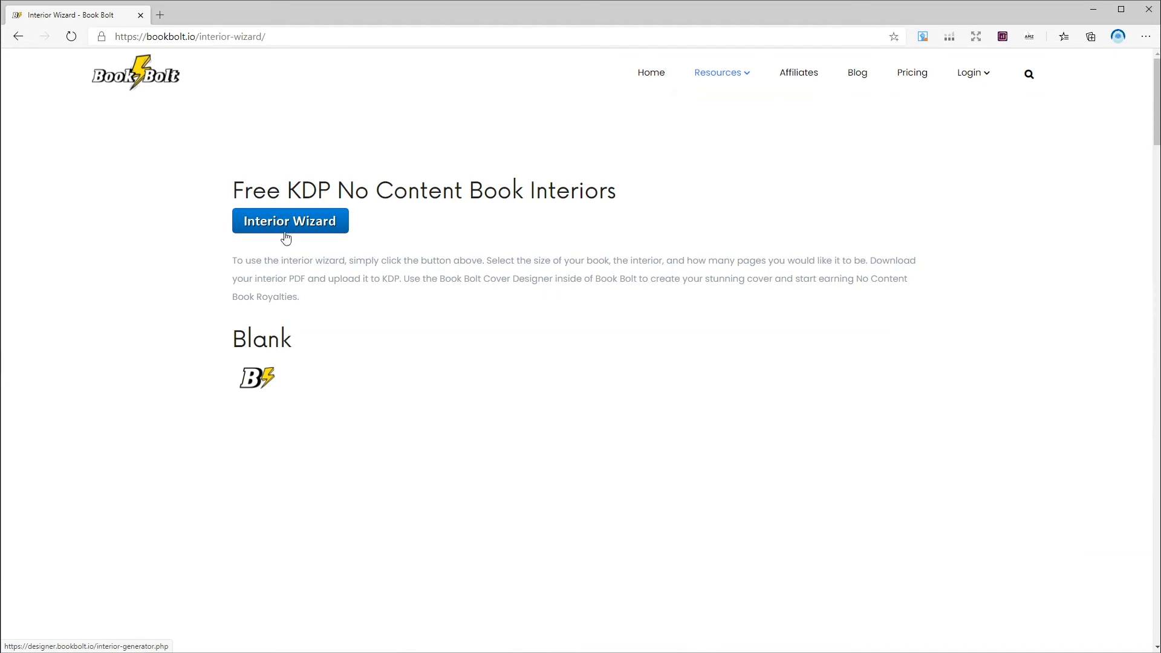
{"action": "left_click", "coordinate": [289, 220]}
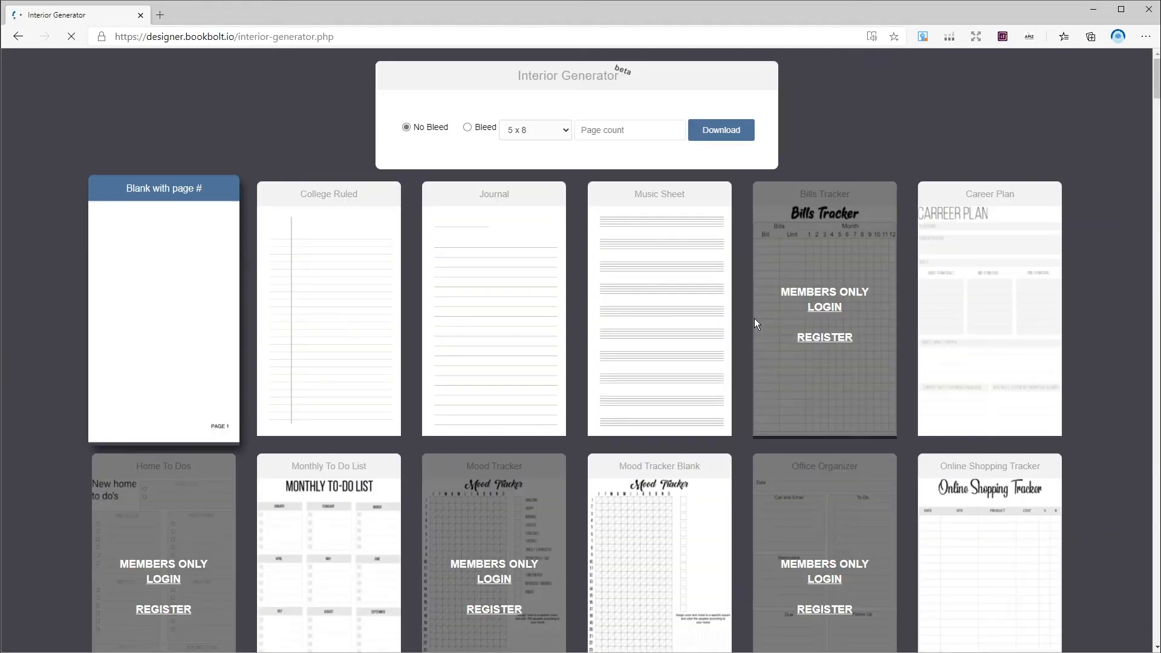
{"action": "scroll", "scroll_direction": "down", "scroll_amount": 3}
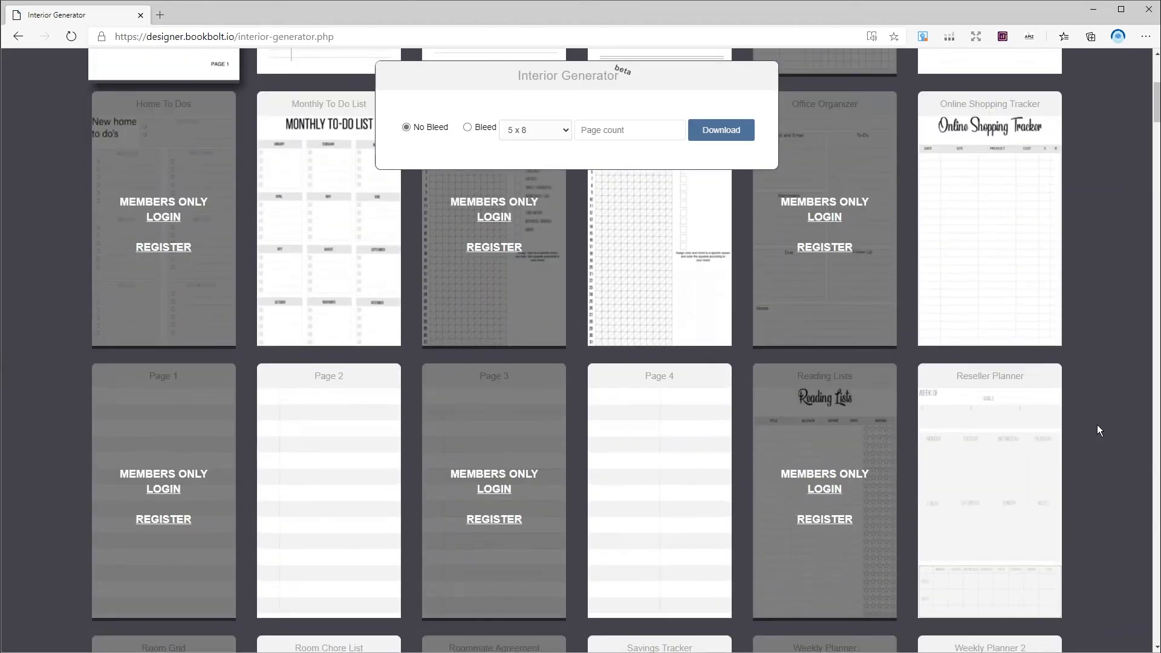
{"action": "scroll", "scroll_direction": "down", "scroll_amount": 3}
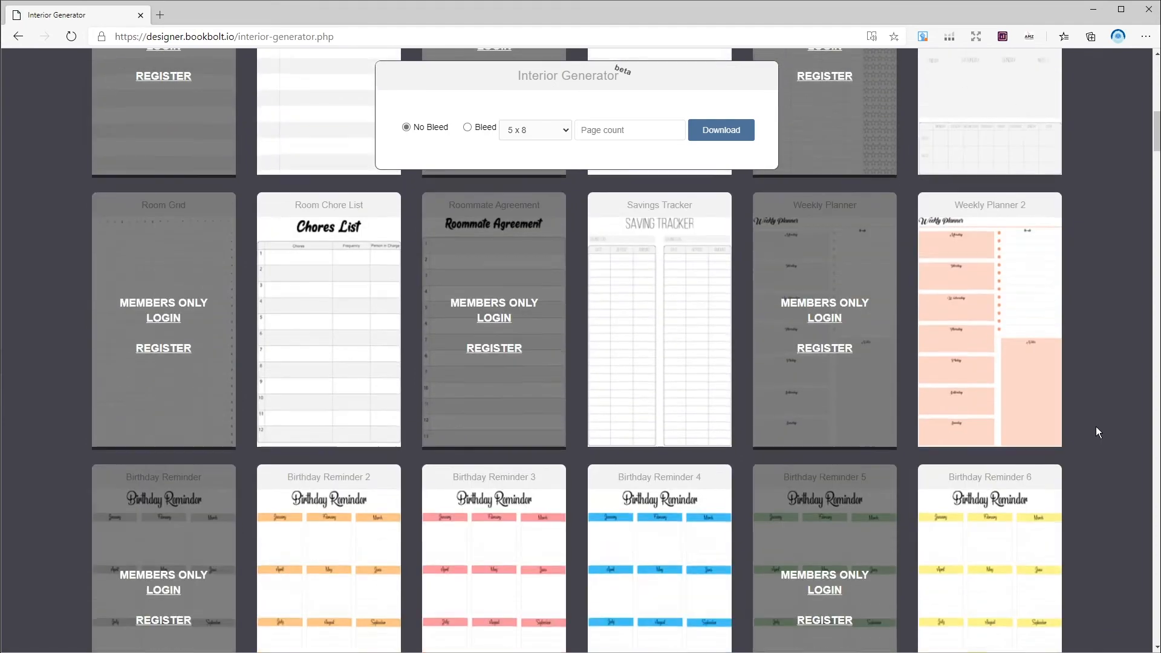
{"action": "scroll", "scroll_direction": "down", "scroll_amount": 3}
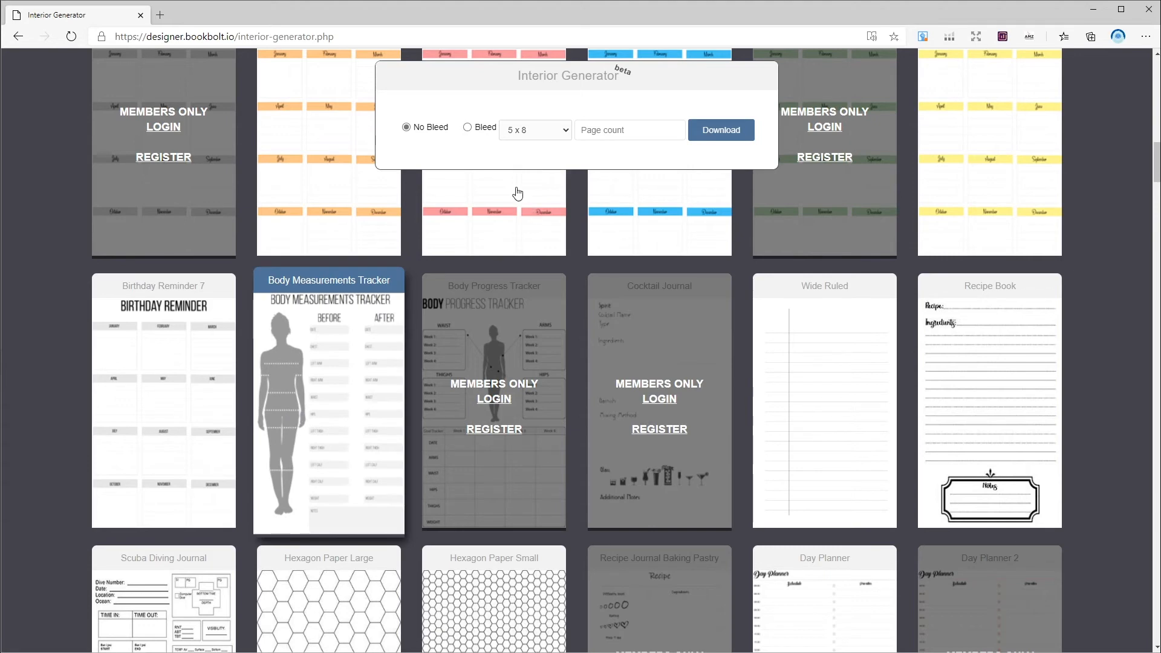
Step: Download the Body Measurements Tracker interior at 8.5 x 11 trim with 108 pages
{"action": "left_click", "coordinate": [466, 127]}
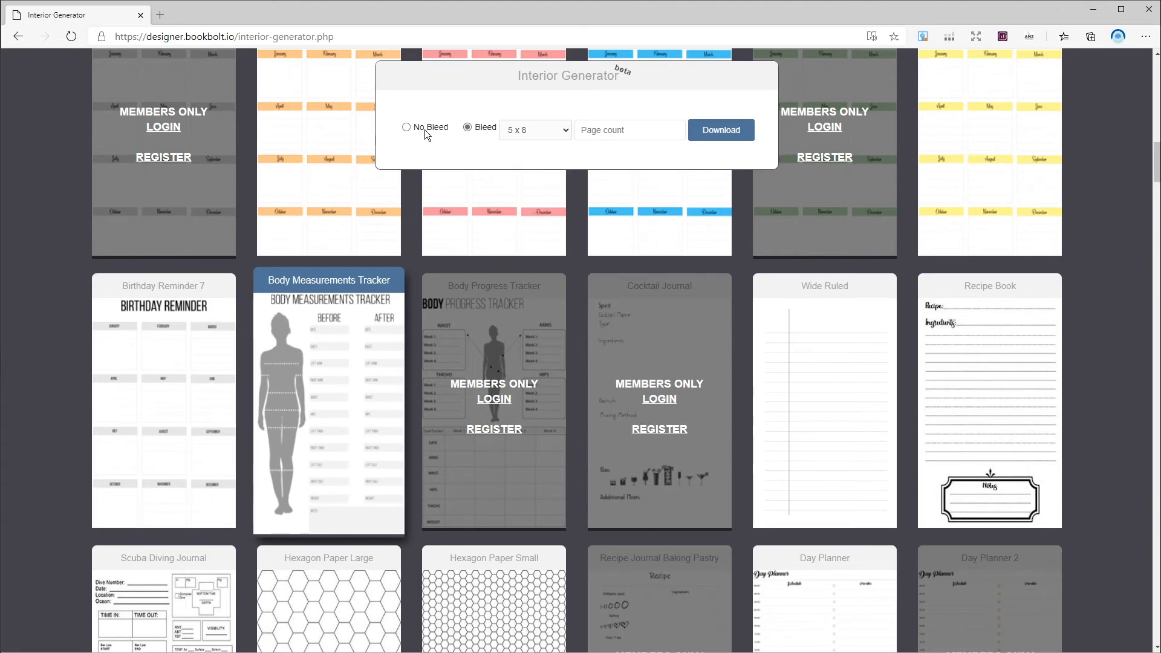
{"action": "left_click", "coordinate": [535, 129]}
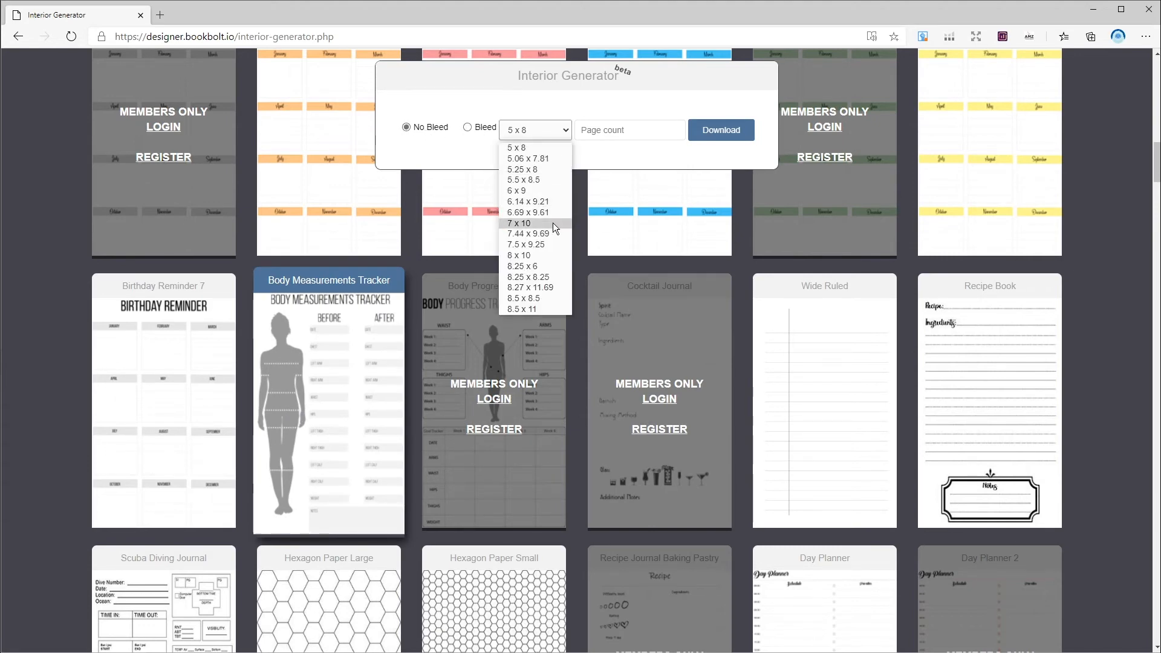
{"action": "left_click", "coordinate": [522, 309]}
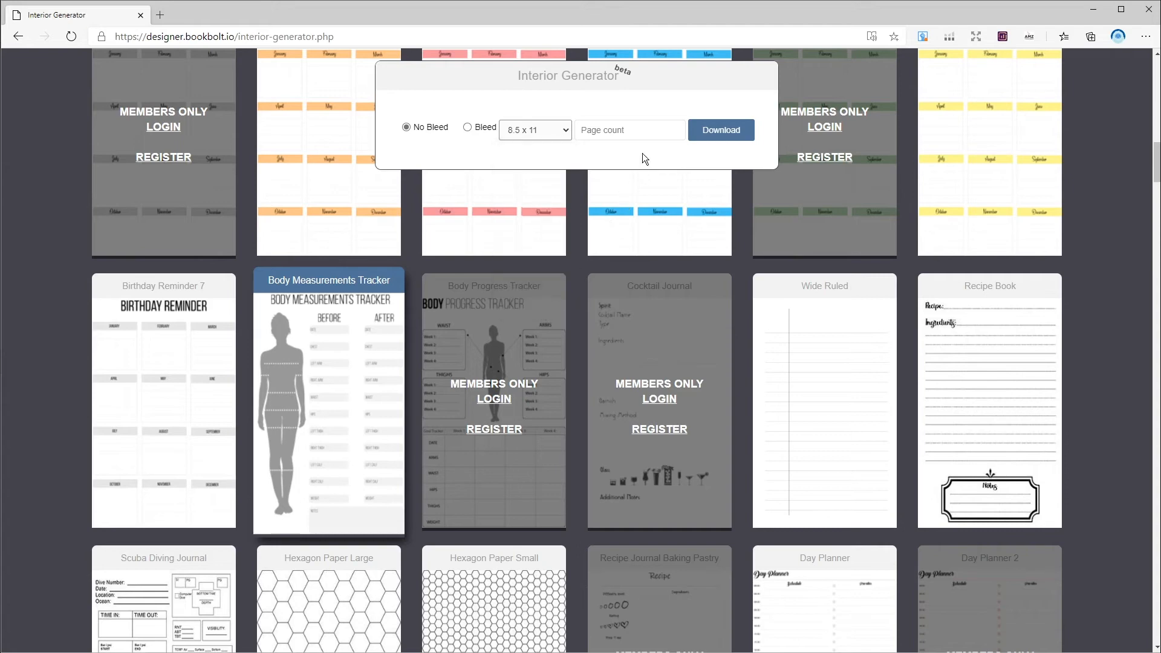
{"action": "type", "text": "108"}
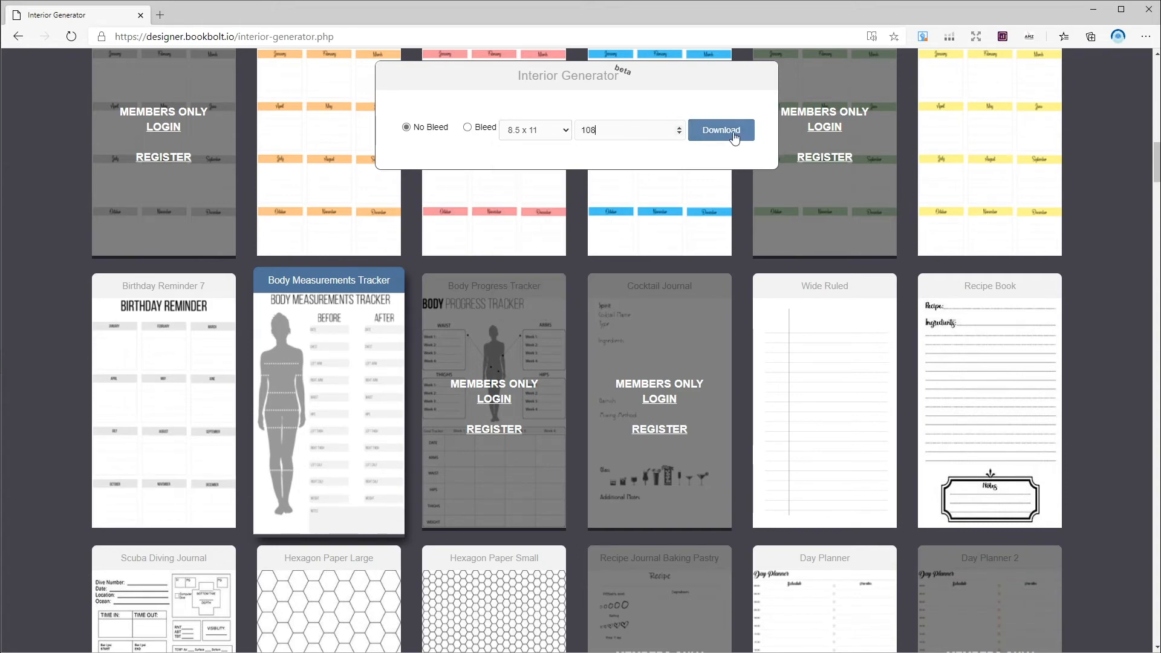
{"action": "left_click", "coordinate": [721, 129]}
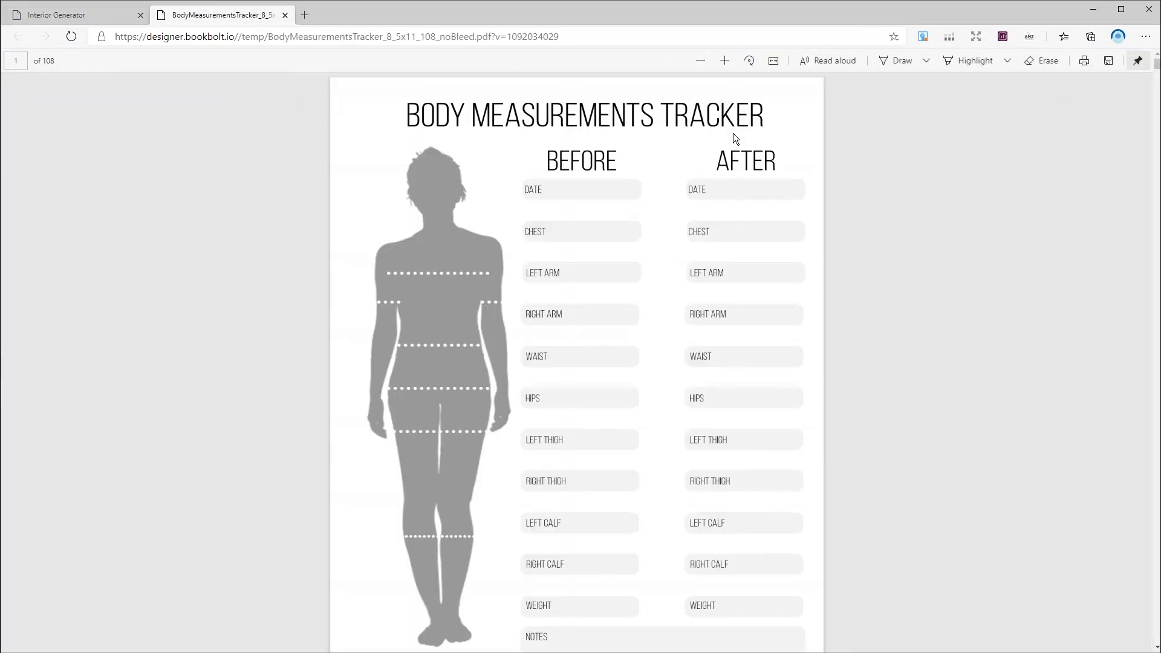
Step: Look through the 108-page tracker PDF in Edge and save it to the computer
{"action": "scroll", "scroll_direction": "down", "scroll_amount": 3}
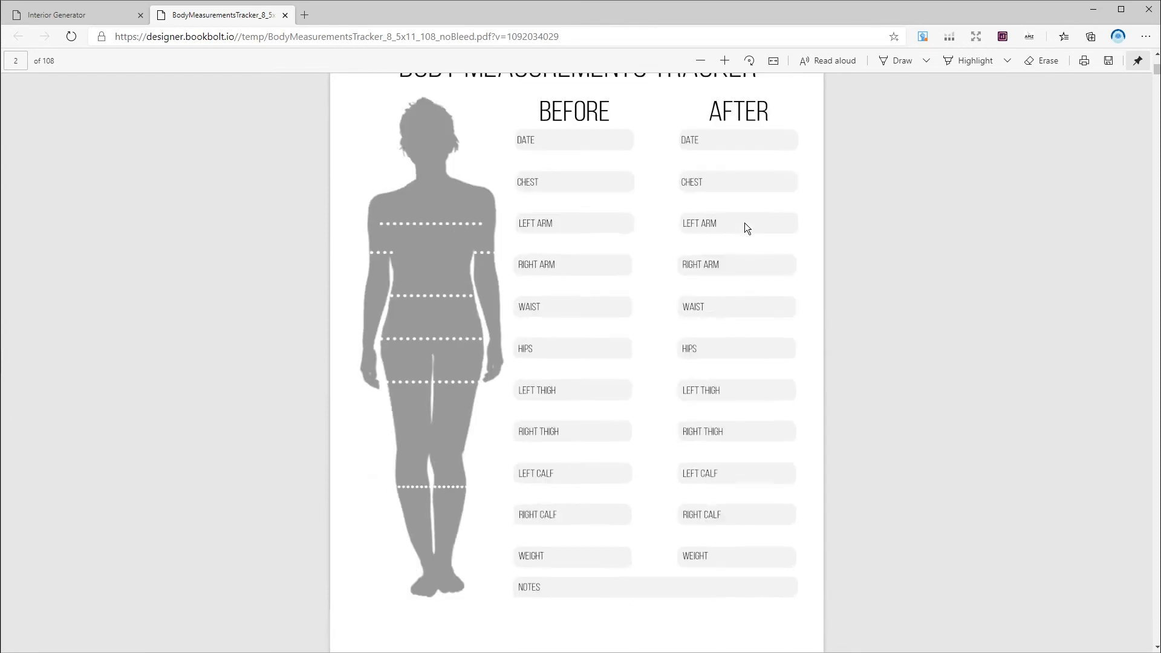
{"action": "scroll", "scroll_direction": "down", "scroll_amount": 3}
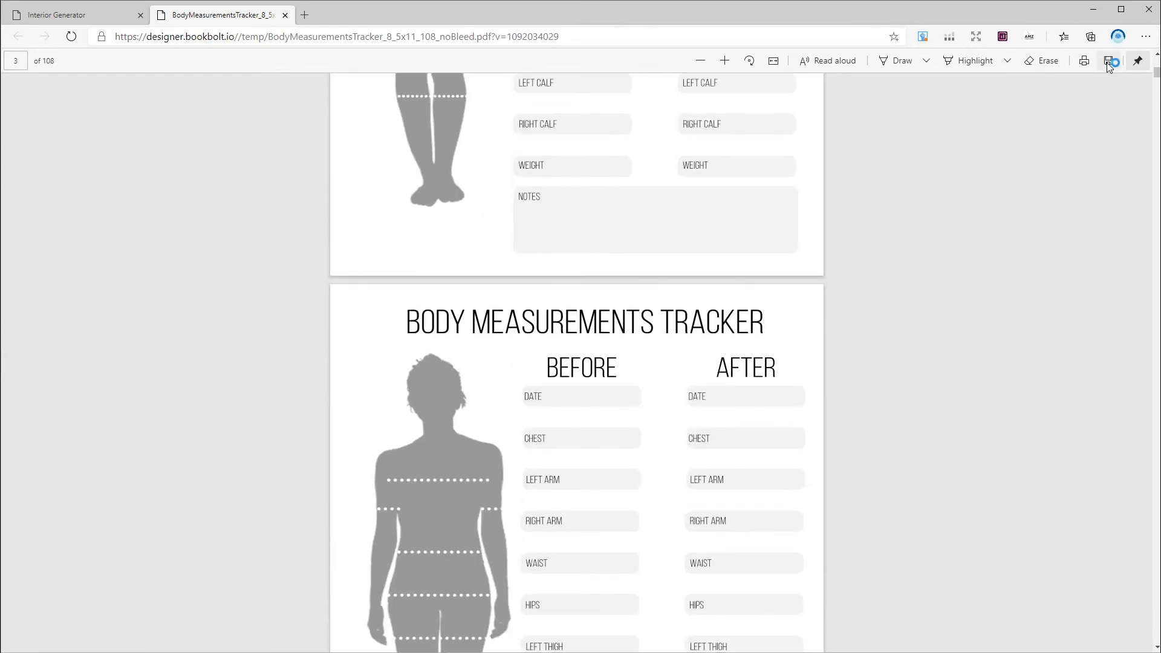
{"action": "left_click", "coordinate": [74, 14]}
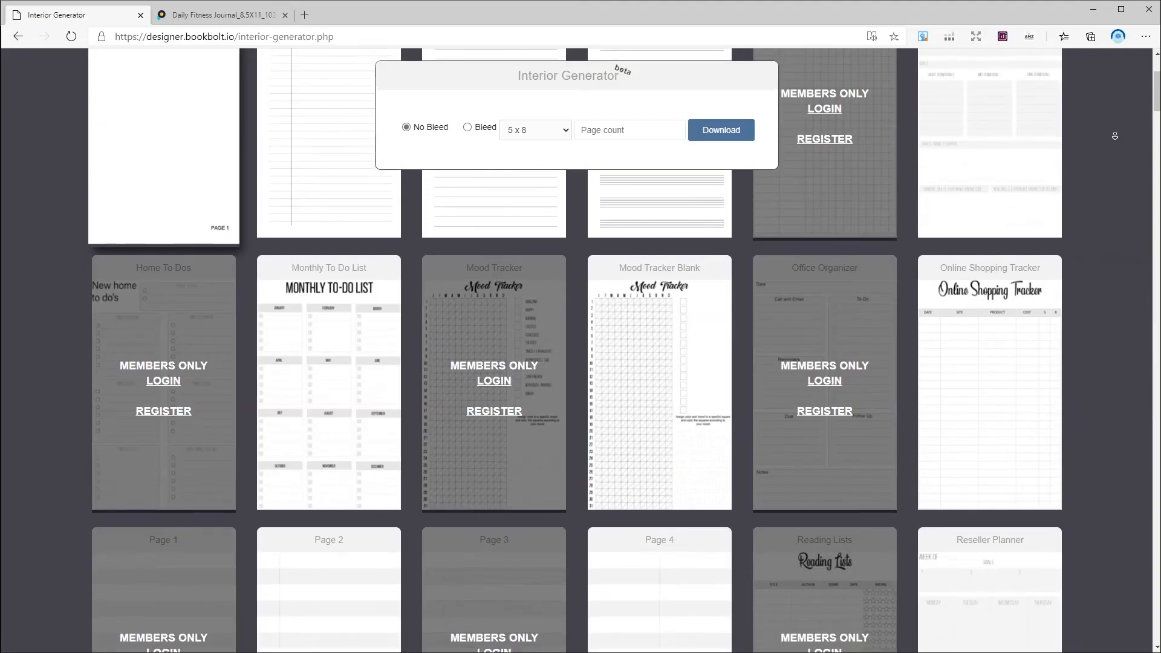
Step: Scroll down through the rest of Book Bolt's interior template grid
{"action": "scroll", "scroll_direction": "down", "scroll_amount": 3}
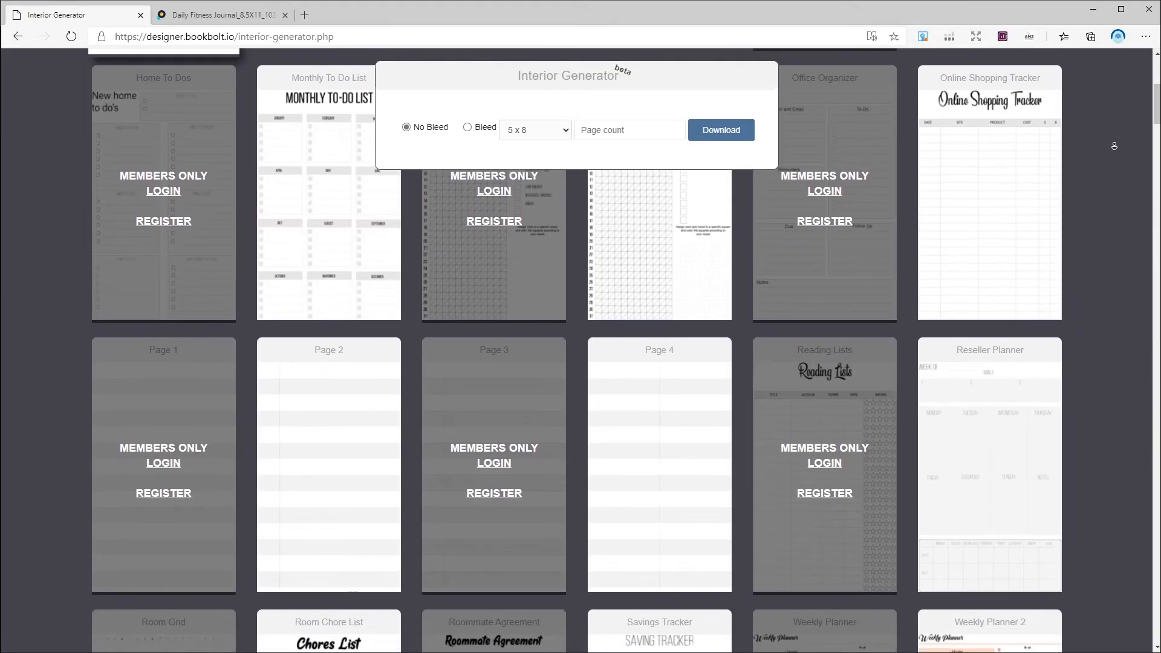
{"action": "scroll", "scroll_direction": "down", "scroll_amount": 3}
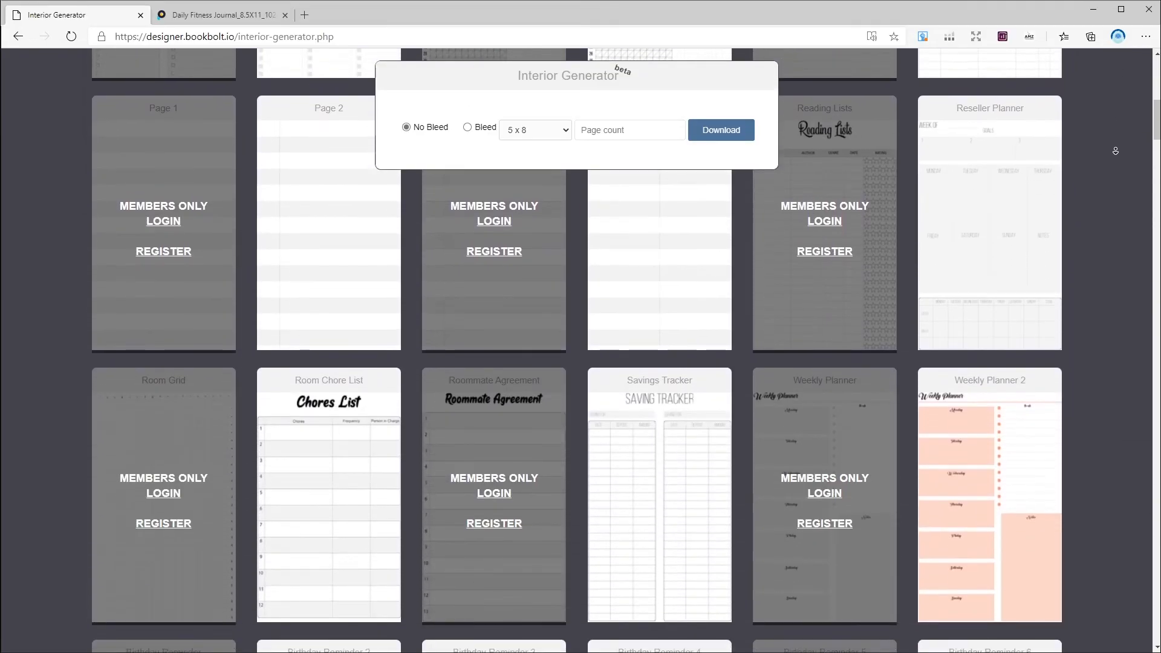
{"action": "scroll", "scroll_direction": "down", "scroll_amount": 3}
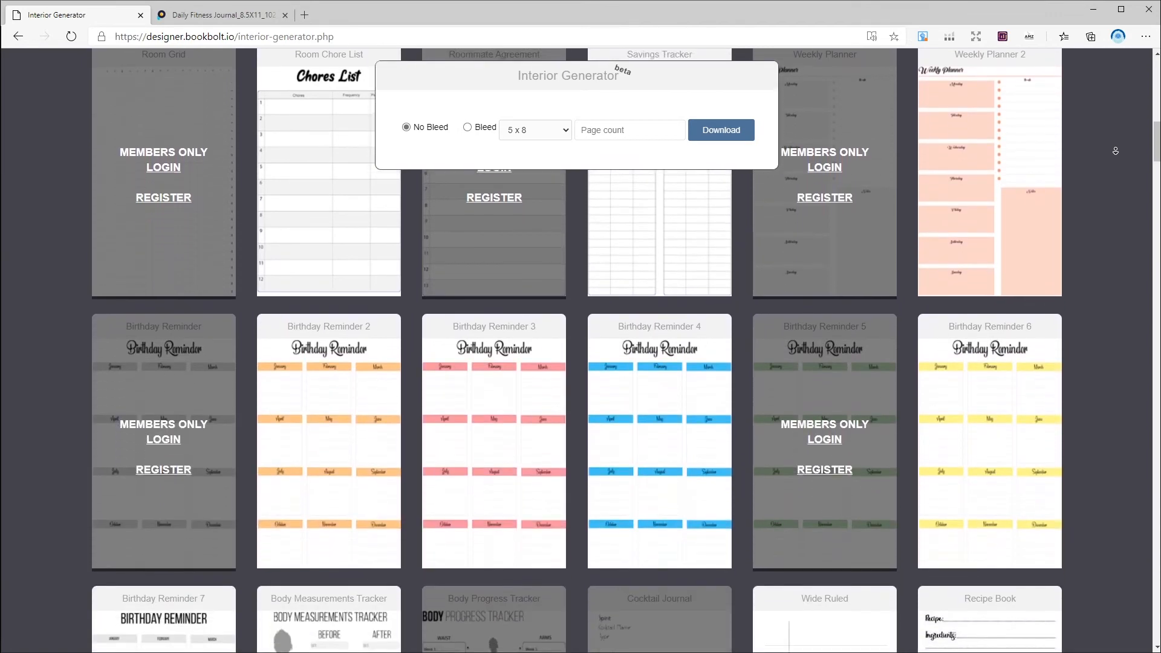
{"action": "scroll", "scroll_direction": "down", "scroll_amount": 3}
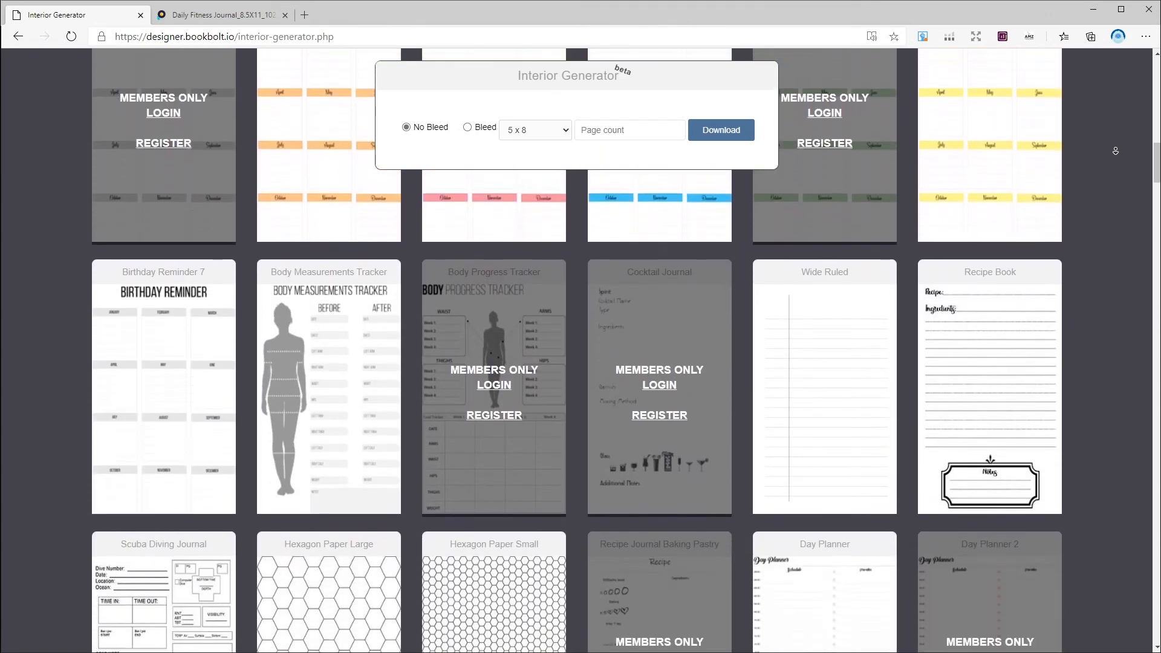
{"action": "scroll", "scroll_direction": "down", "scroll_amount": 3}
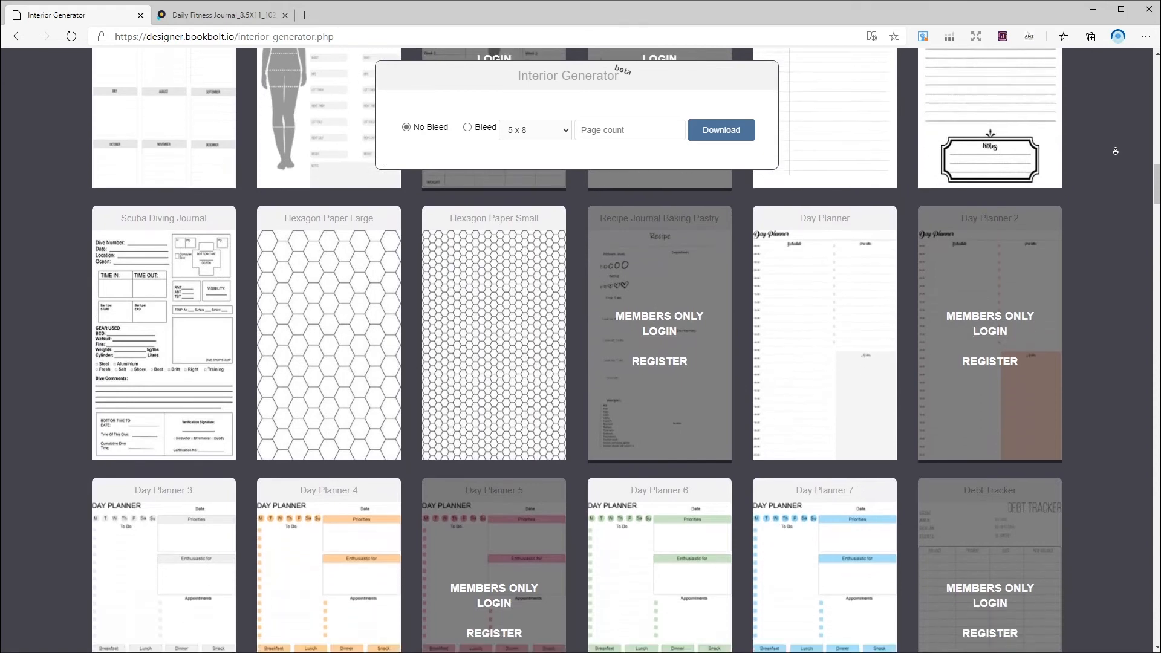
{"action": "scroll", "scroll_direction": "down", "scroll_amount": 3}
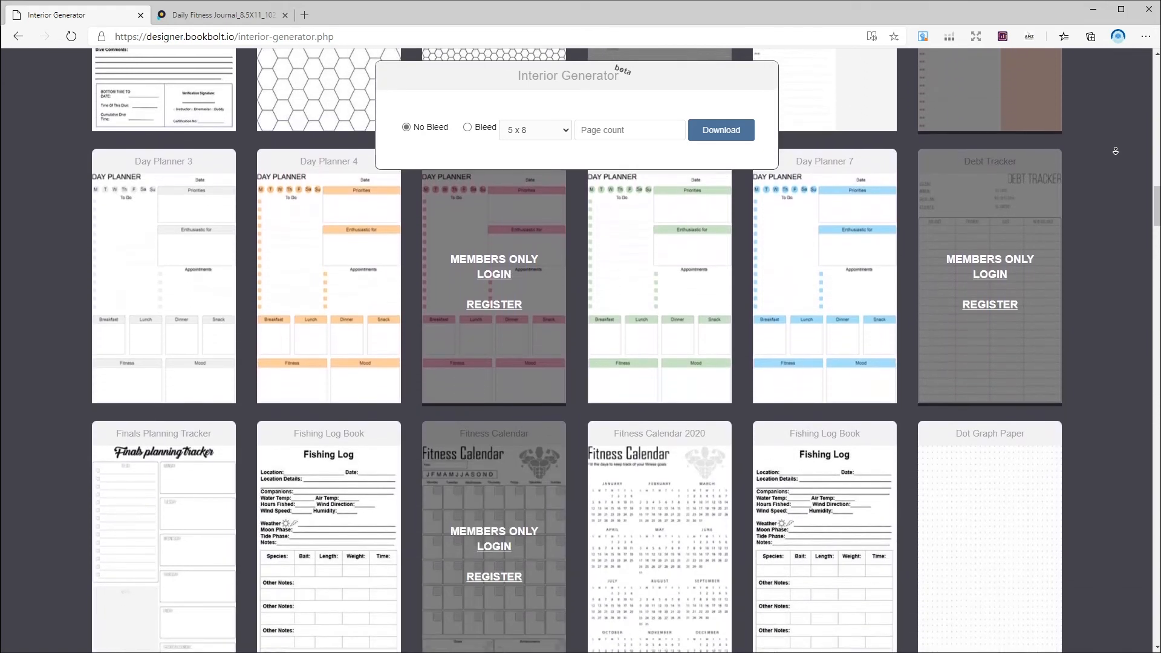
{"action": "scroll", "scroll_direction": "down", "scroll_amount": 3}
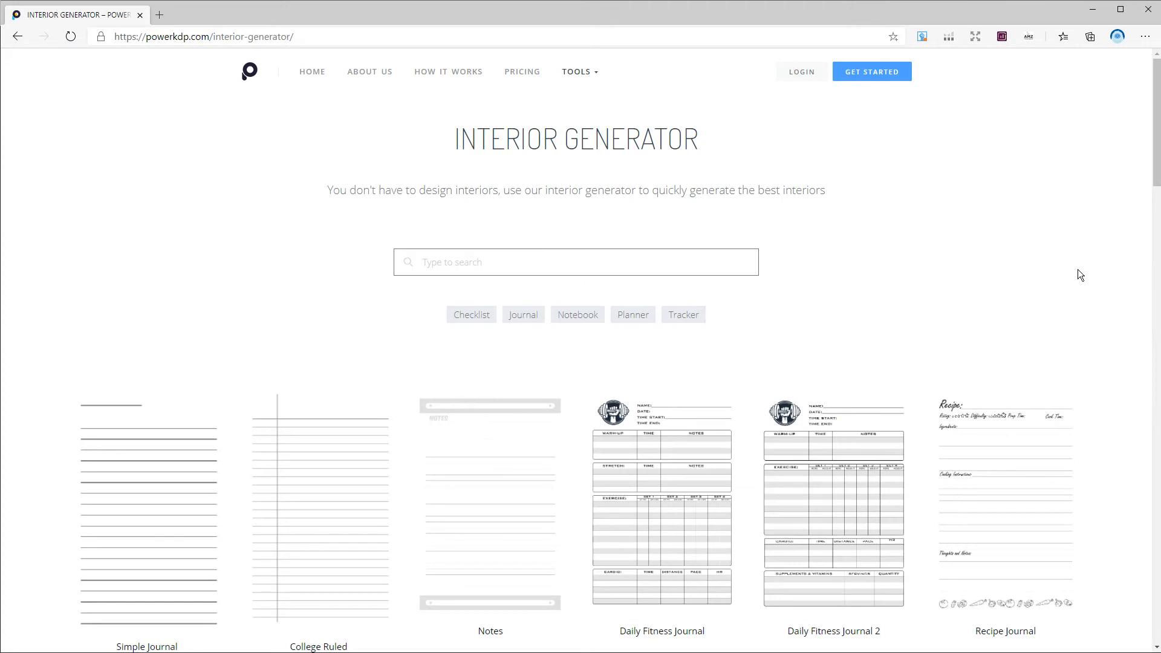
Step: Scroll through Power KDP's full gallery of free interior templates
{"action": "scroll", "scroll_direction": "down", "scroll_amount": 3}
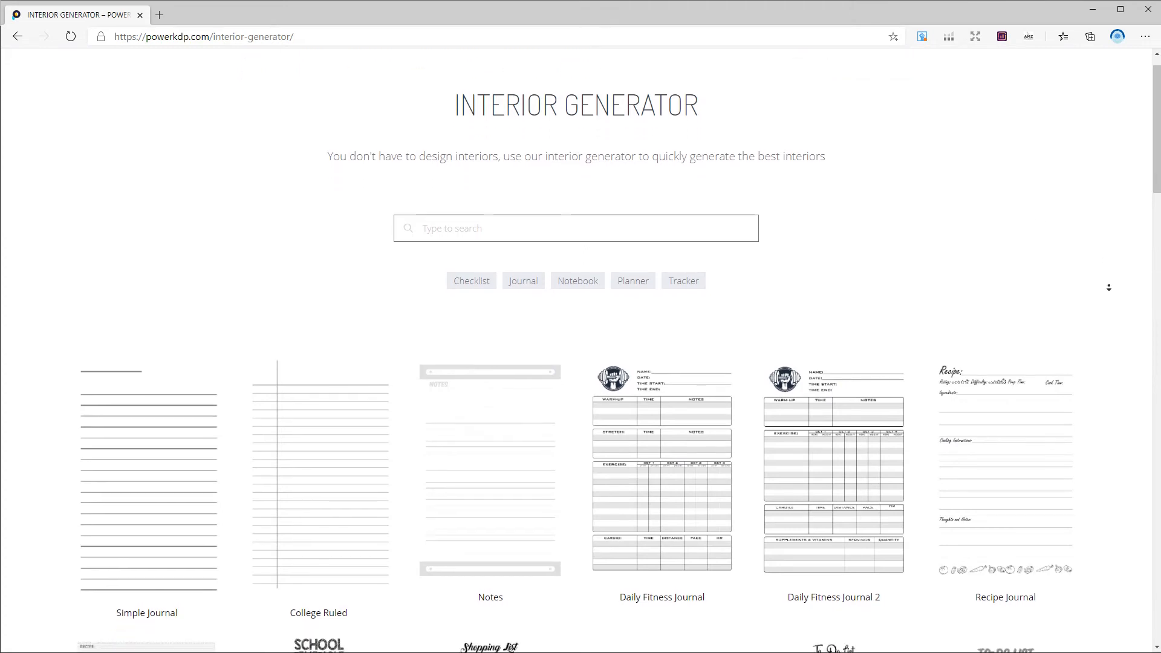
{"action": "scroll", "scroll_direction": "down", "scroll_amount": 3}
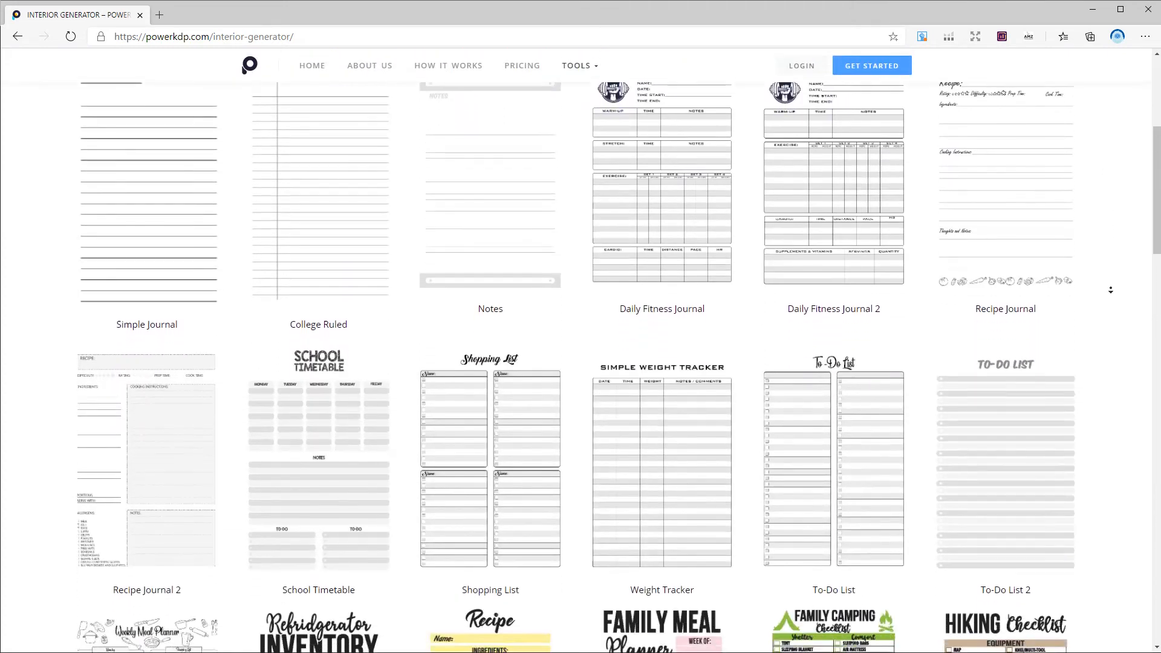
{"action": "scroll", "scroll_direction": "down", "scroll_amount": 3}
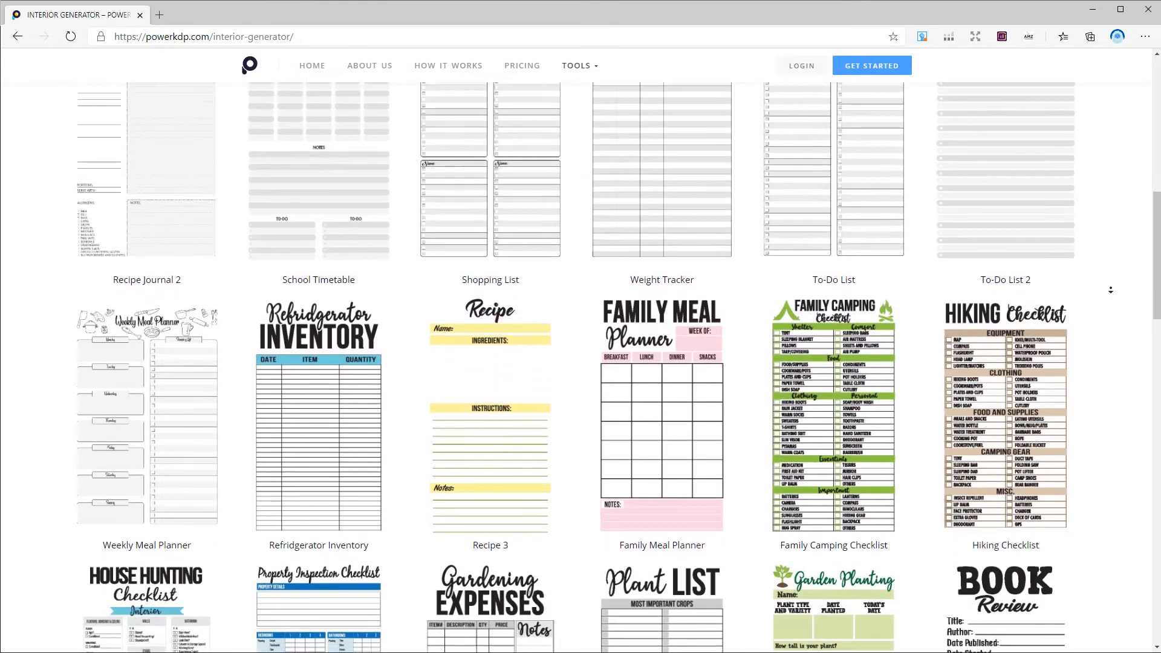
{"action": "scroll", "scroll_direction": "down", "scroll_amount": 3}
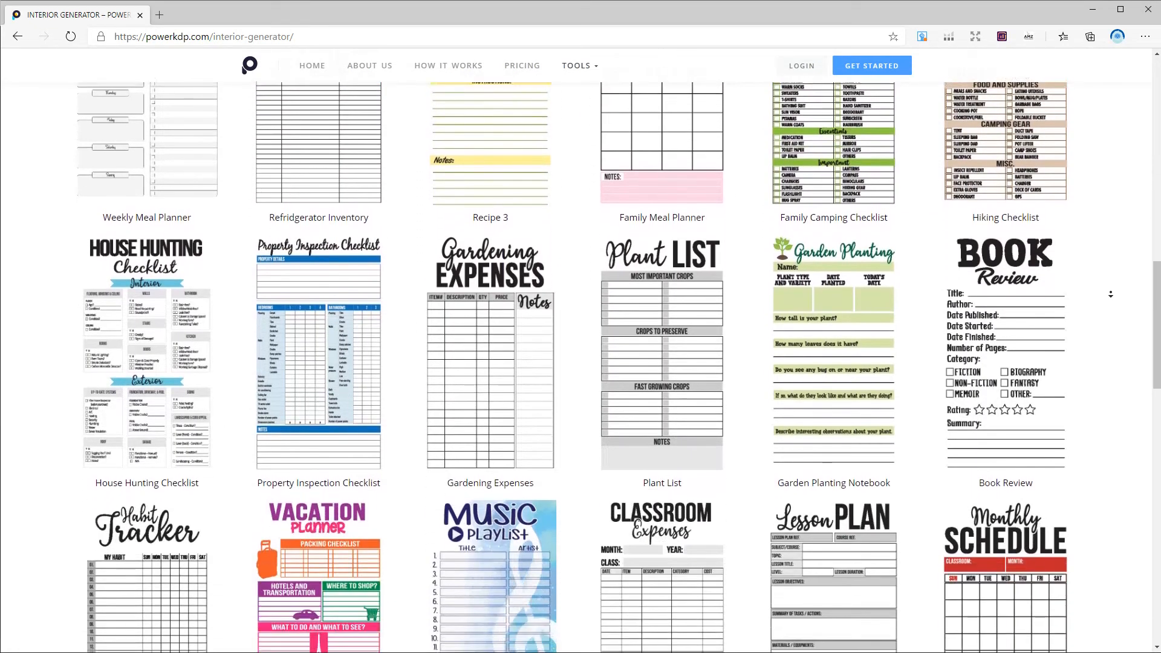
{"action": "scroll", "scroll_direction": "down", "scroll_amount": 3}
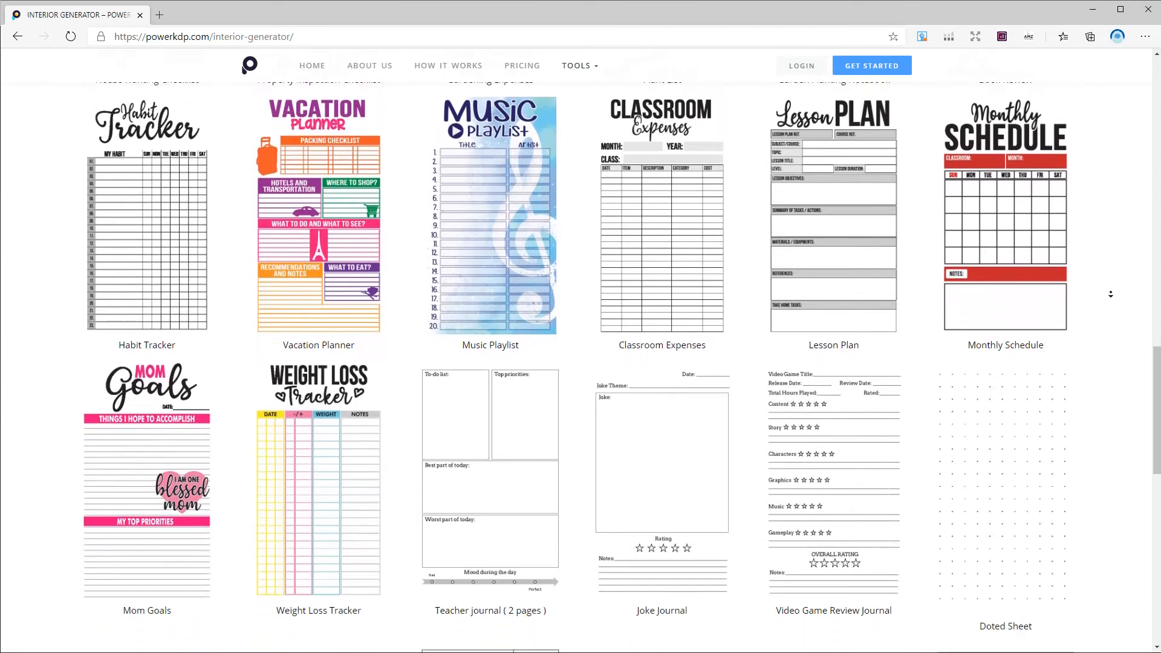
{"action": "scroll", "scroll_direction": "down", "scroll_amount": 3}
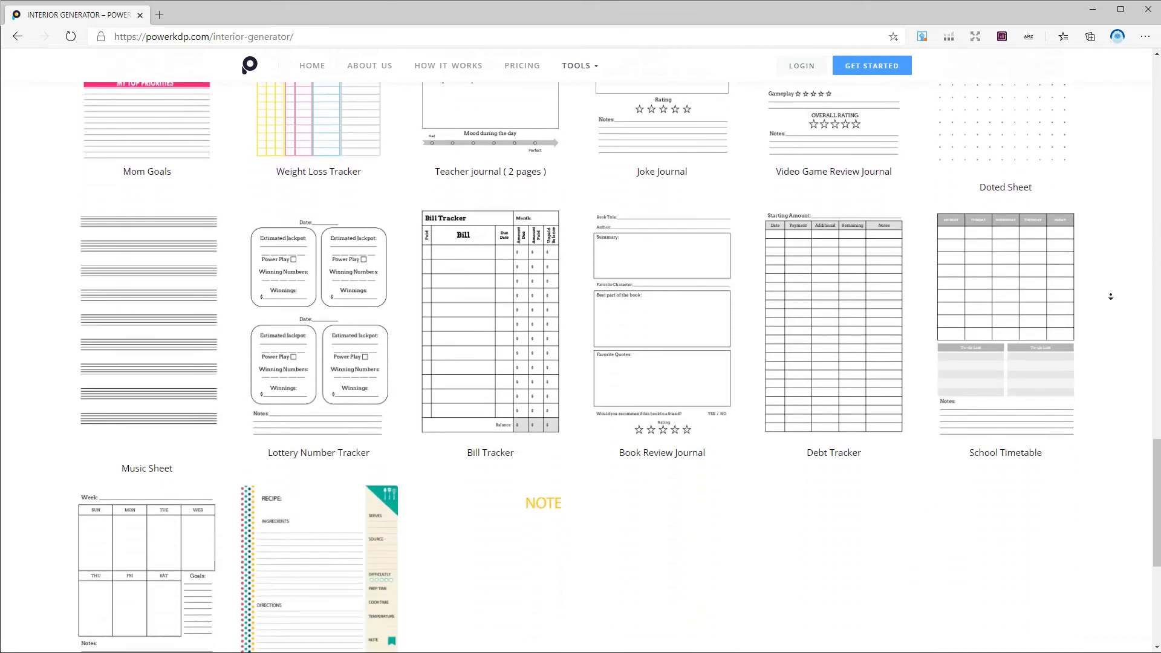
{"action": "scroll", "scroll_direction": "down", "scroll_amount": 3}
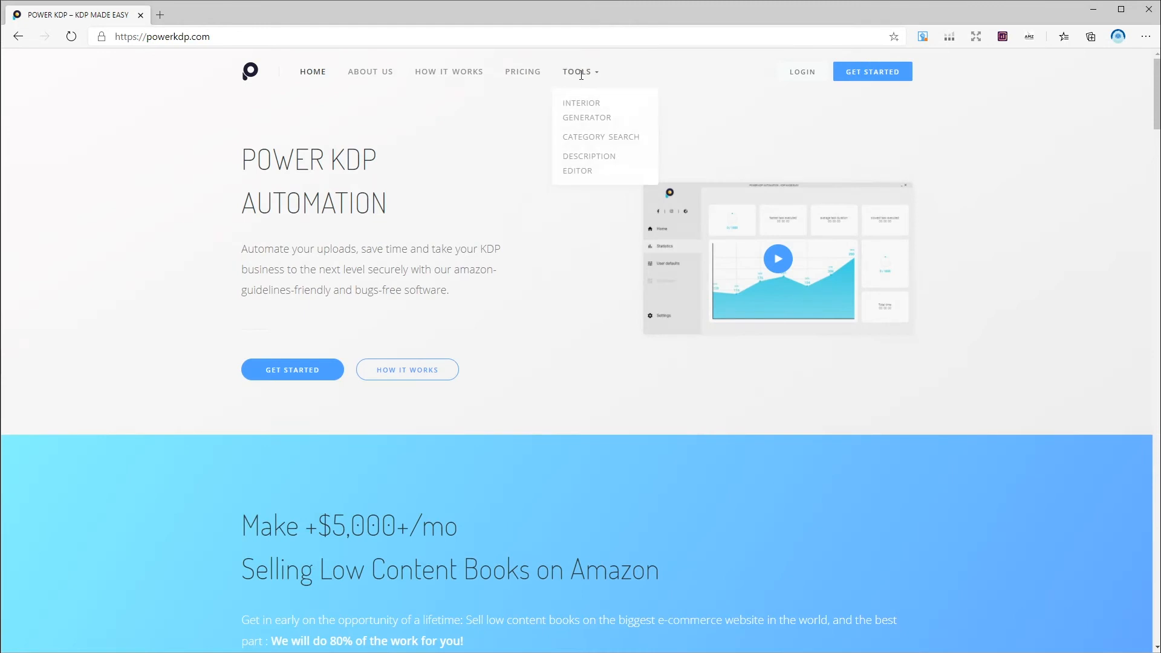
{"action": "mouse_move", "coordinate": [596, 118]}
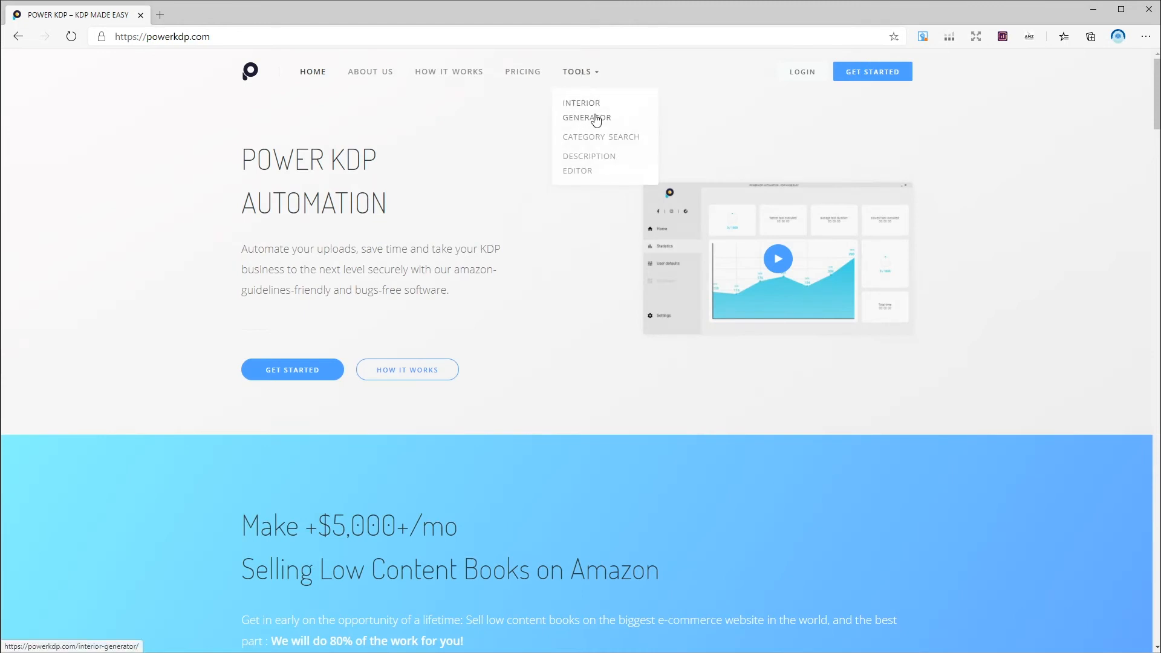
{"action": "mouse_move", "coordinate": [595, 118]}
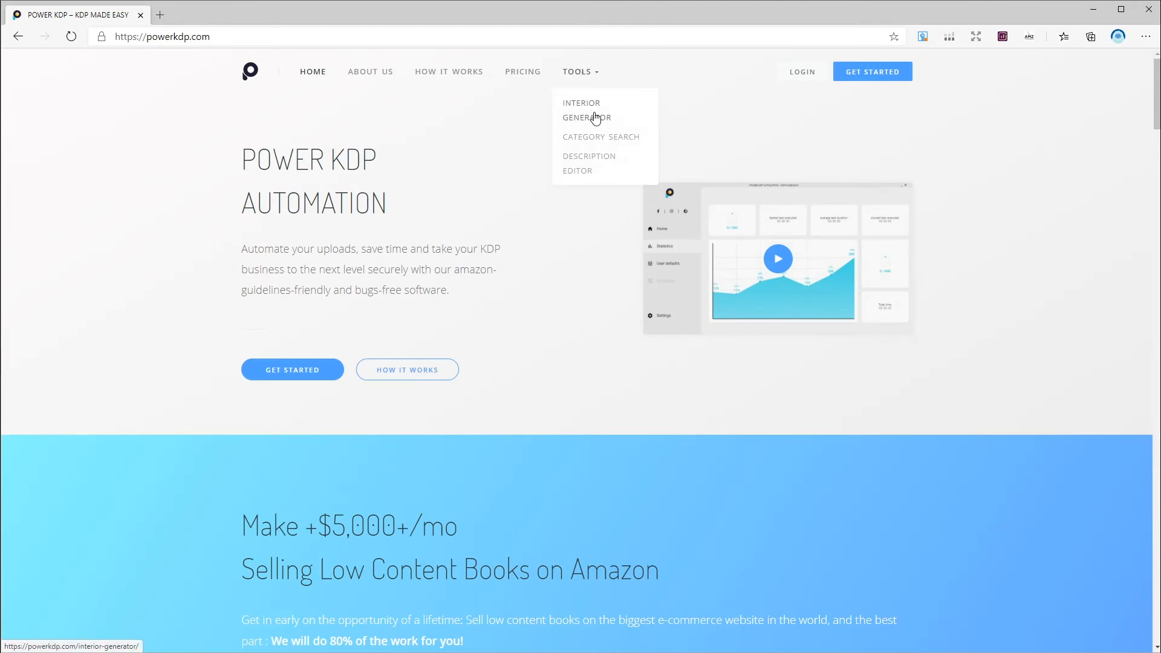
Step: Download the Daily Fitness Journal interior at 8.5 X 11 with 102 pages from Power KDP
{"action": "left_click", "coordinate": [586, 110]}
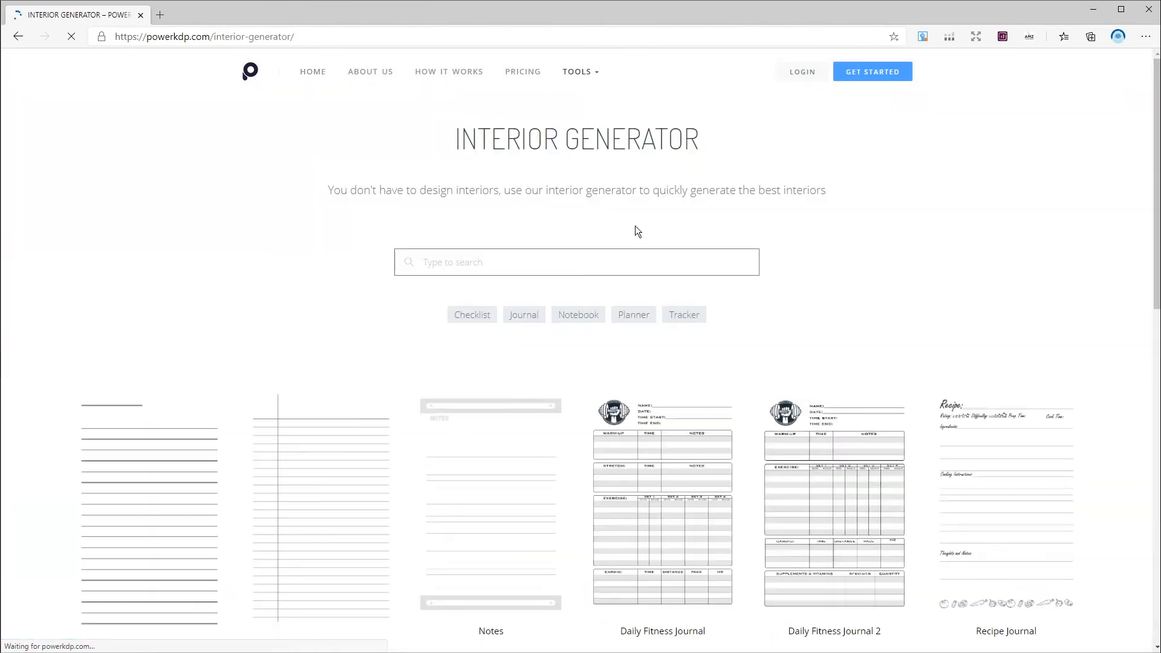
{"action": "left_click", "coordinate": [649, 473]}
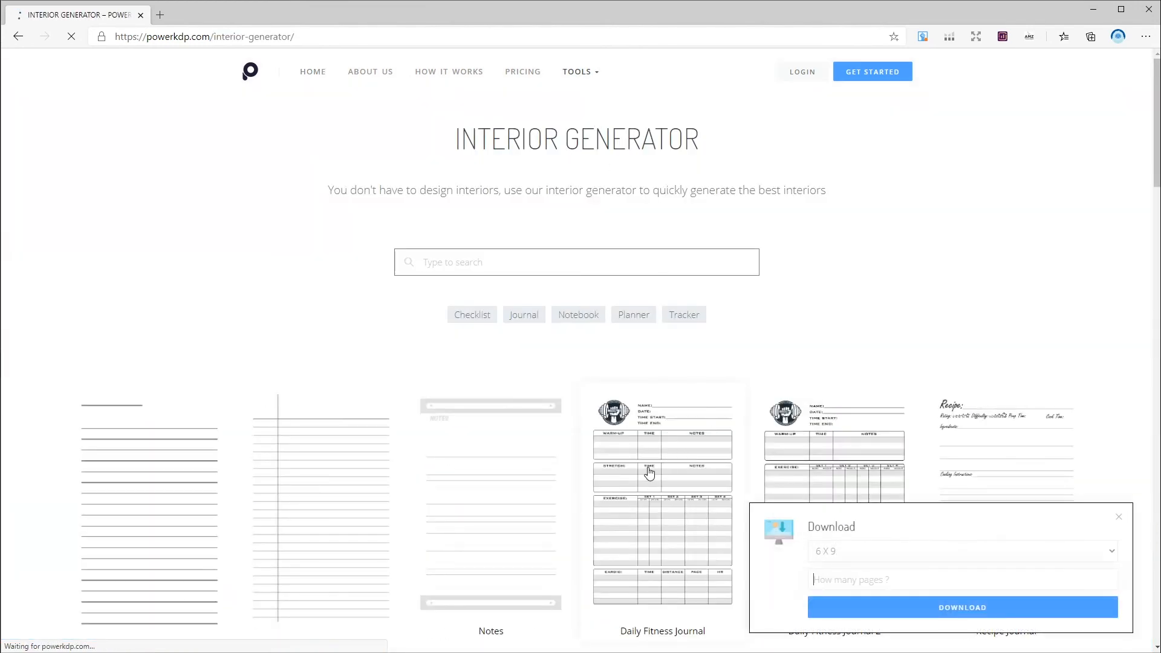
{"action": "left_click", "coordinate": [961, 551]}
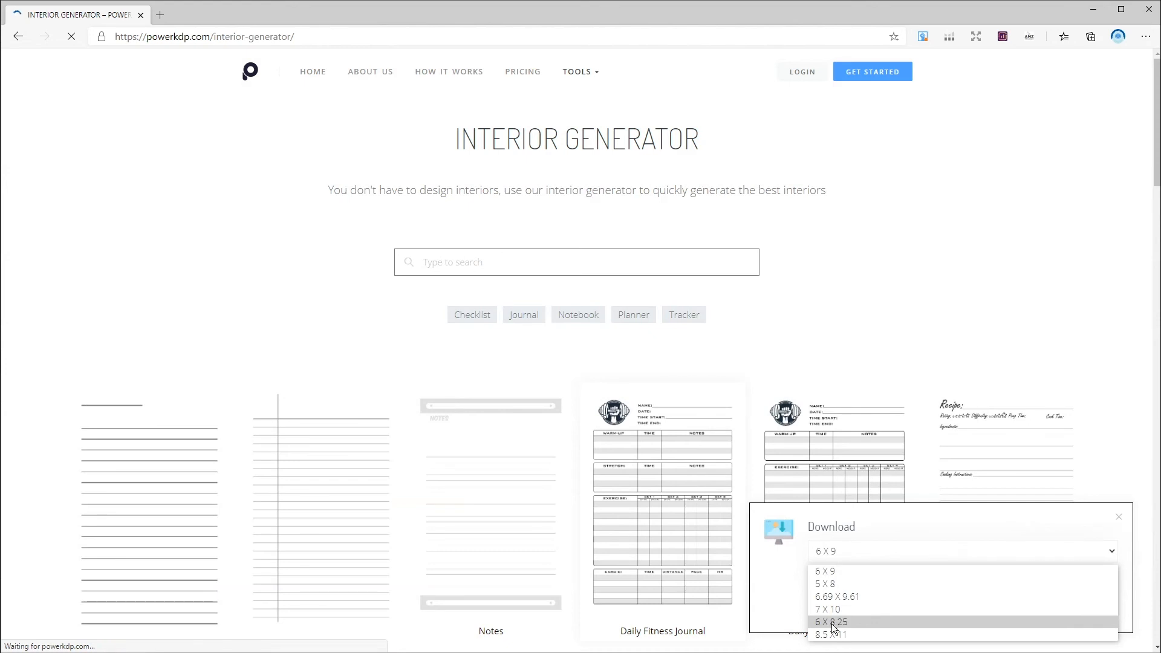
{"action": "left_click", "coordinate": [833, 635]}
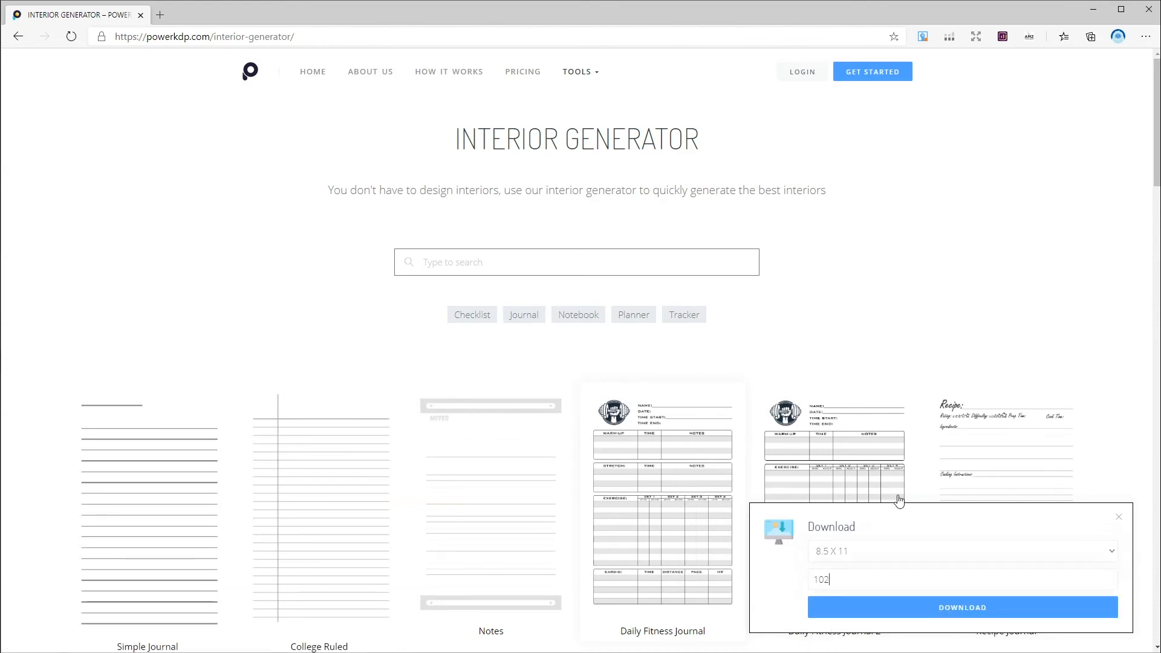
{"action": "left_click", "coordinate": [961, 607]}
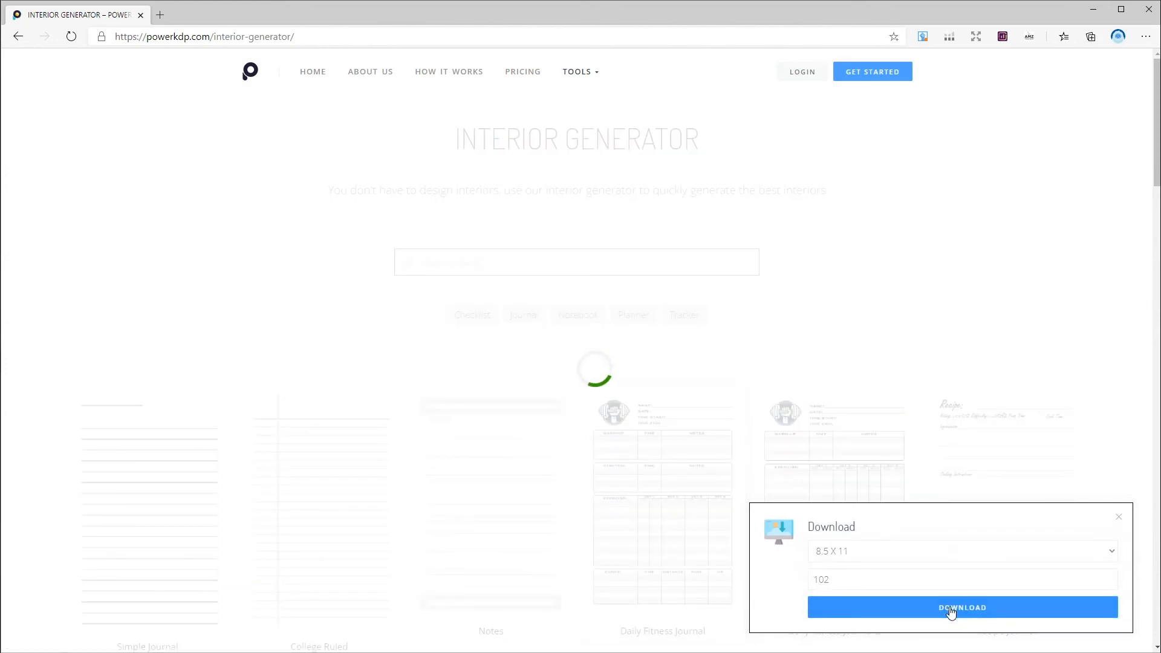
{"action": "left_click", "coordinate": [962, 607]}
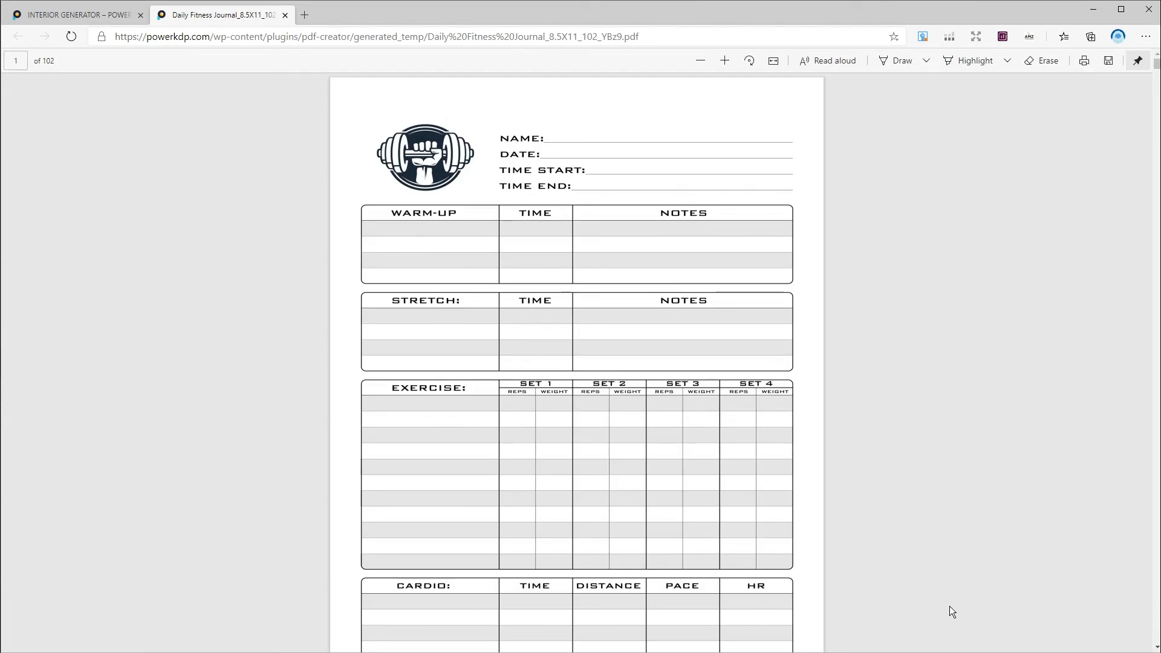
{"action": "mouse_move", "coordinate": [1109, 61]}
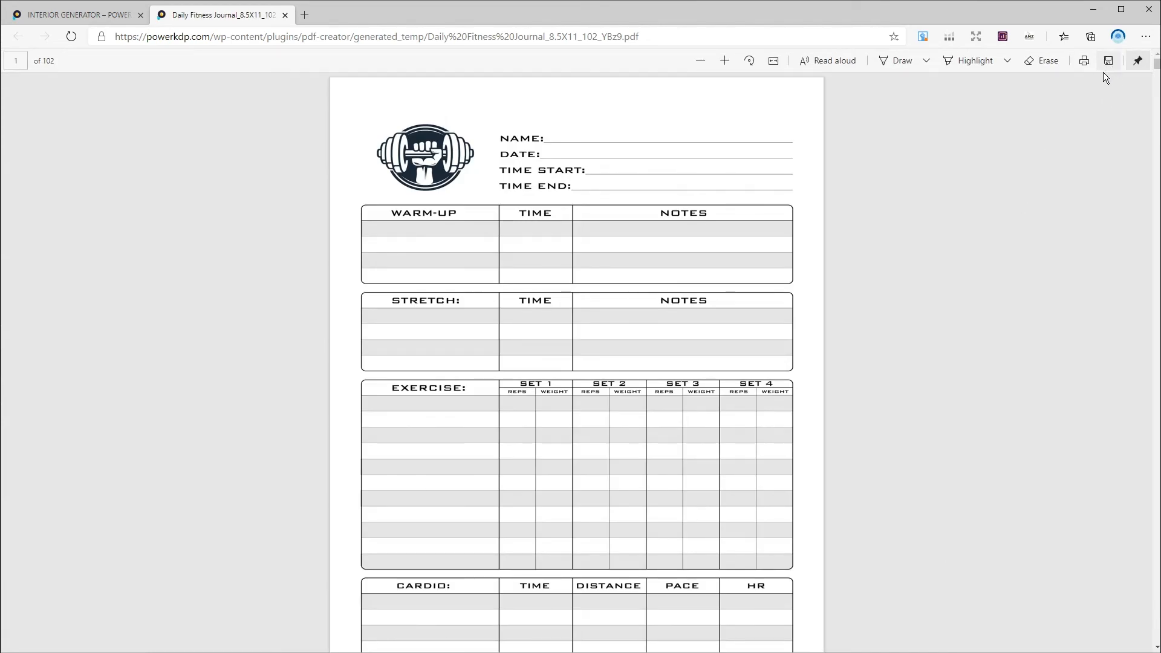
Step: Save the Daily Fitness Journal PDF into the design tools folder and return to the generator tab
{"action": "left_click", "coordinate": [1108, 61]}
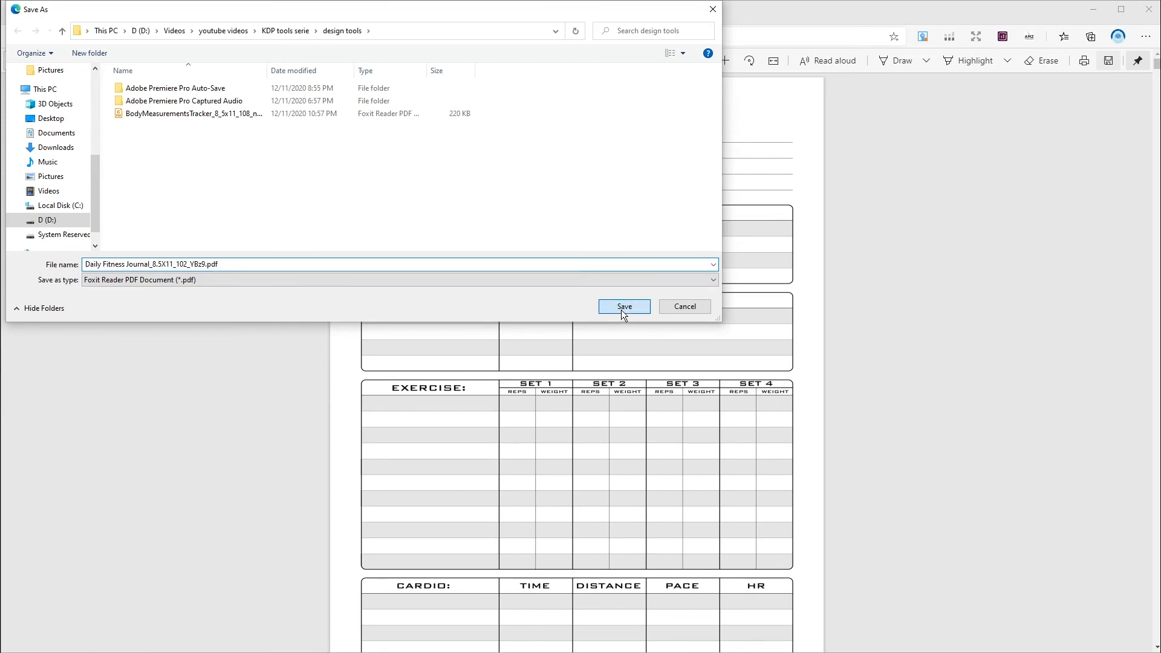
{"action": "left_click", "coordinate": [623, 306]}
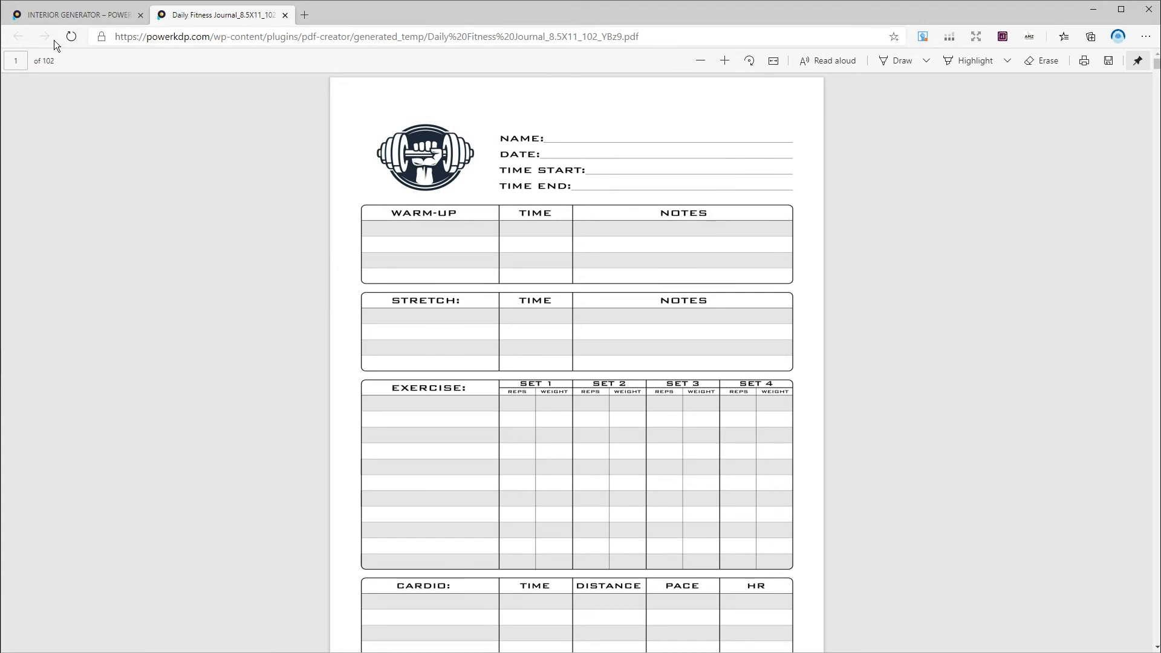
{"action": "left_click", "coordinate": [74, 14]}
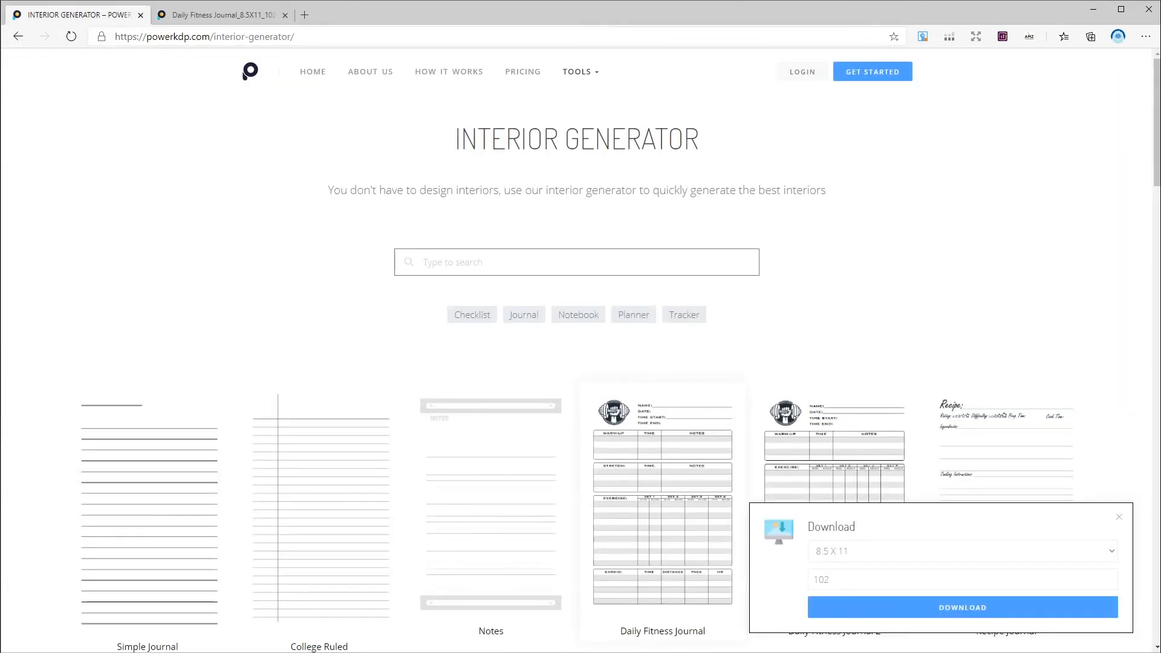